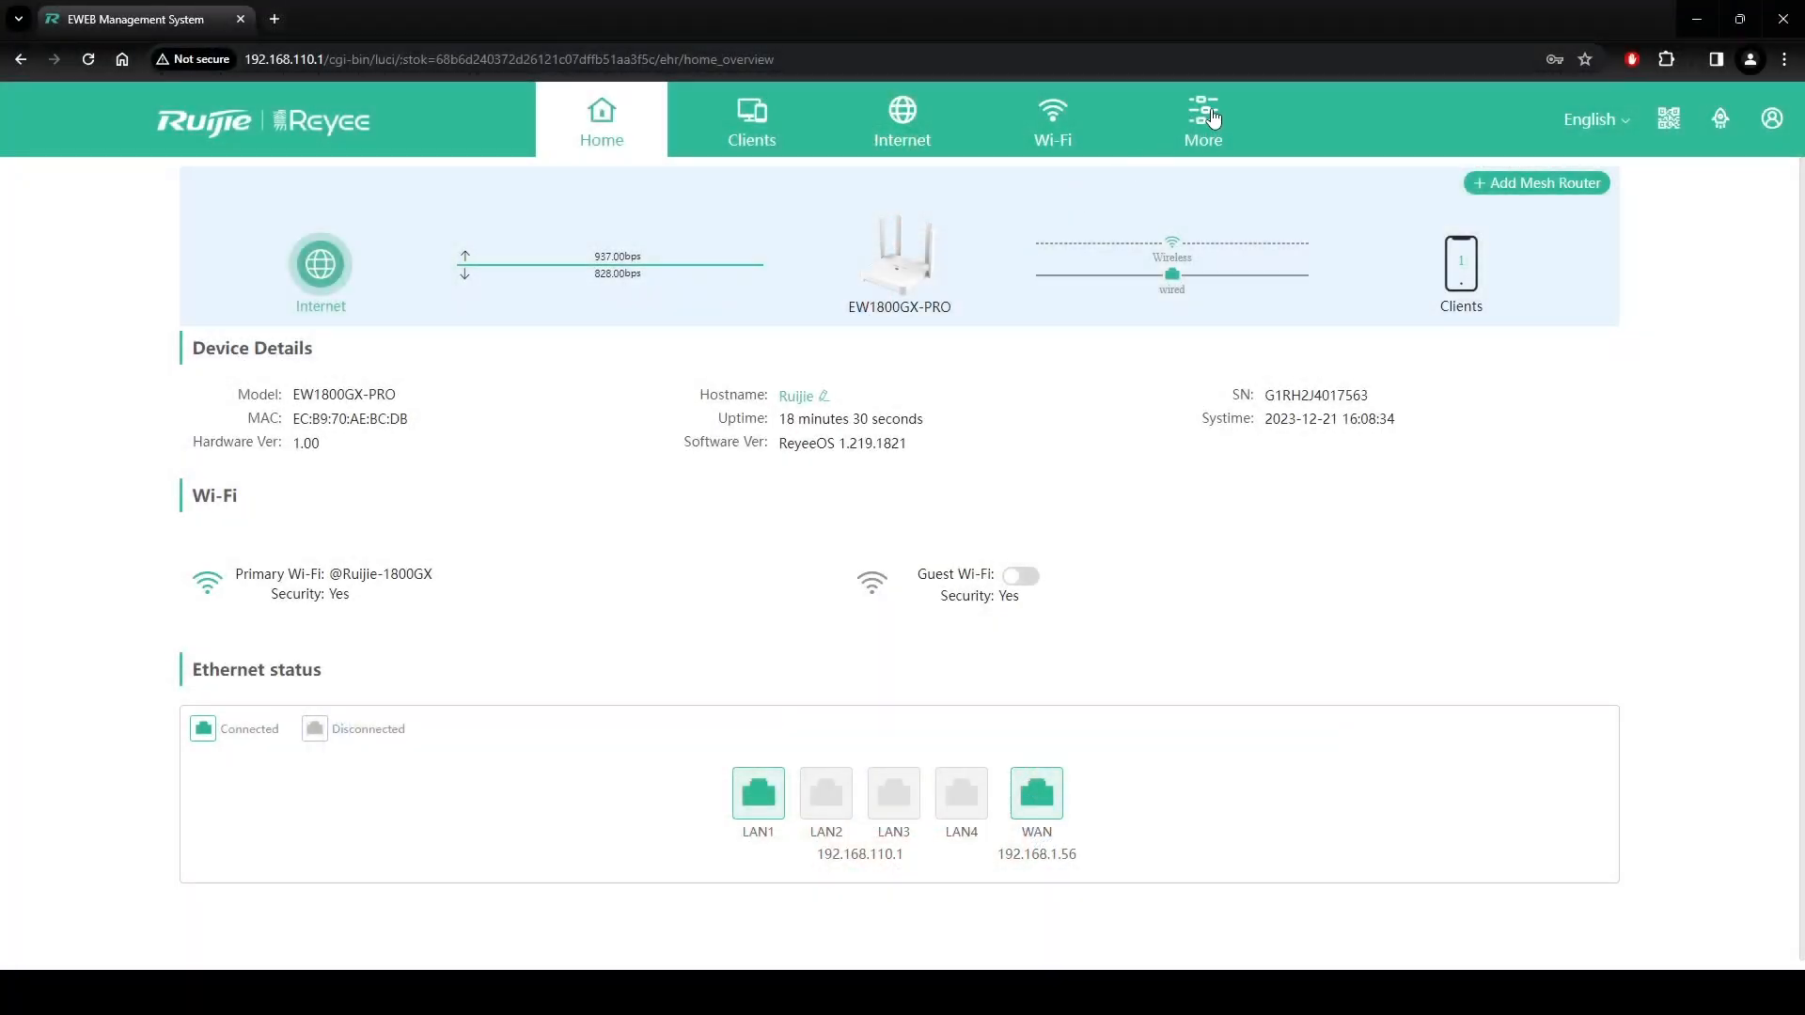
Enable Preserve native configuration under Backup & Import's Reset options and confirm with OK.
click(1201, 118)
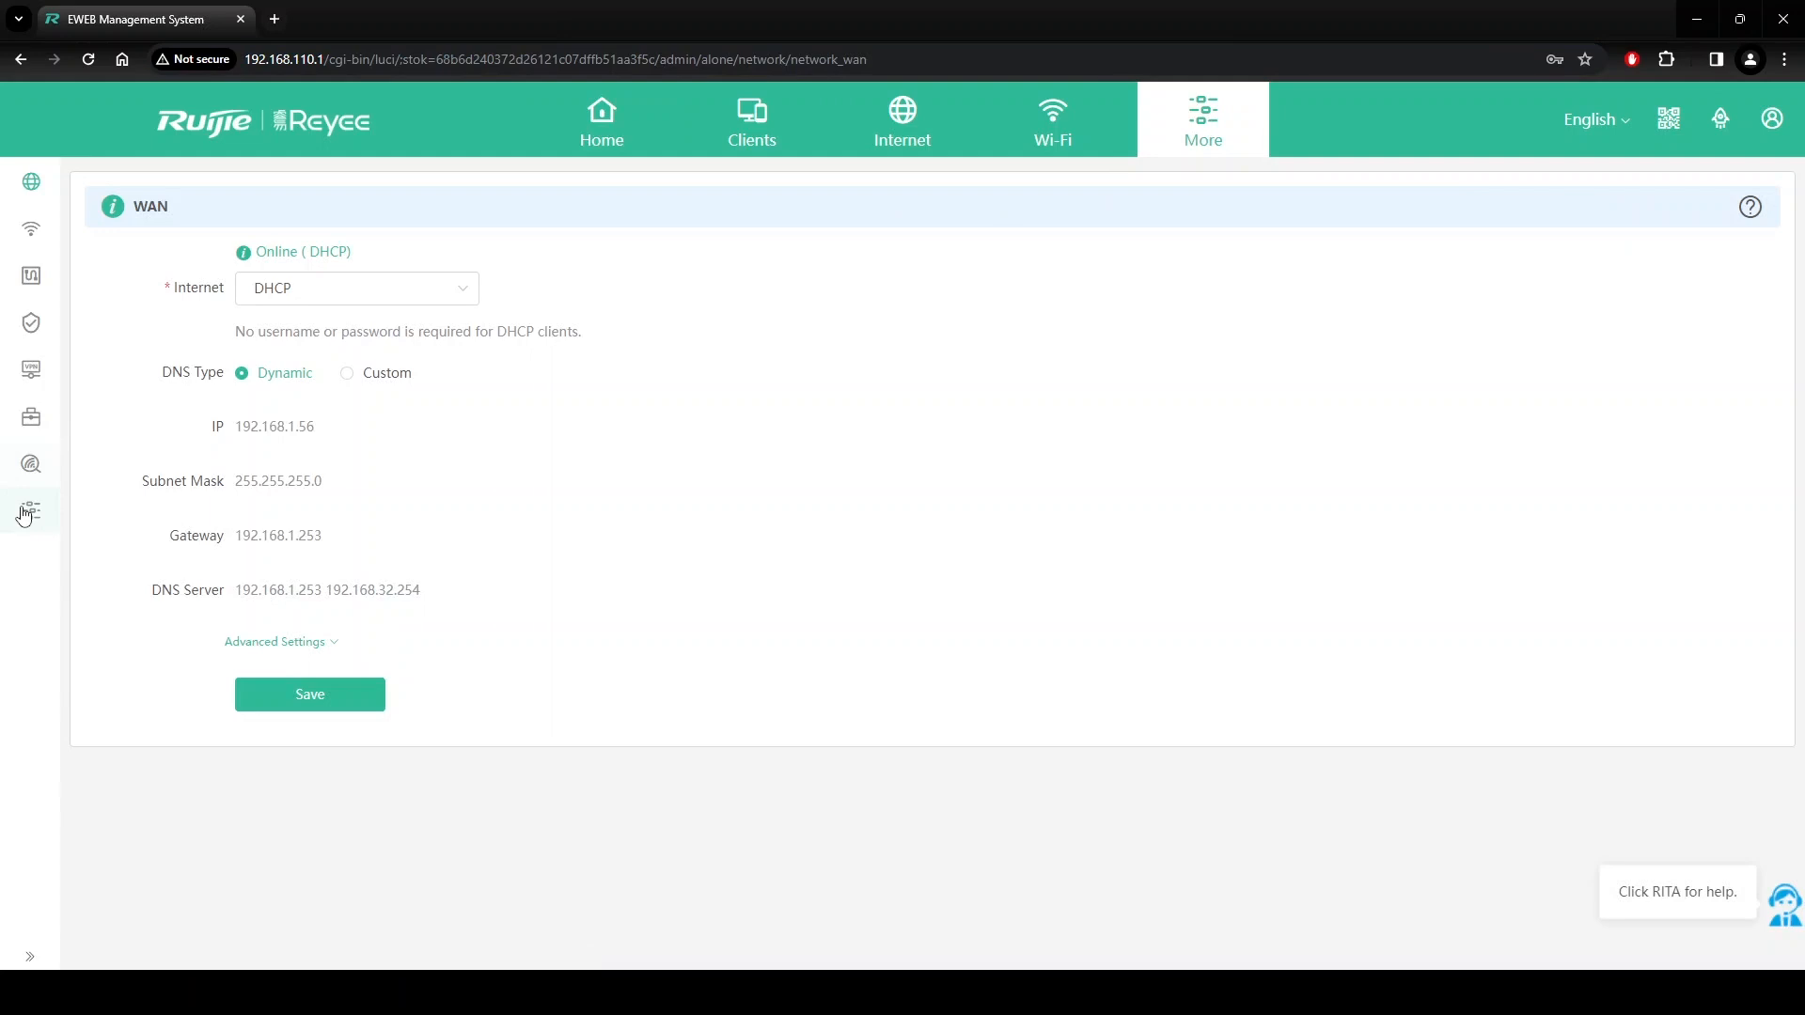
click(28, 510)
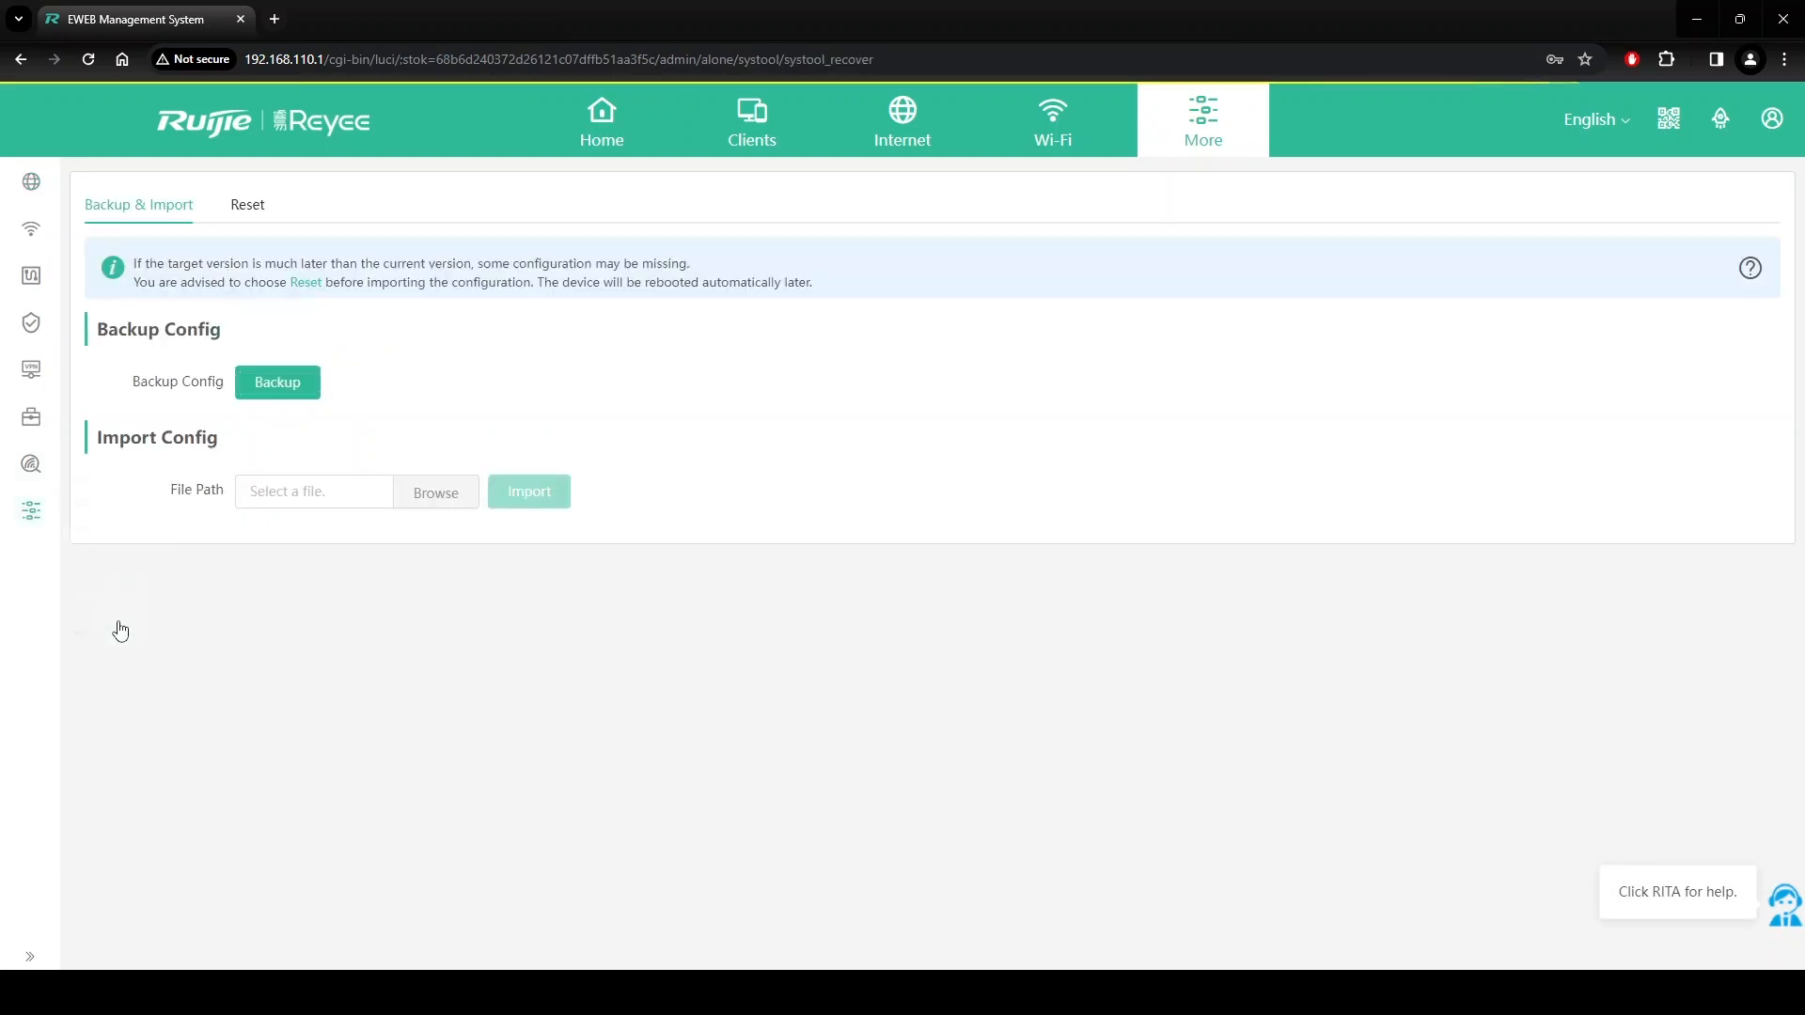
click(246, 205)
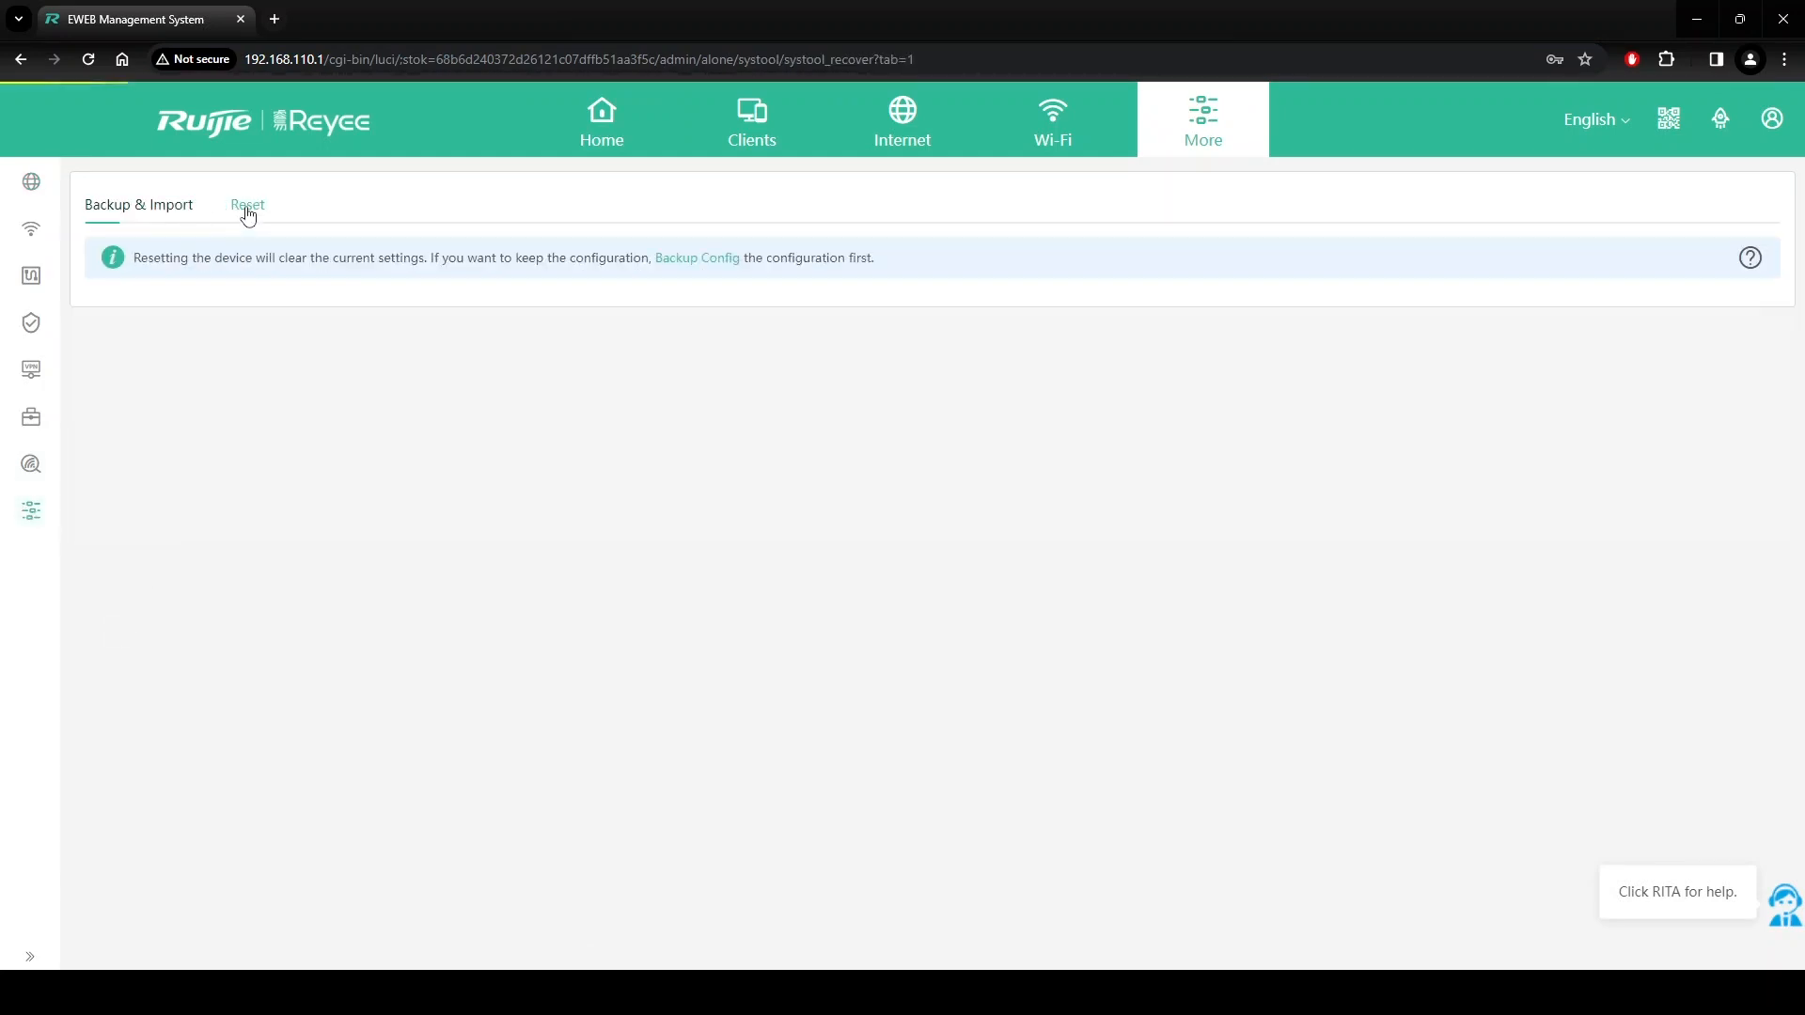
click(246, 205)
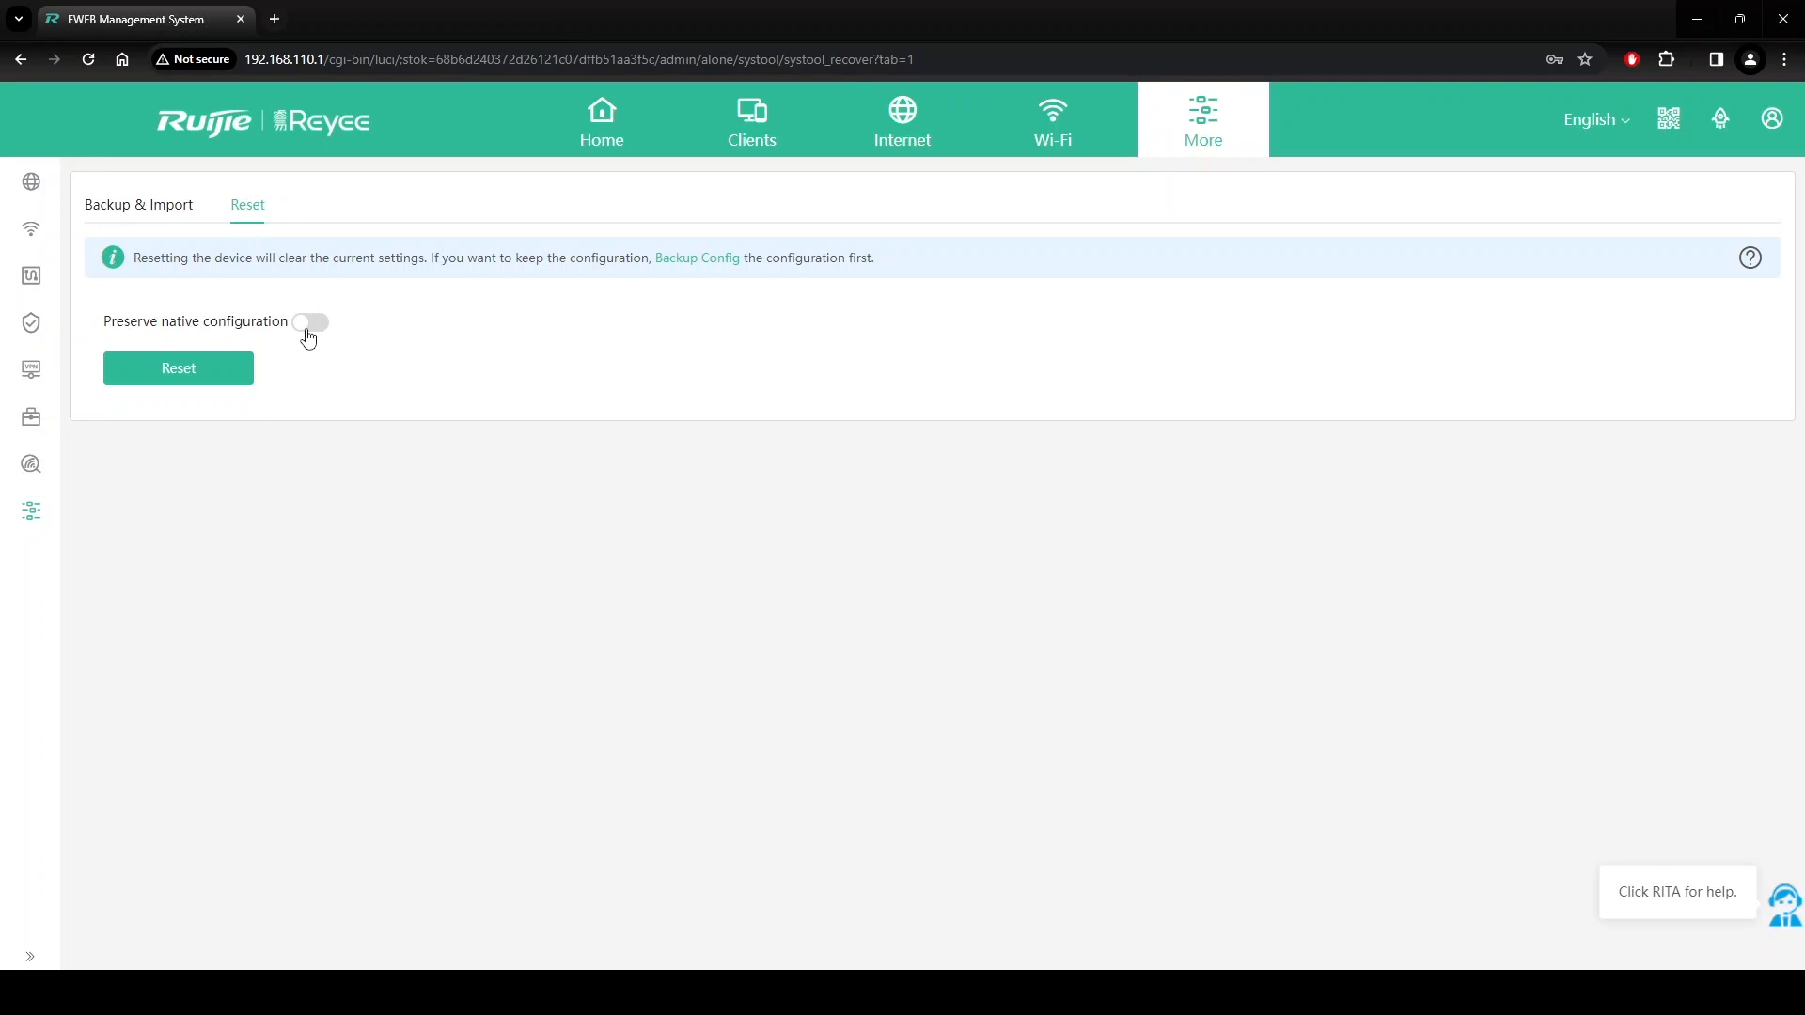
click(308, 321)
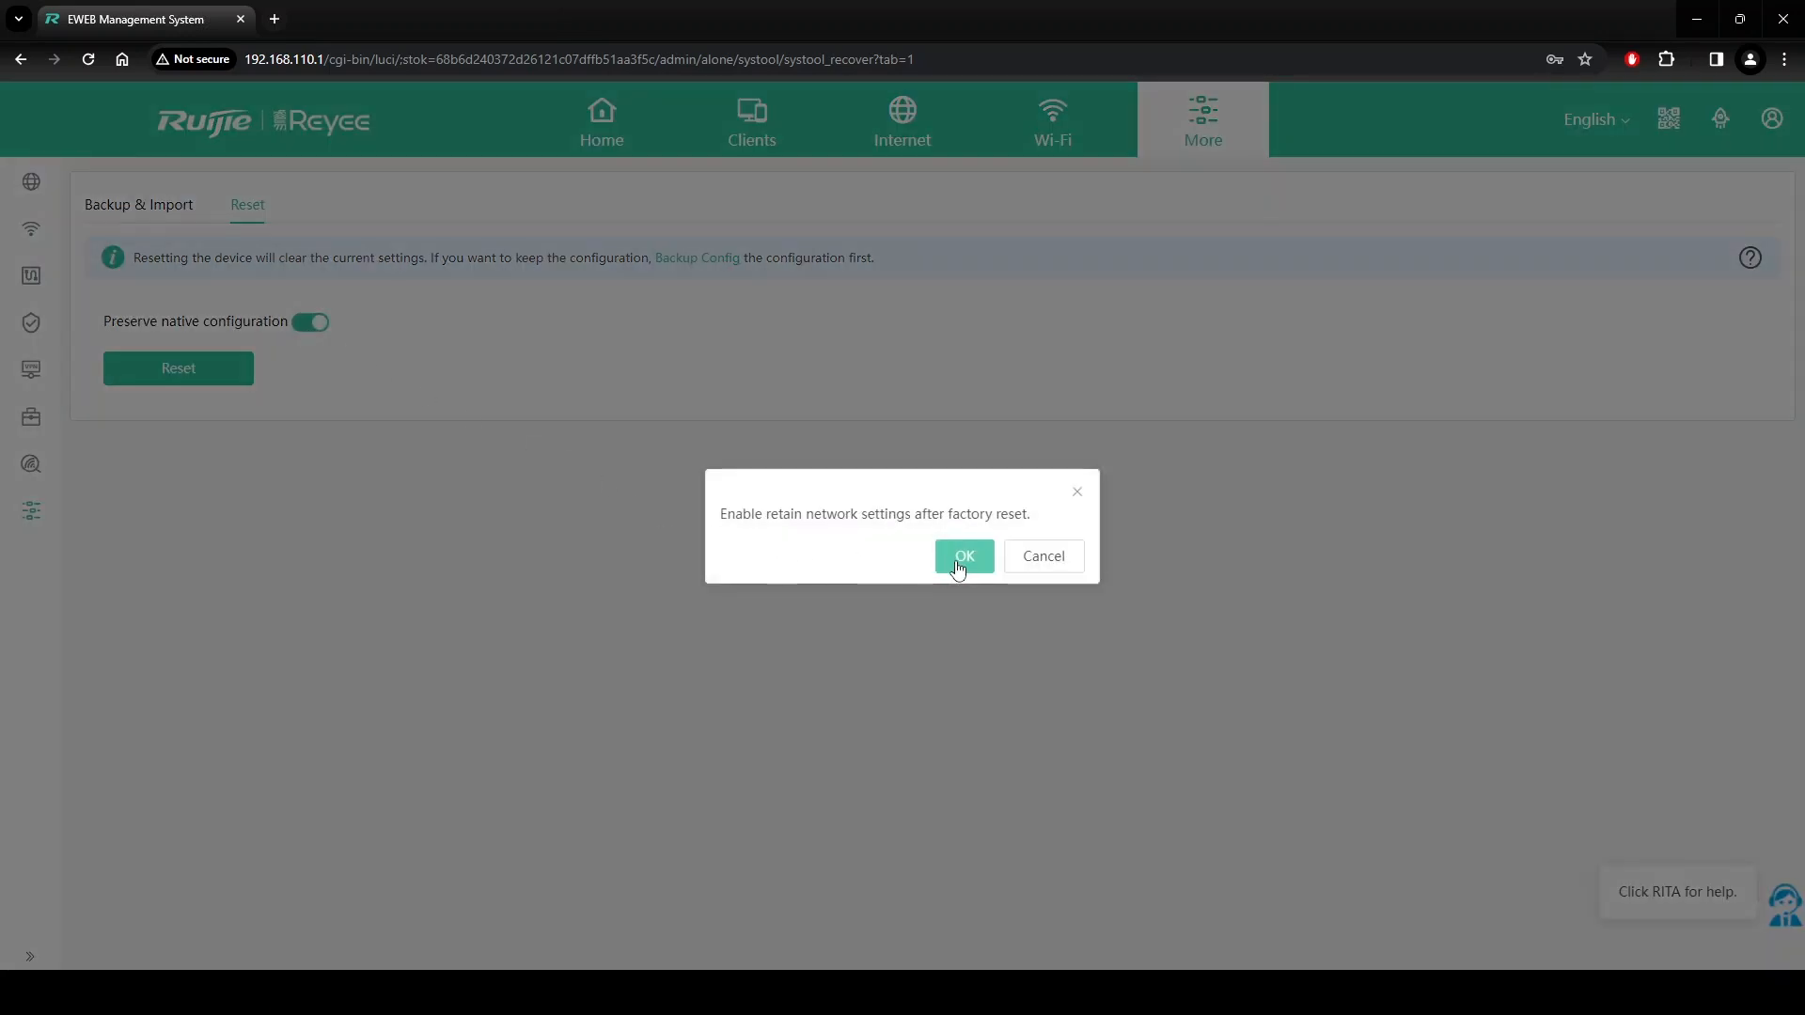
click(963, 557)
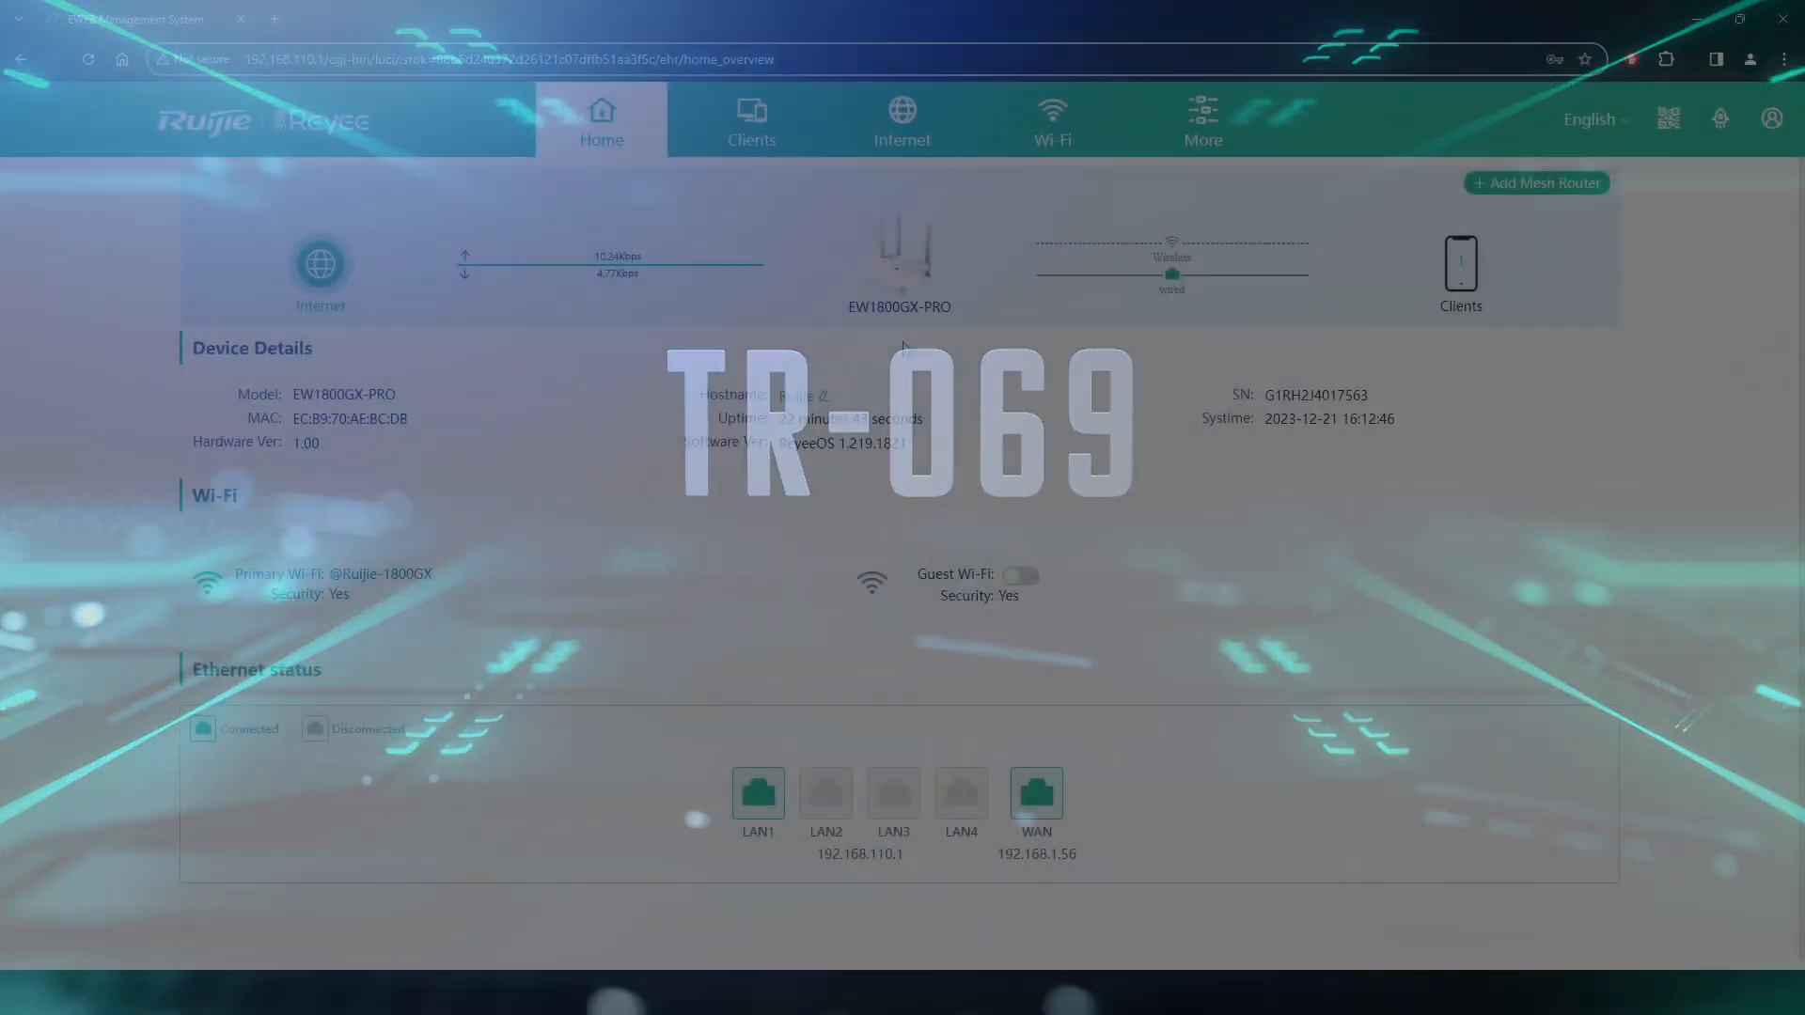
Switch CWMP on with the ACS address, account and password filled in, and save.
click(1201, 120)
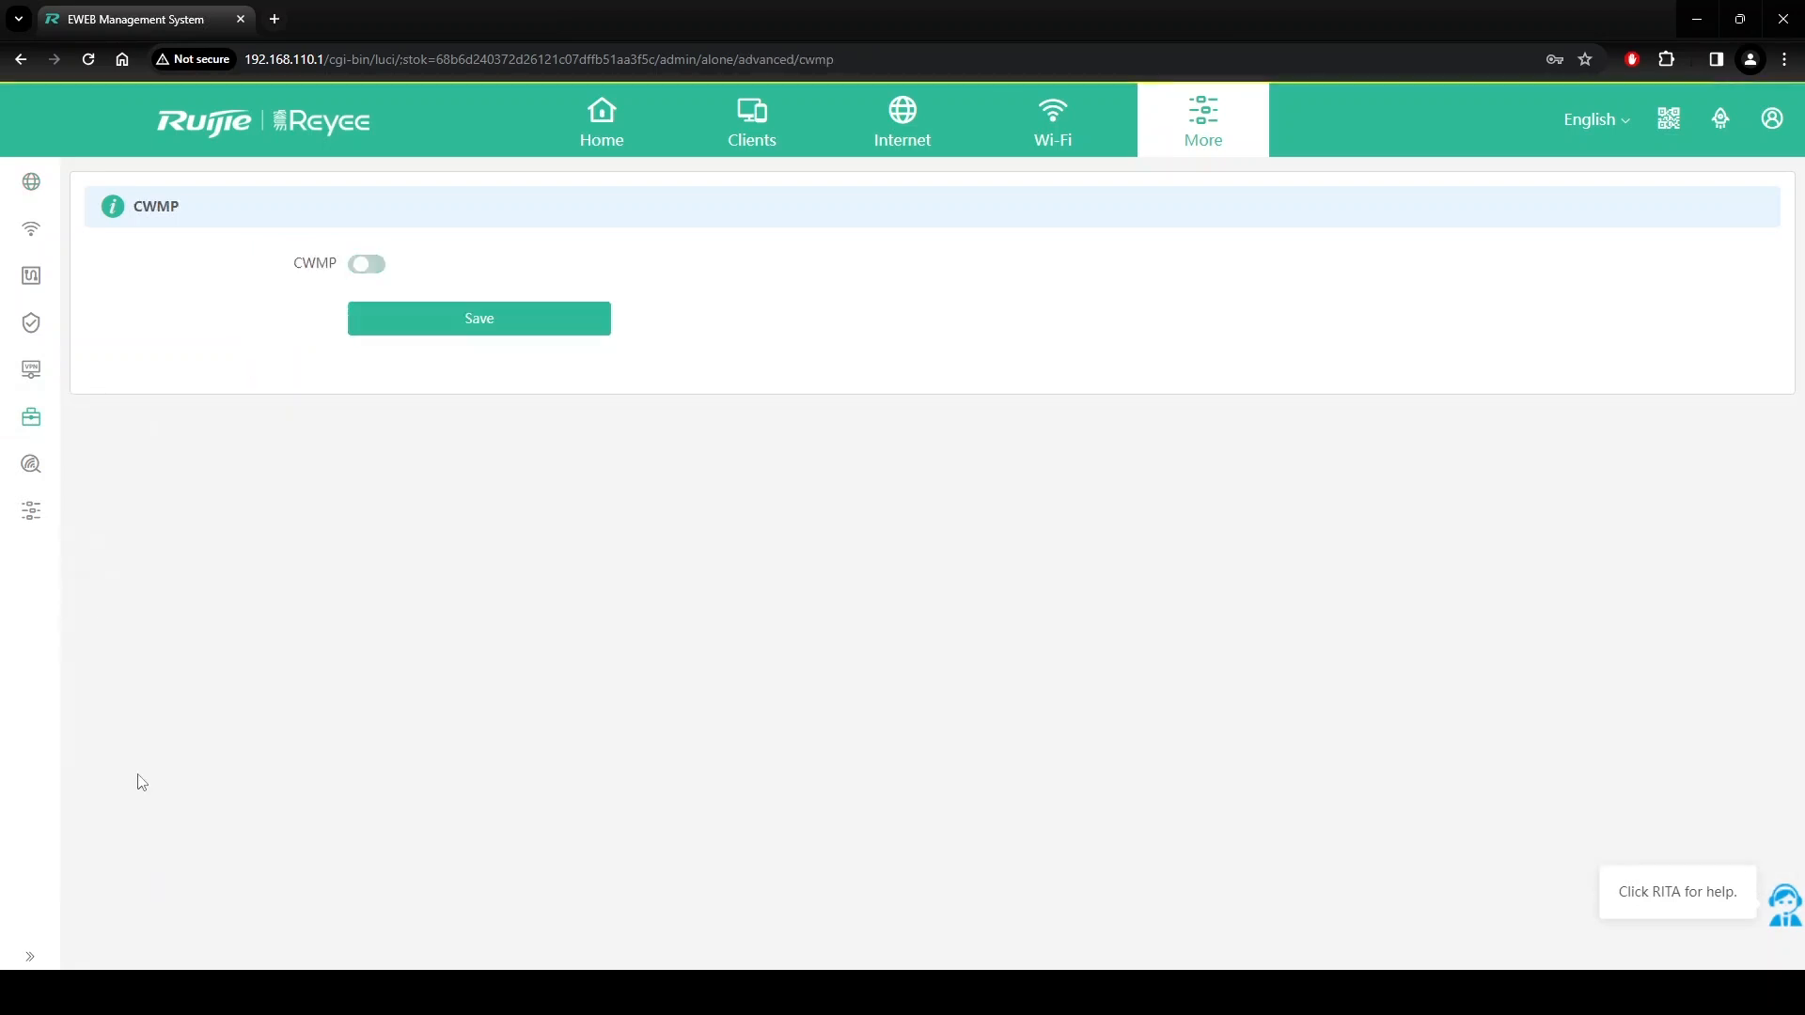
click(367, 263)
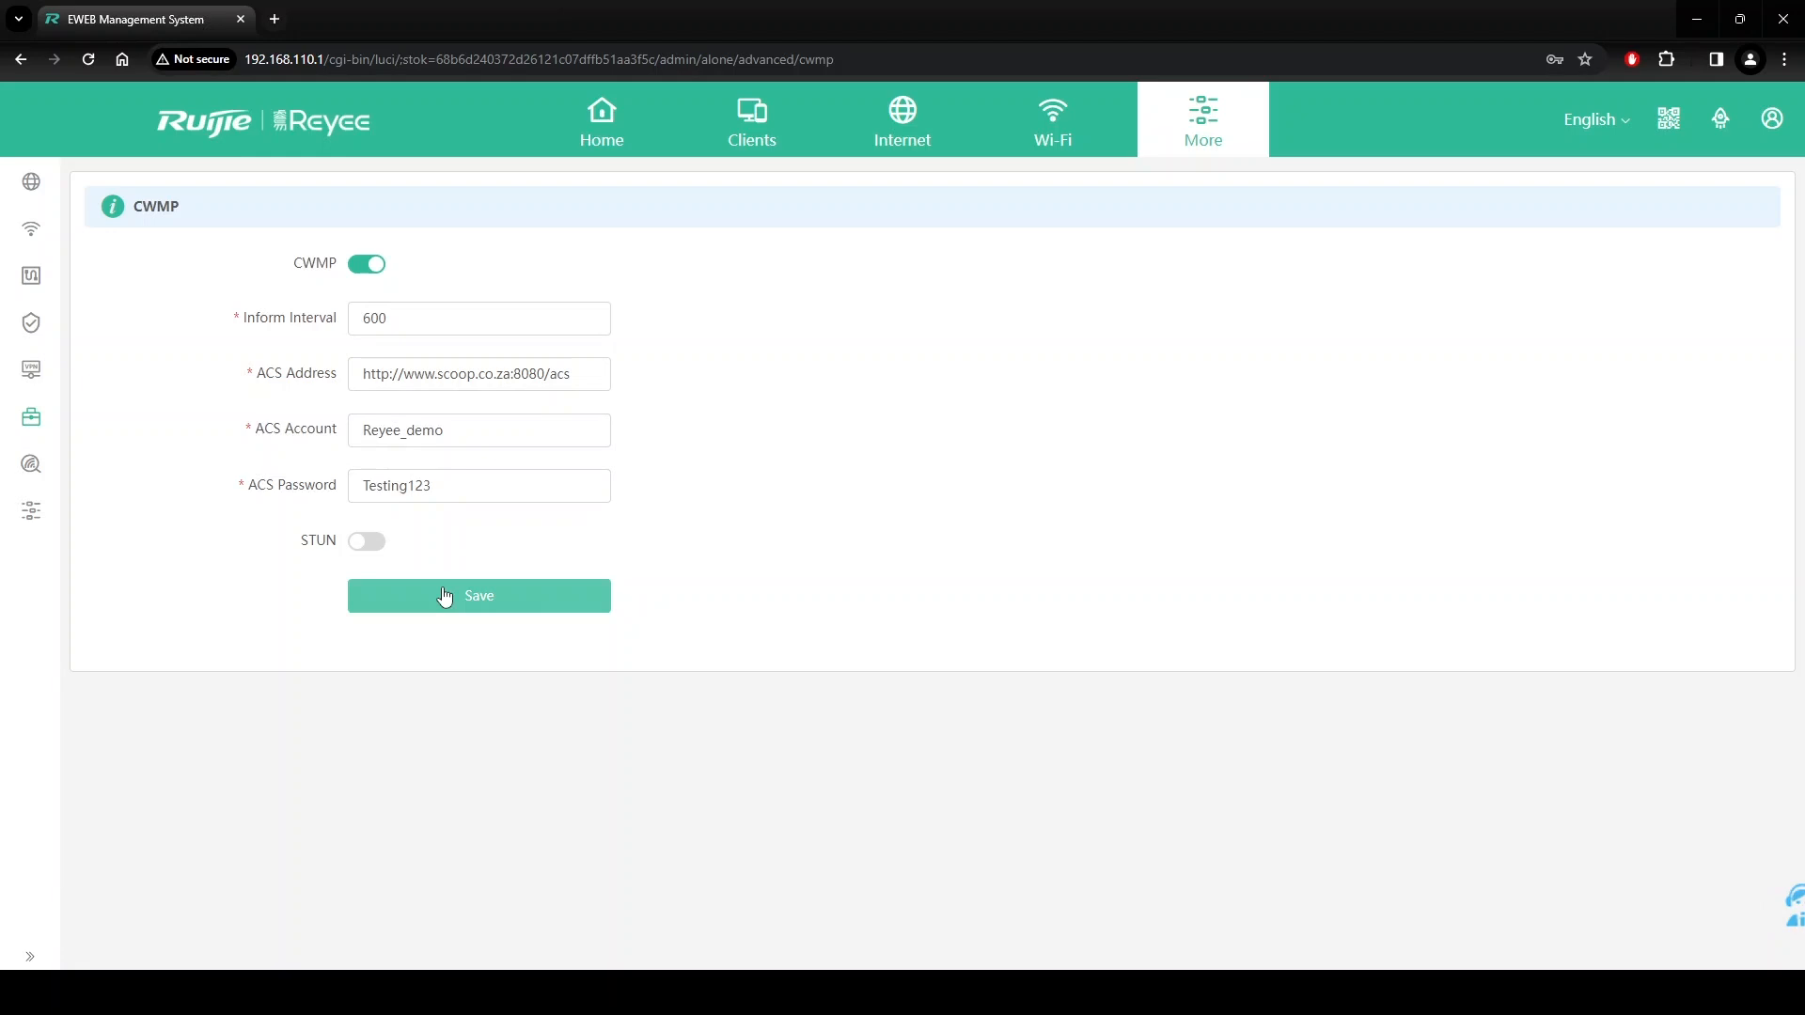
click(477, 596)
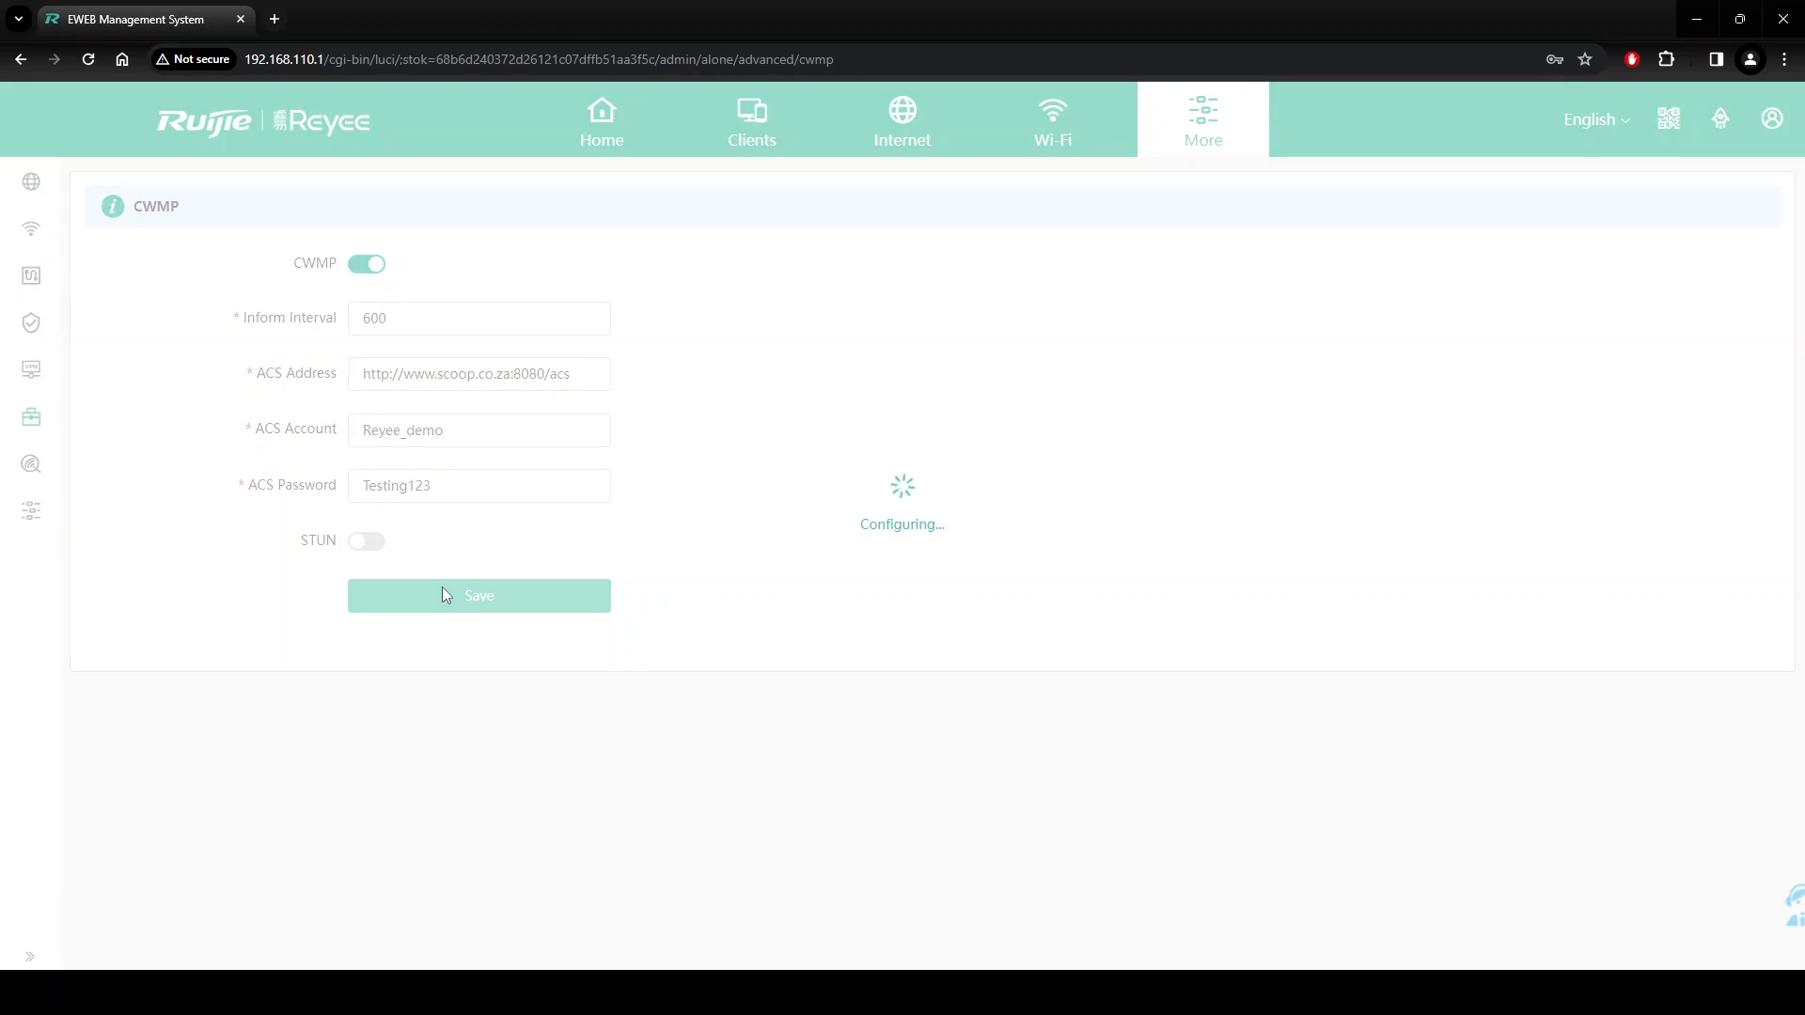
click(479, 596)
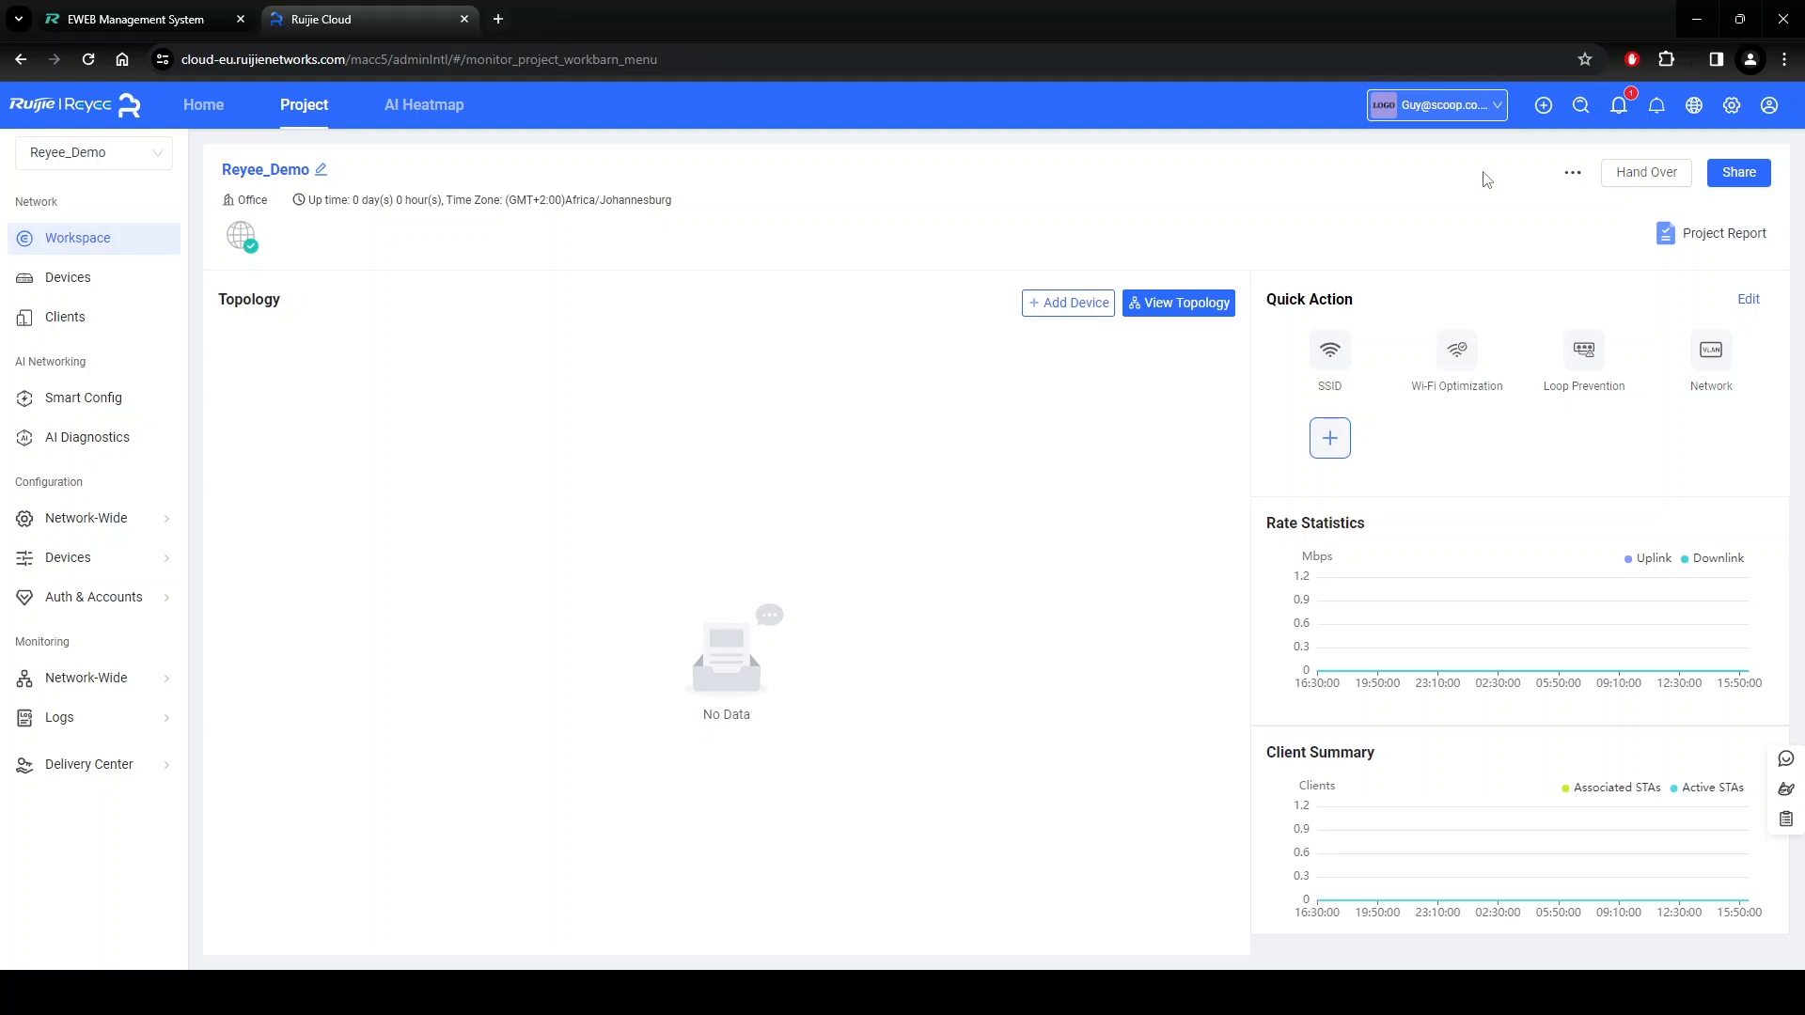
Add a Home Router device by SN with alias 'Reyee_Home_Route' and finish.
click(1544, 106)
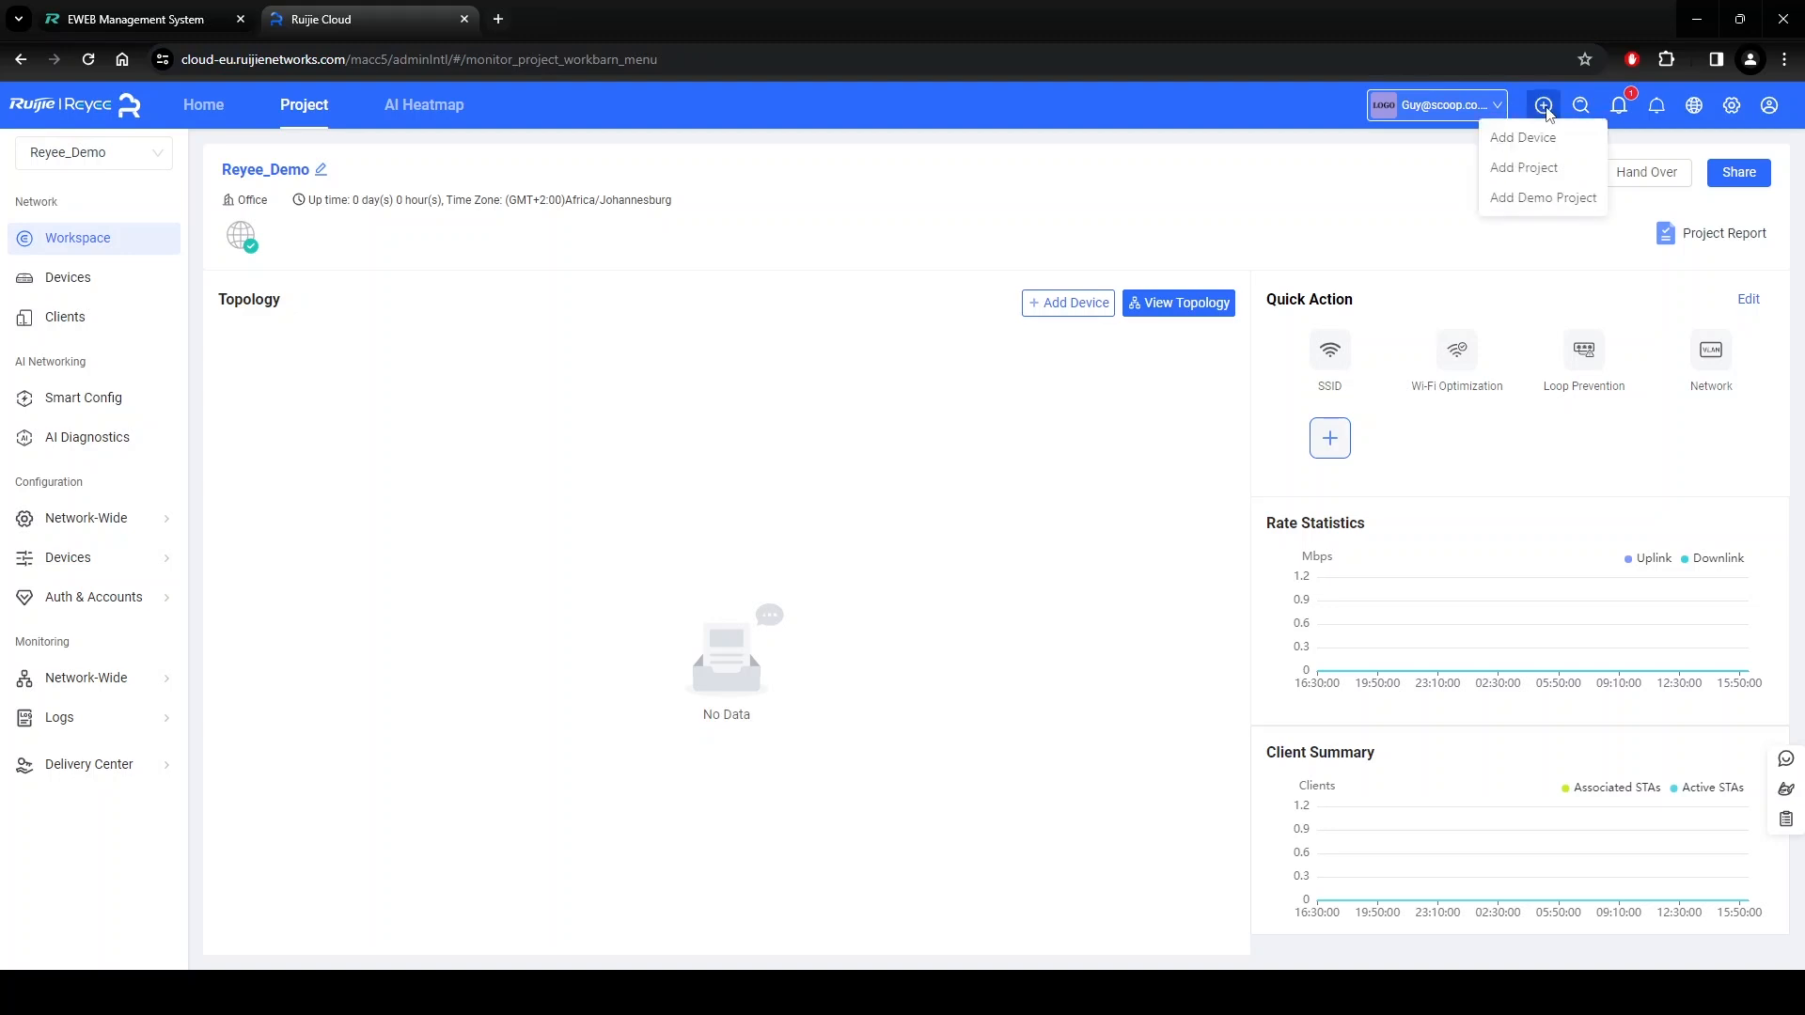
click(1522, 137)
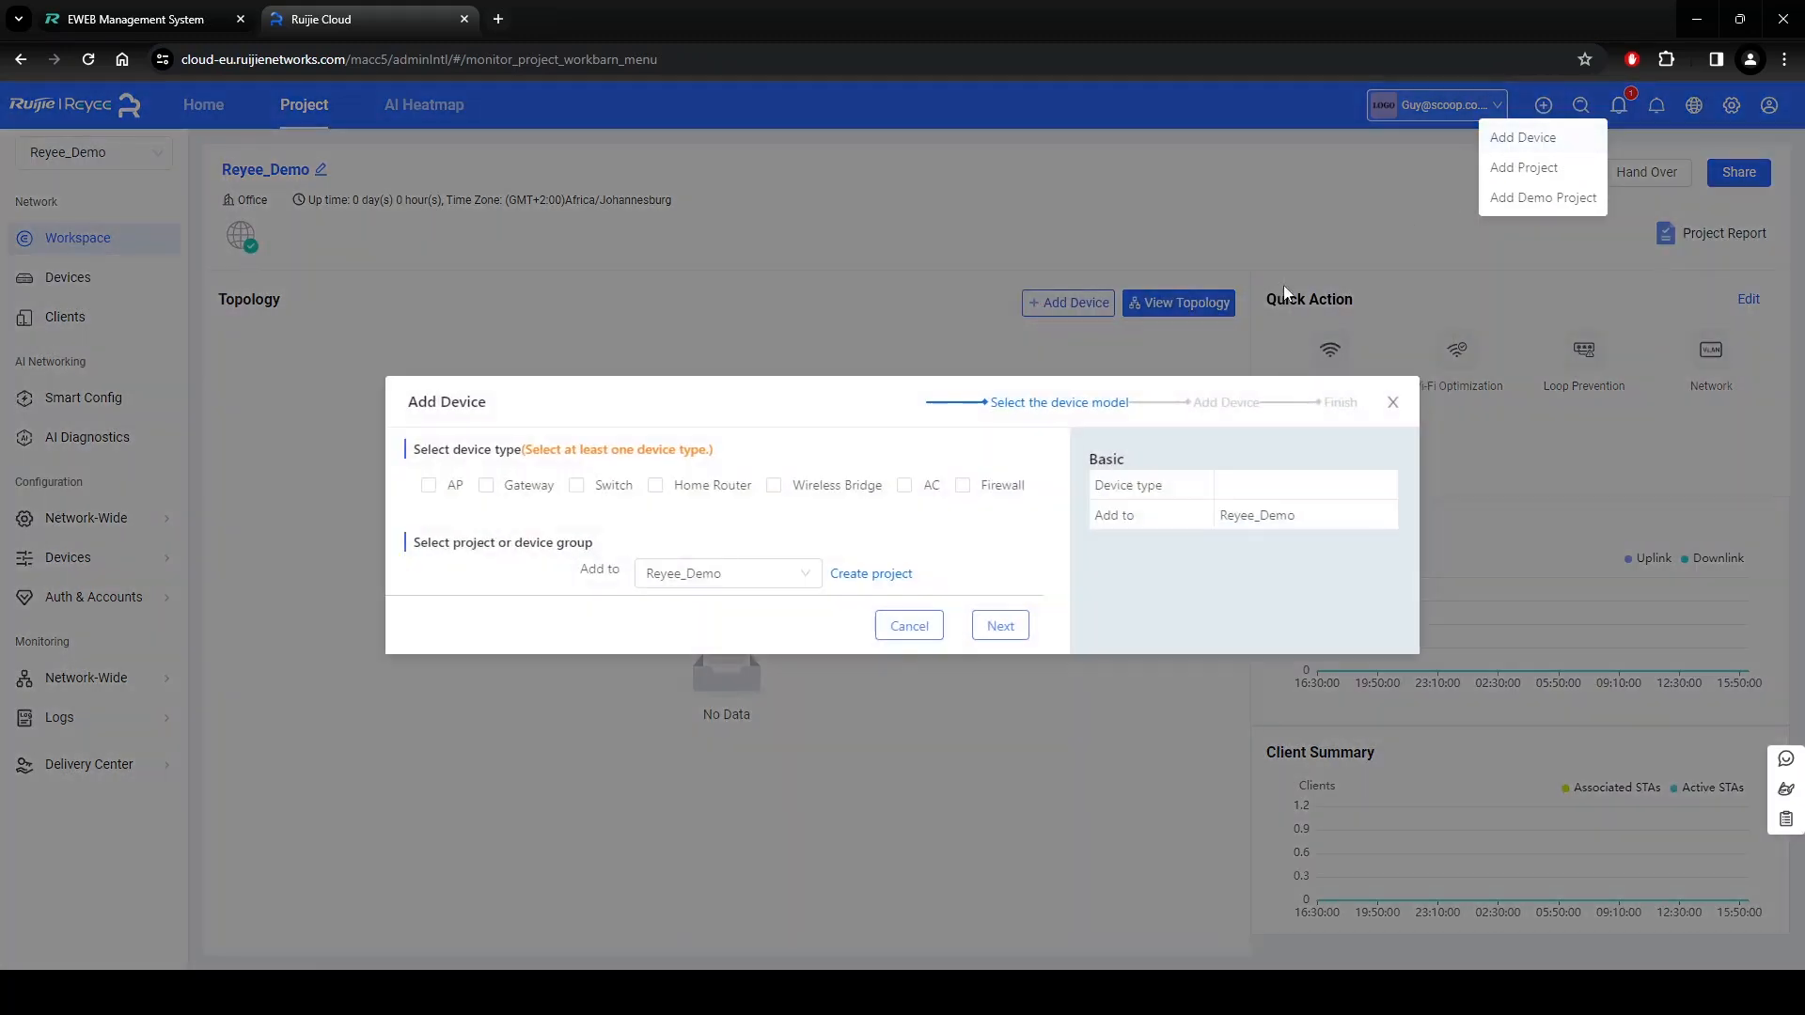
click(656, 485)
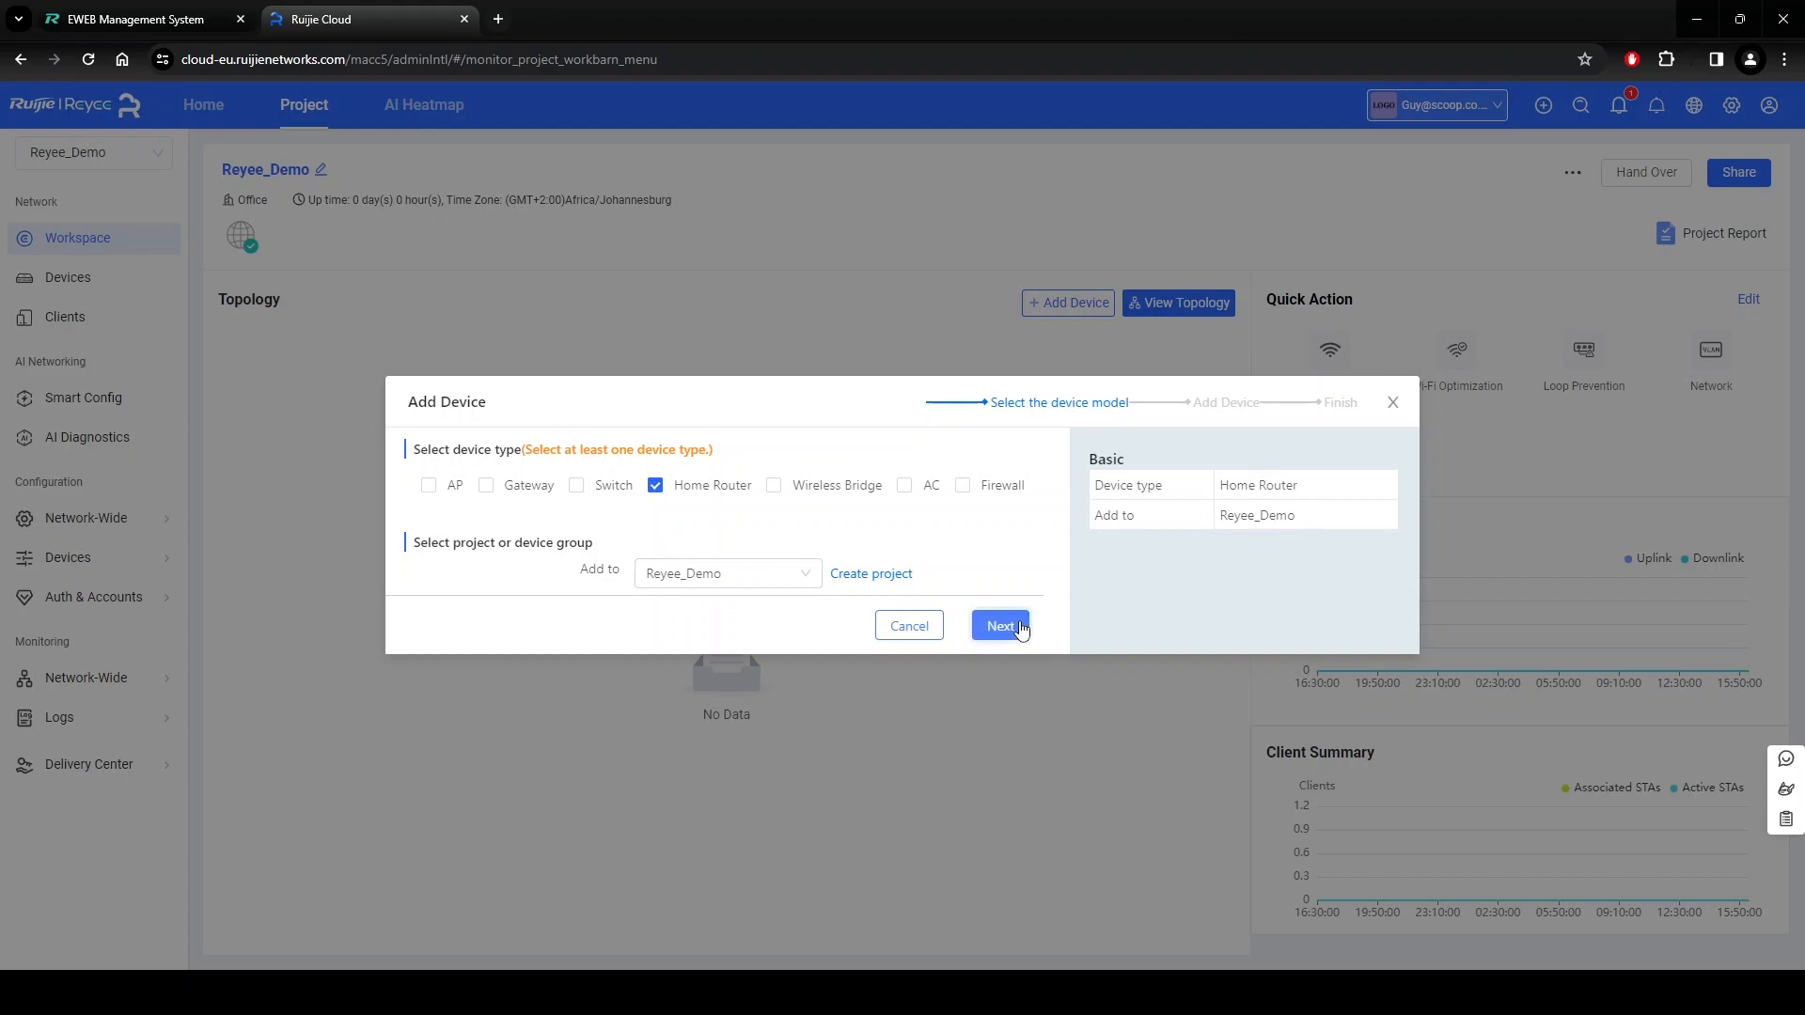
click(998, 624)
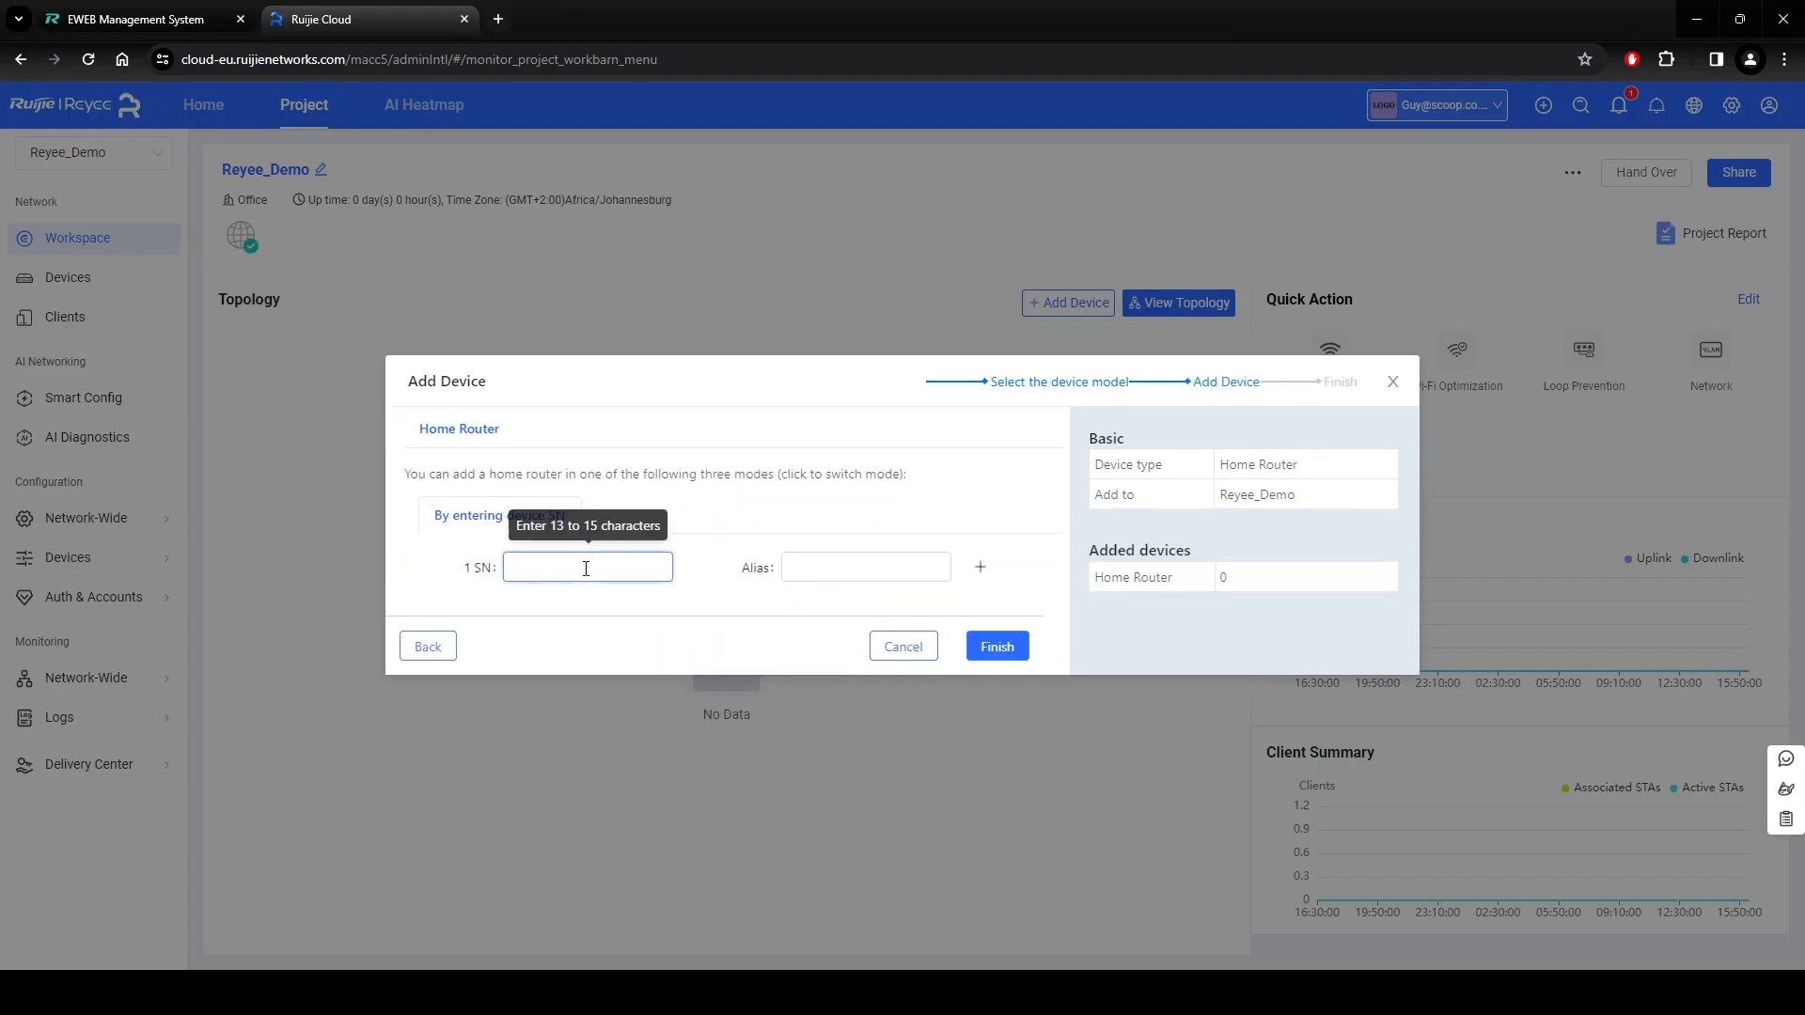
text(Reyee_Home_Route)
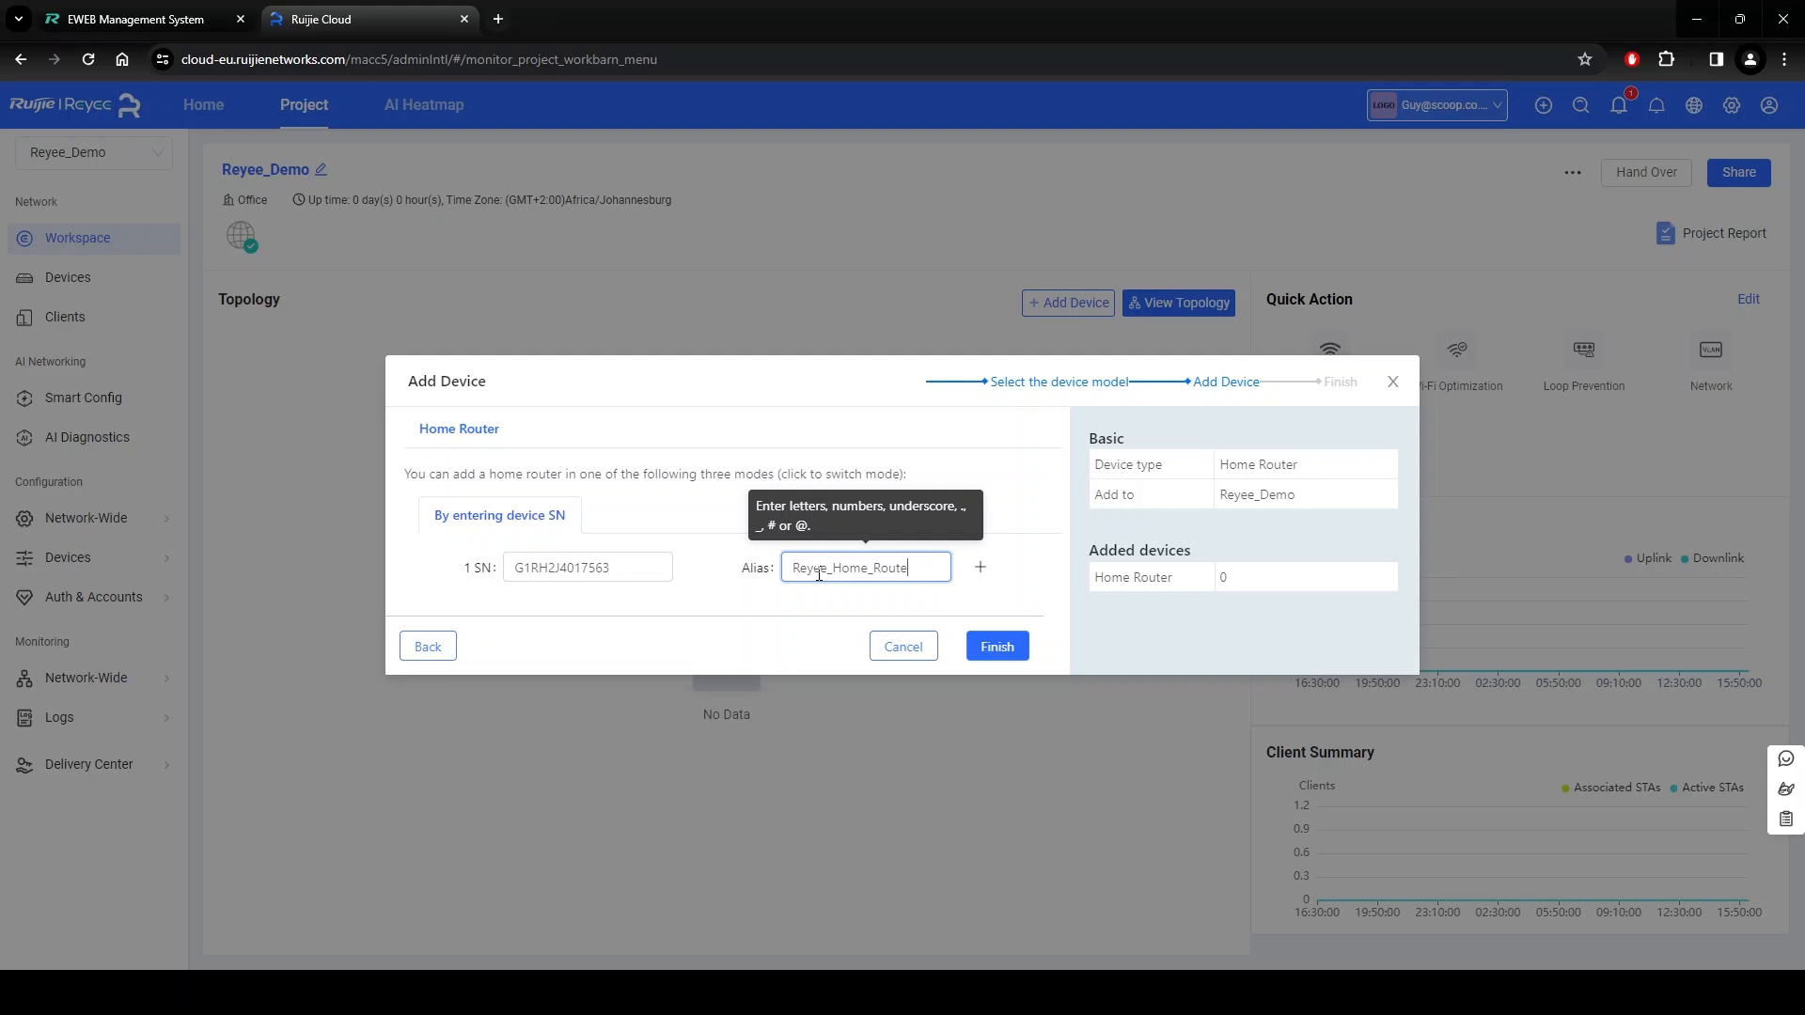
click(996, 645)
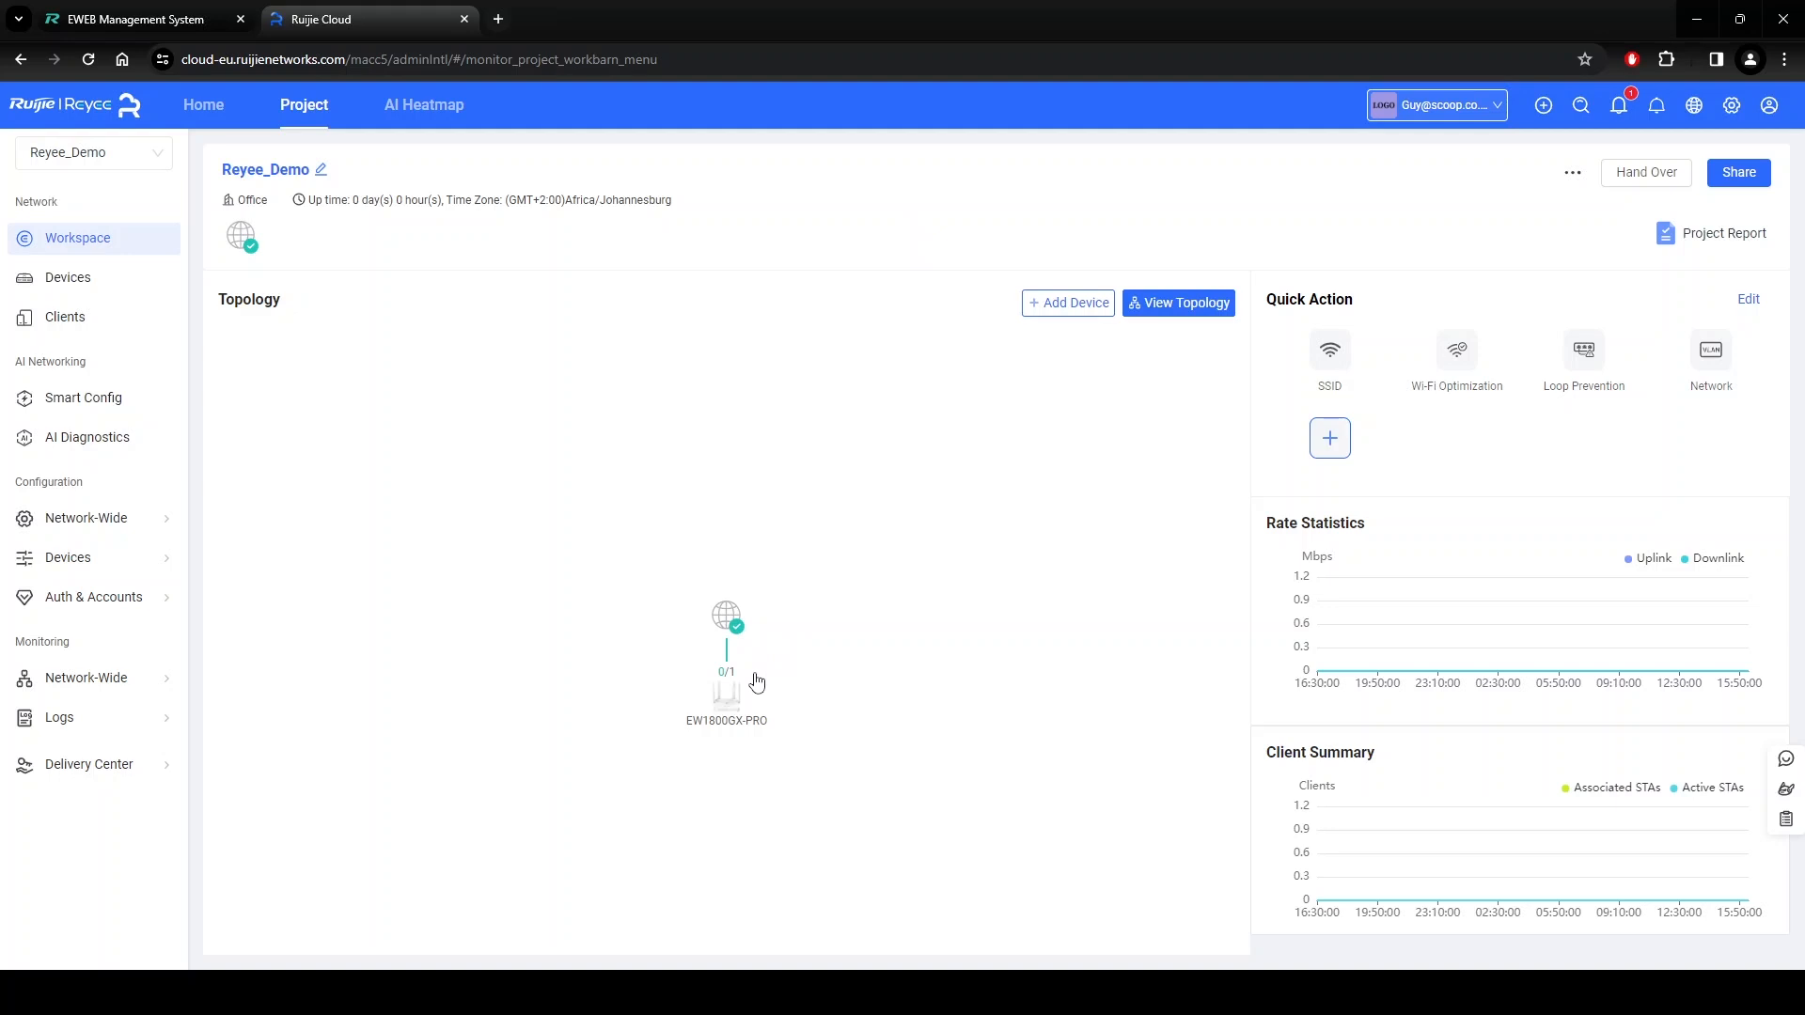
mouse_move(972, 673)
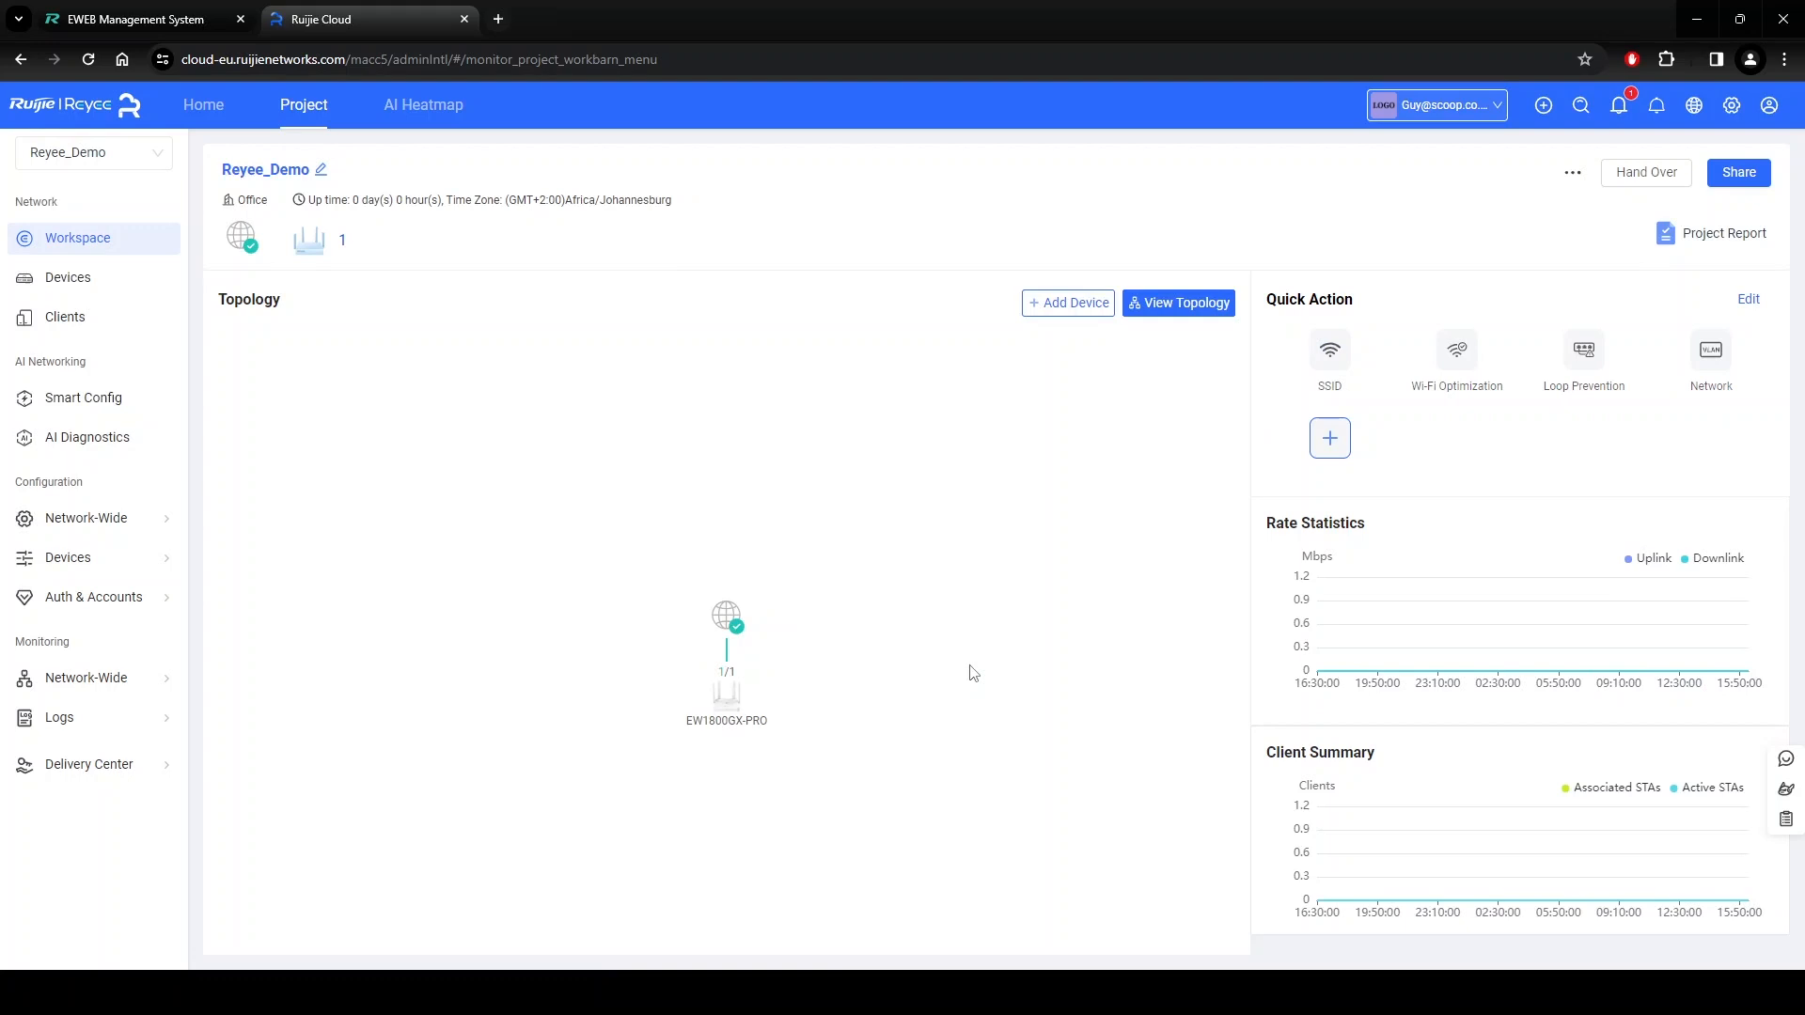
mouse_move(735, 701)
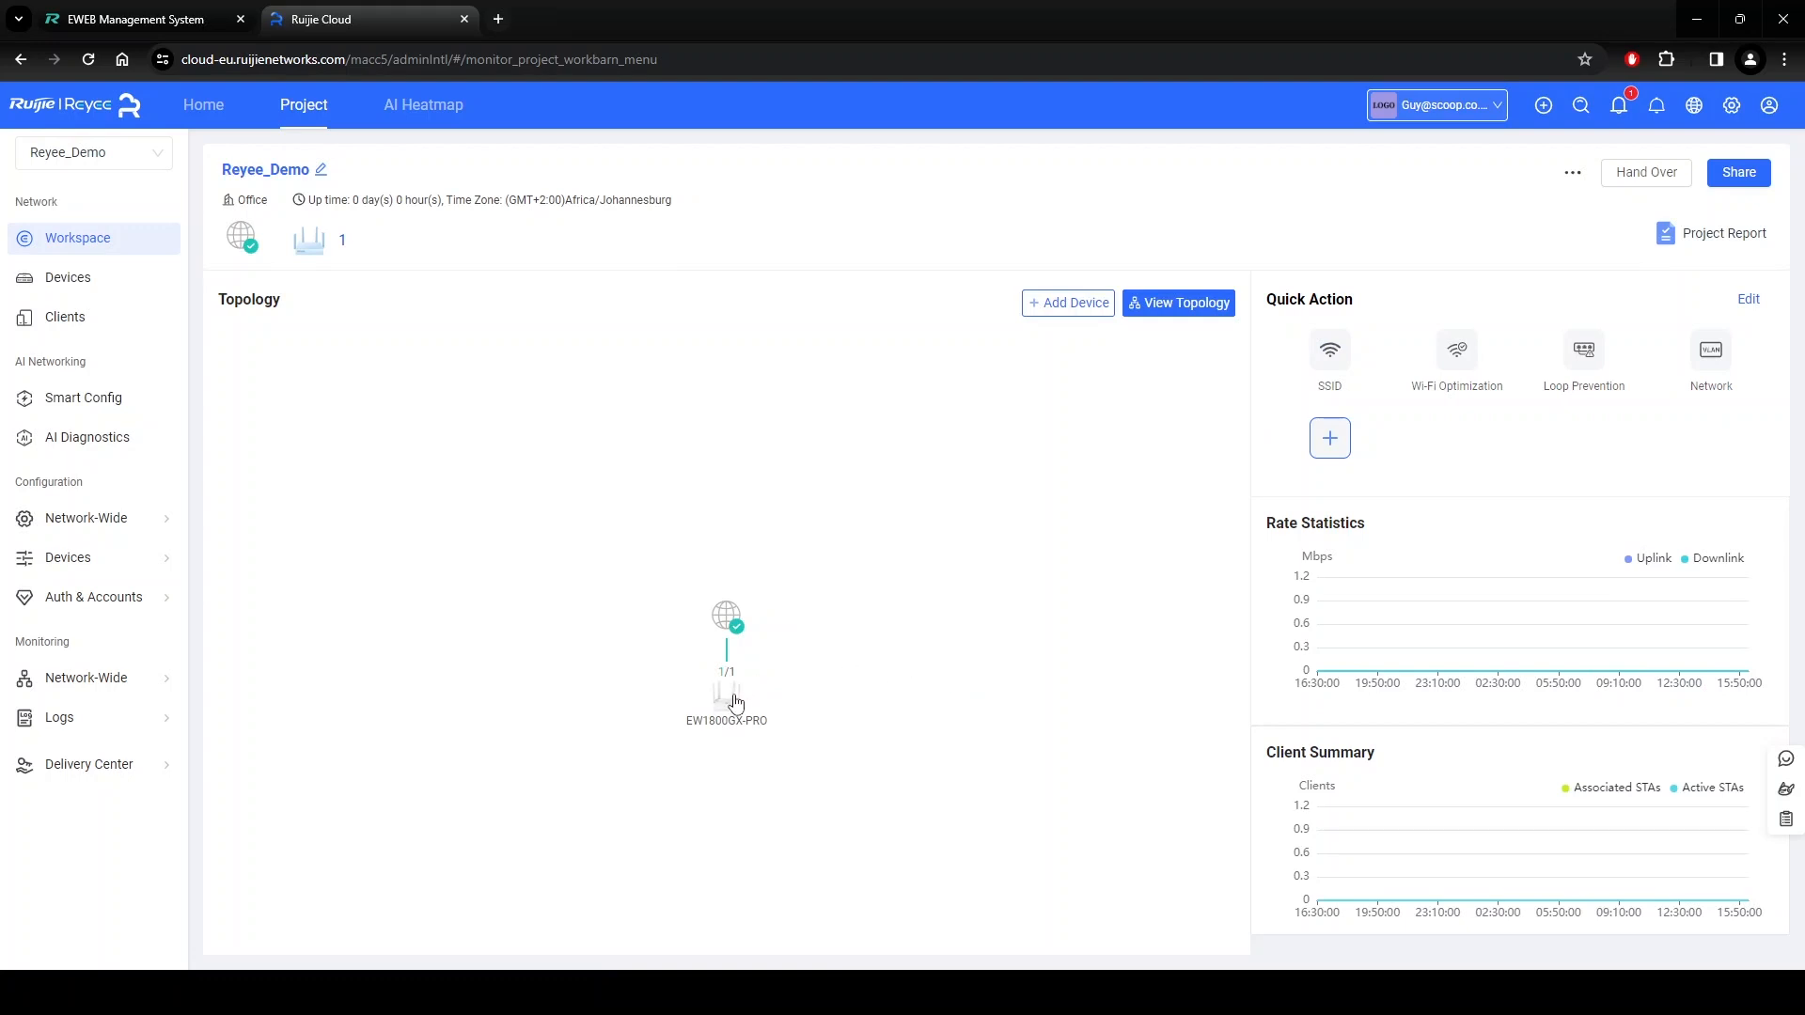
Show the Actual Topology page and select the Reyee_Home_Router device in it.
click(1177, 302)
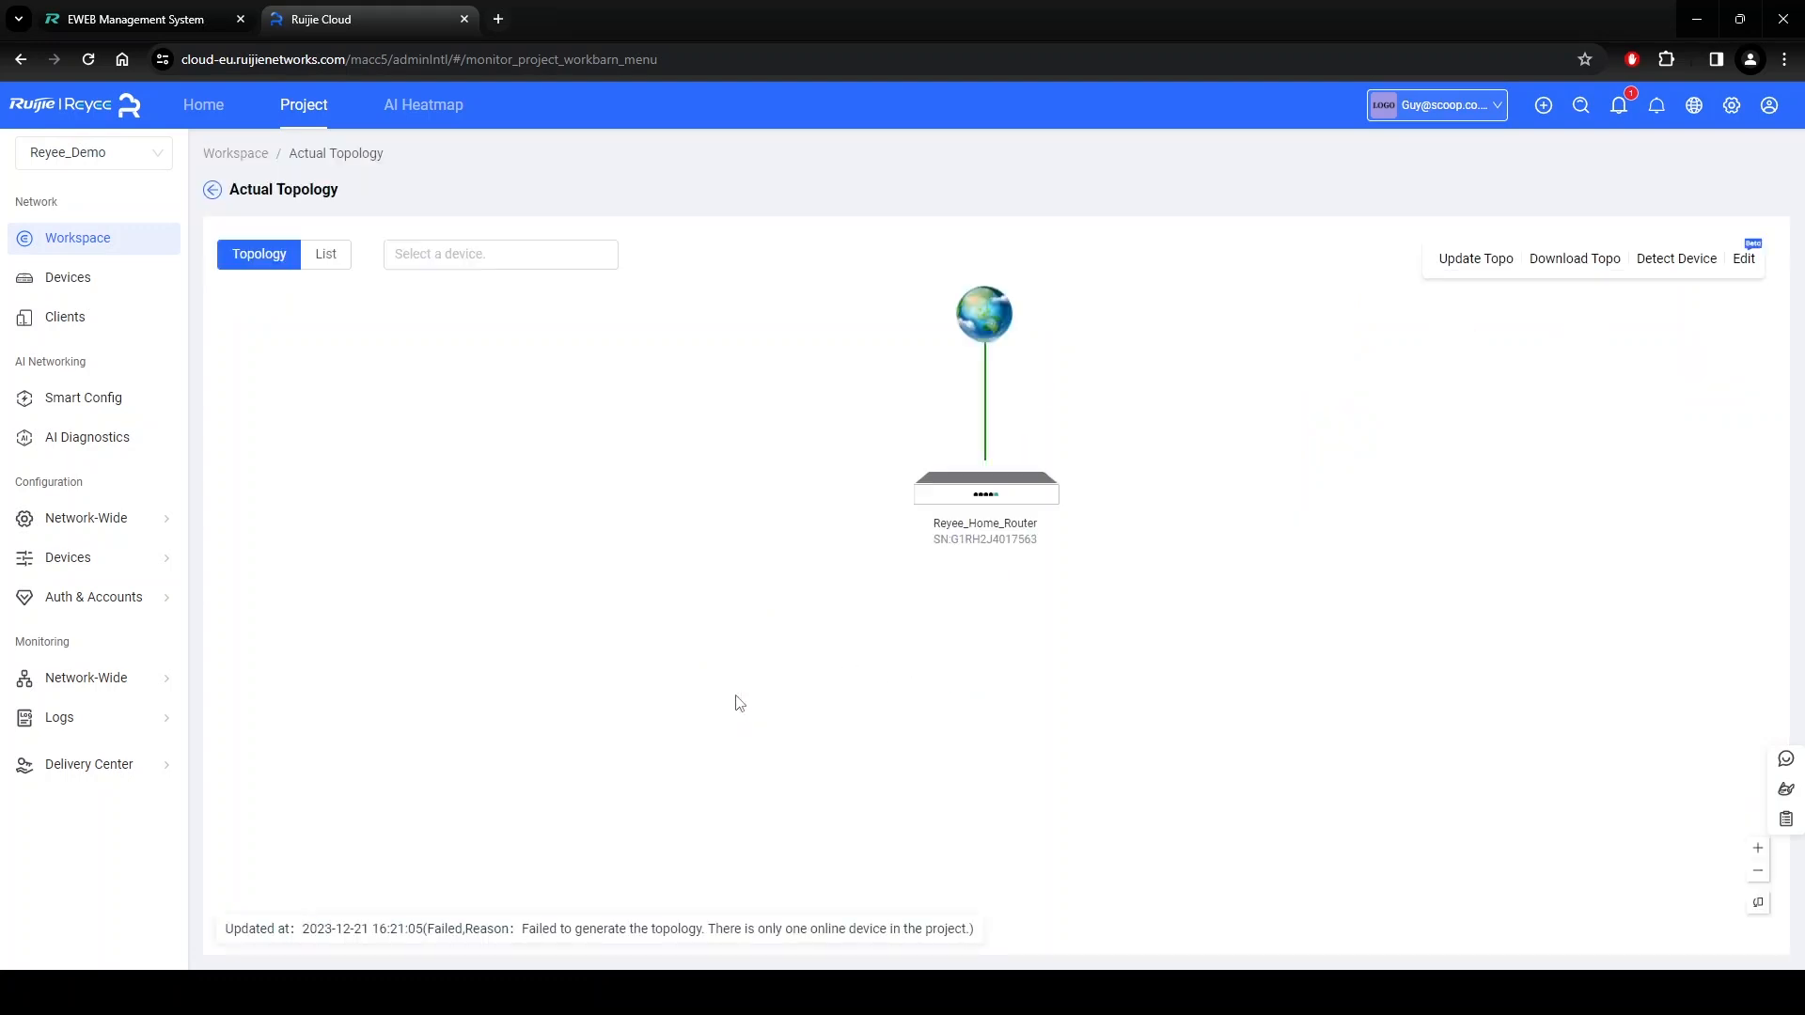
mouse_move(976, 498)
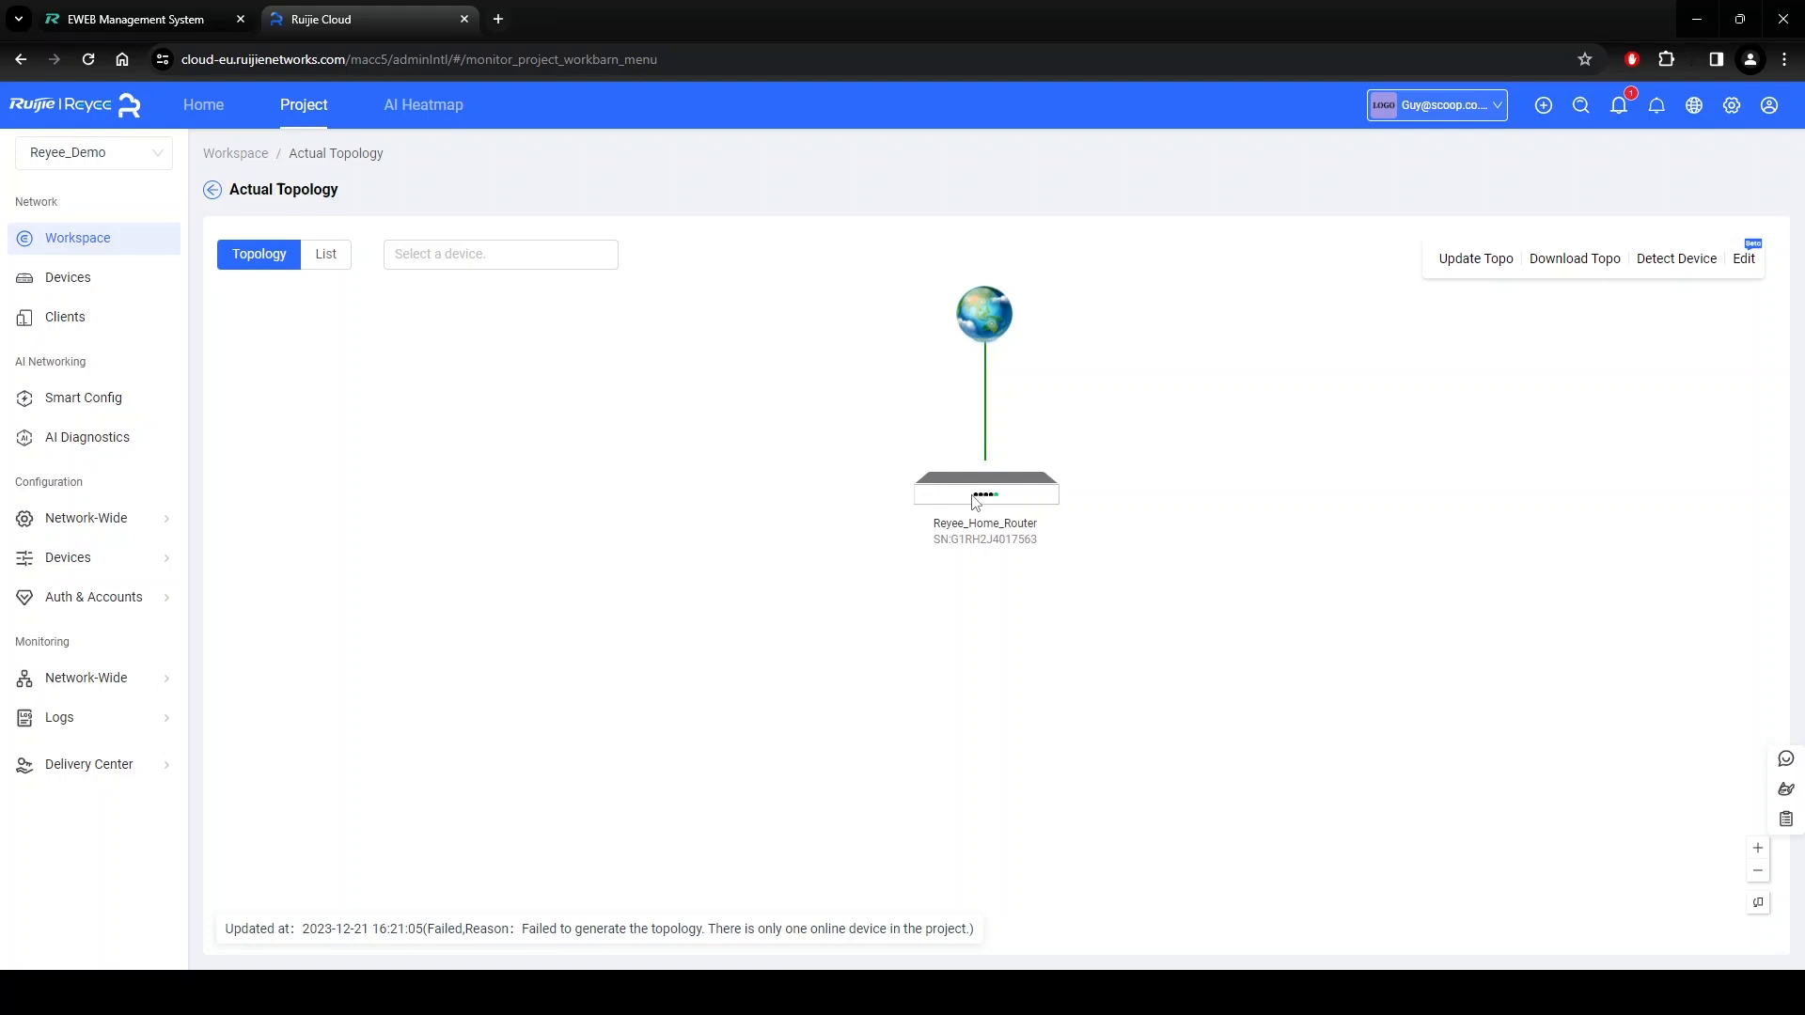
click(983, 489)
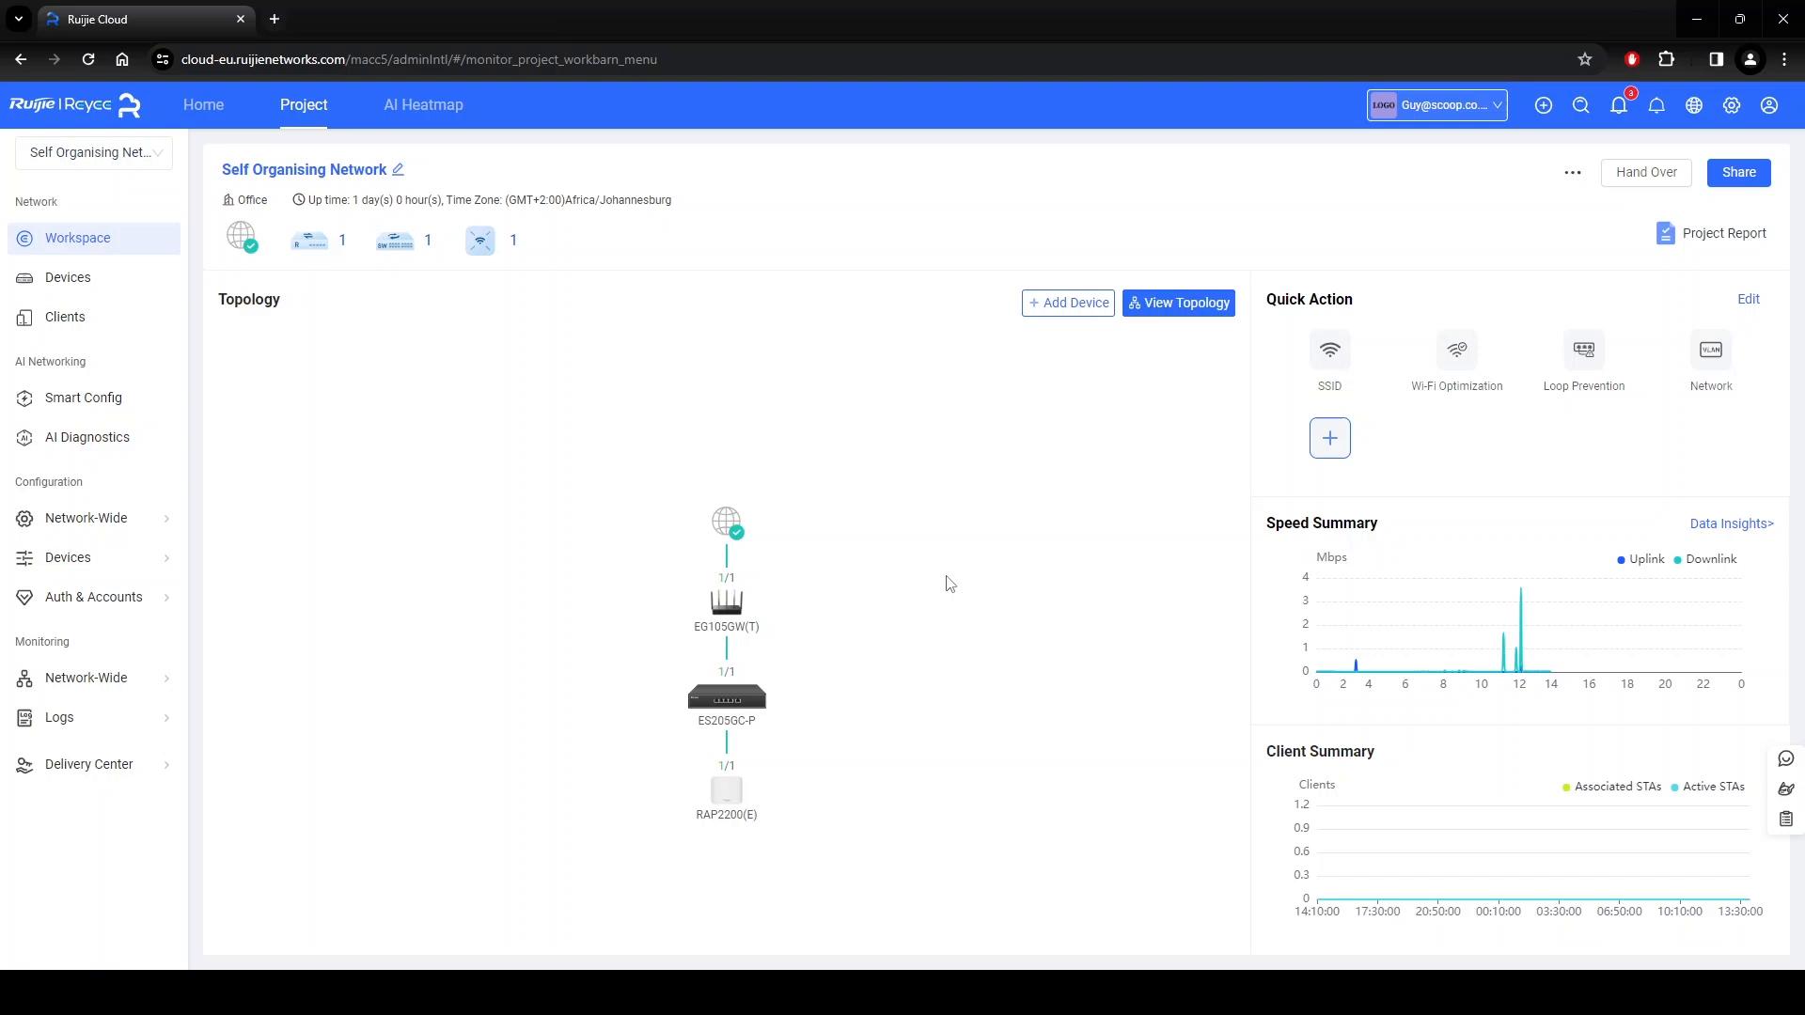
Switch to the Self Organising Network project to view its gateway–switch–AP topology.
click(423, 104)
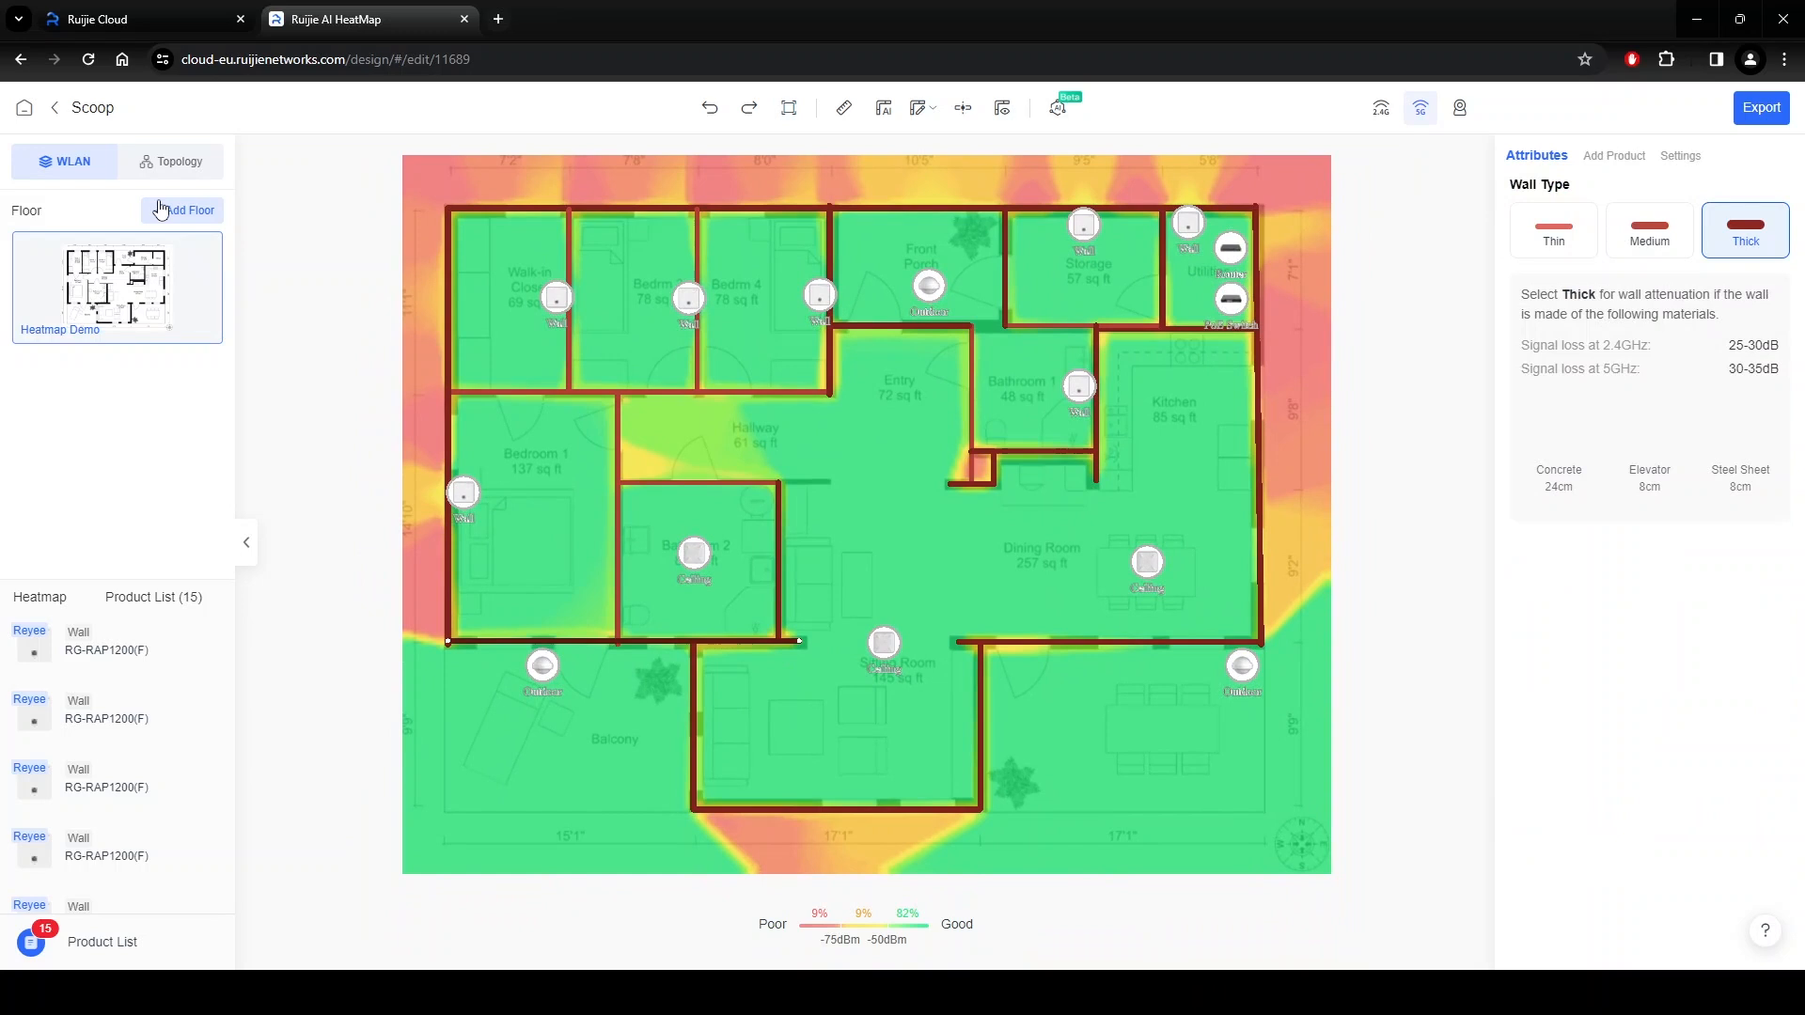
Cancel the Add Floor dialog to stay on the Heatmap Demo floor plan.
click(183, 208)
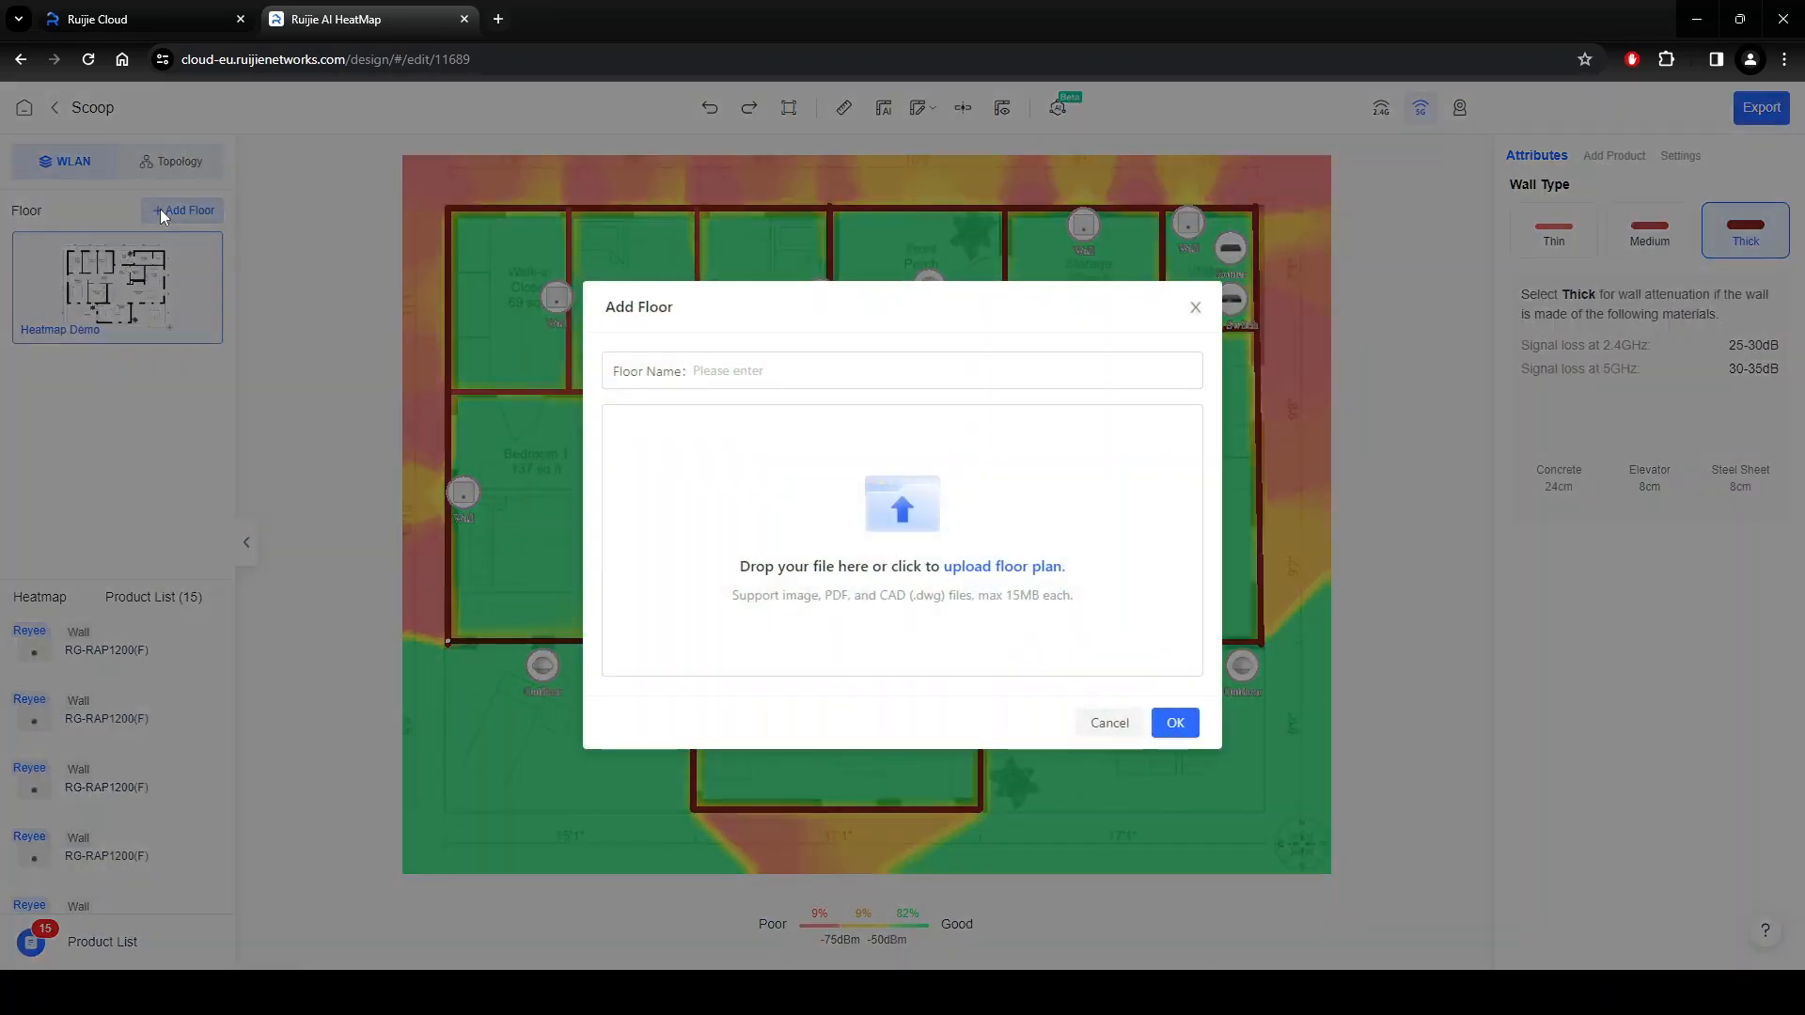
mouse_move(1030, 609)
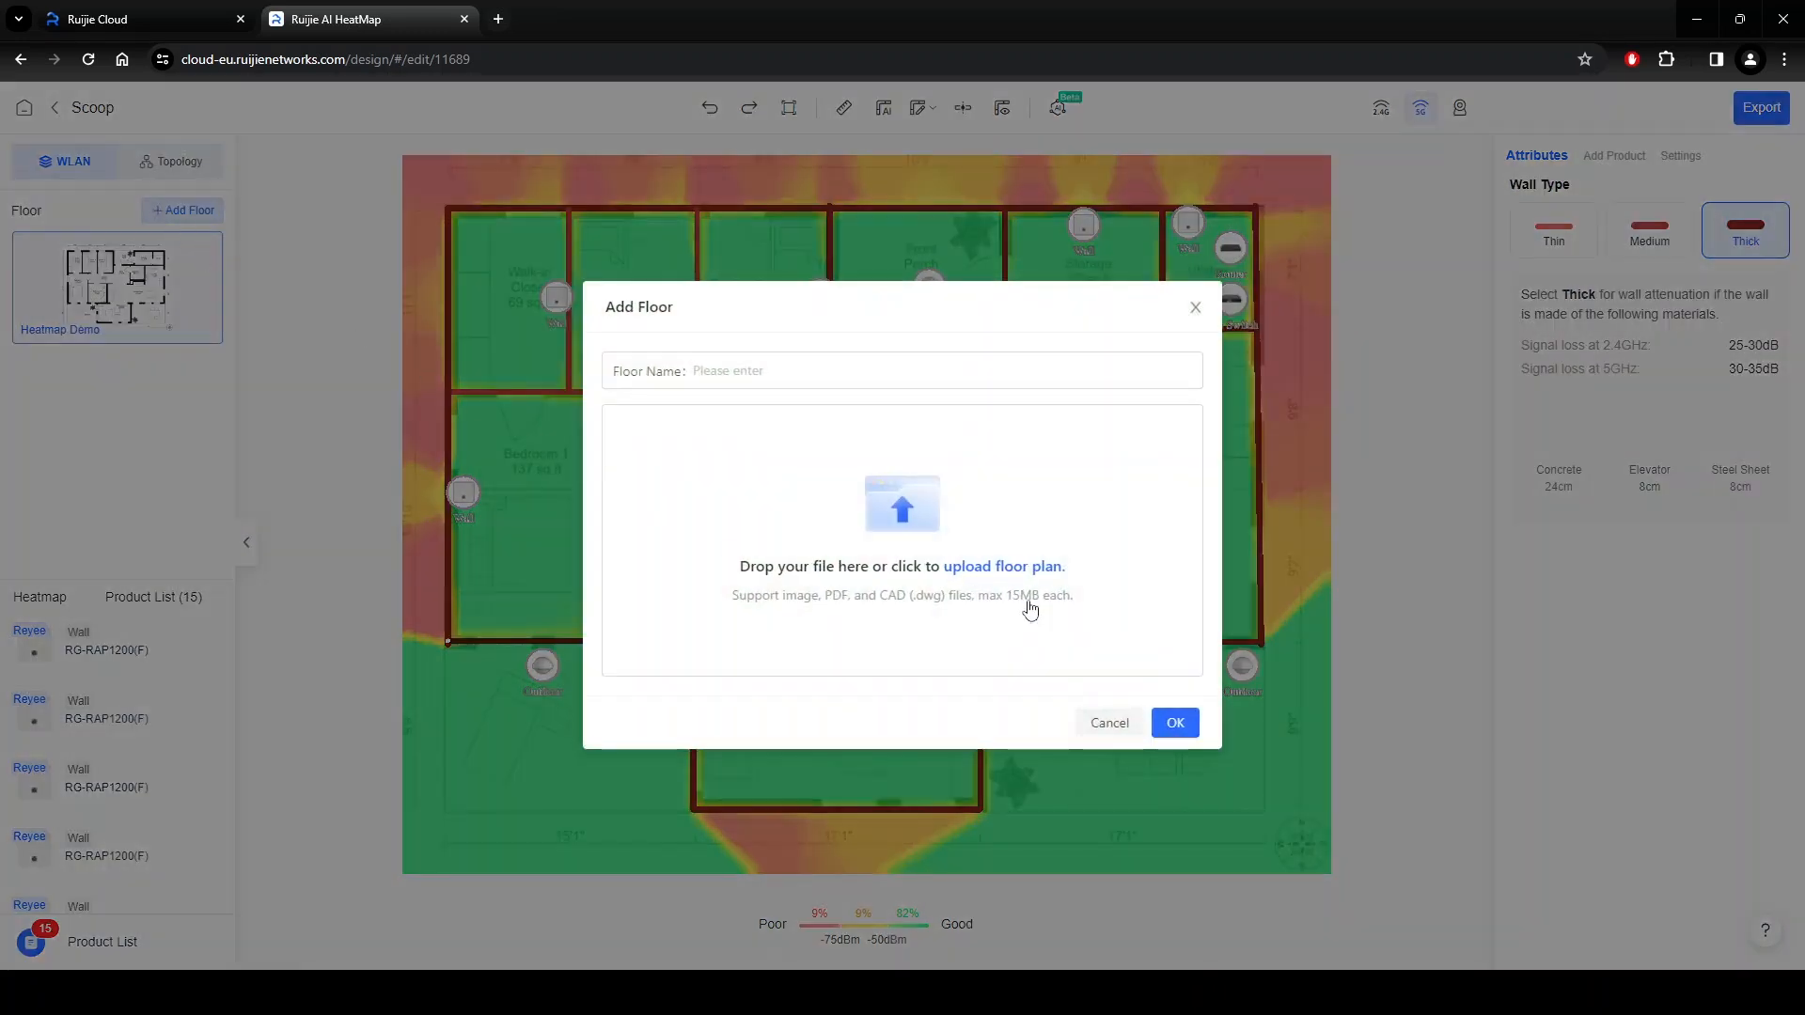
click(1108, 722)
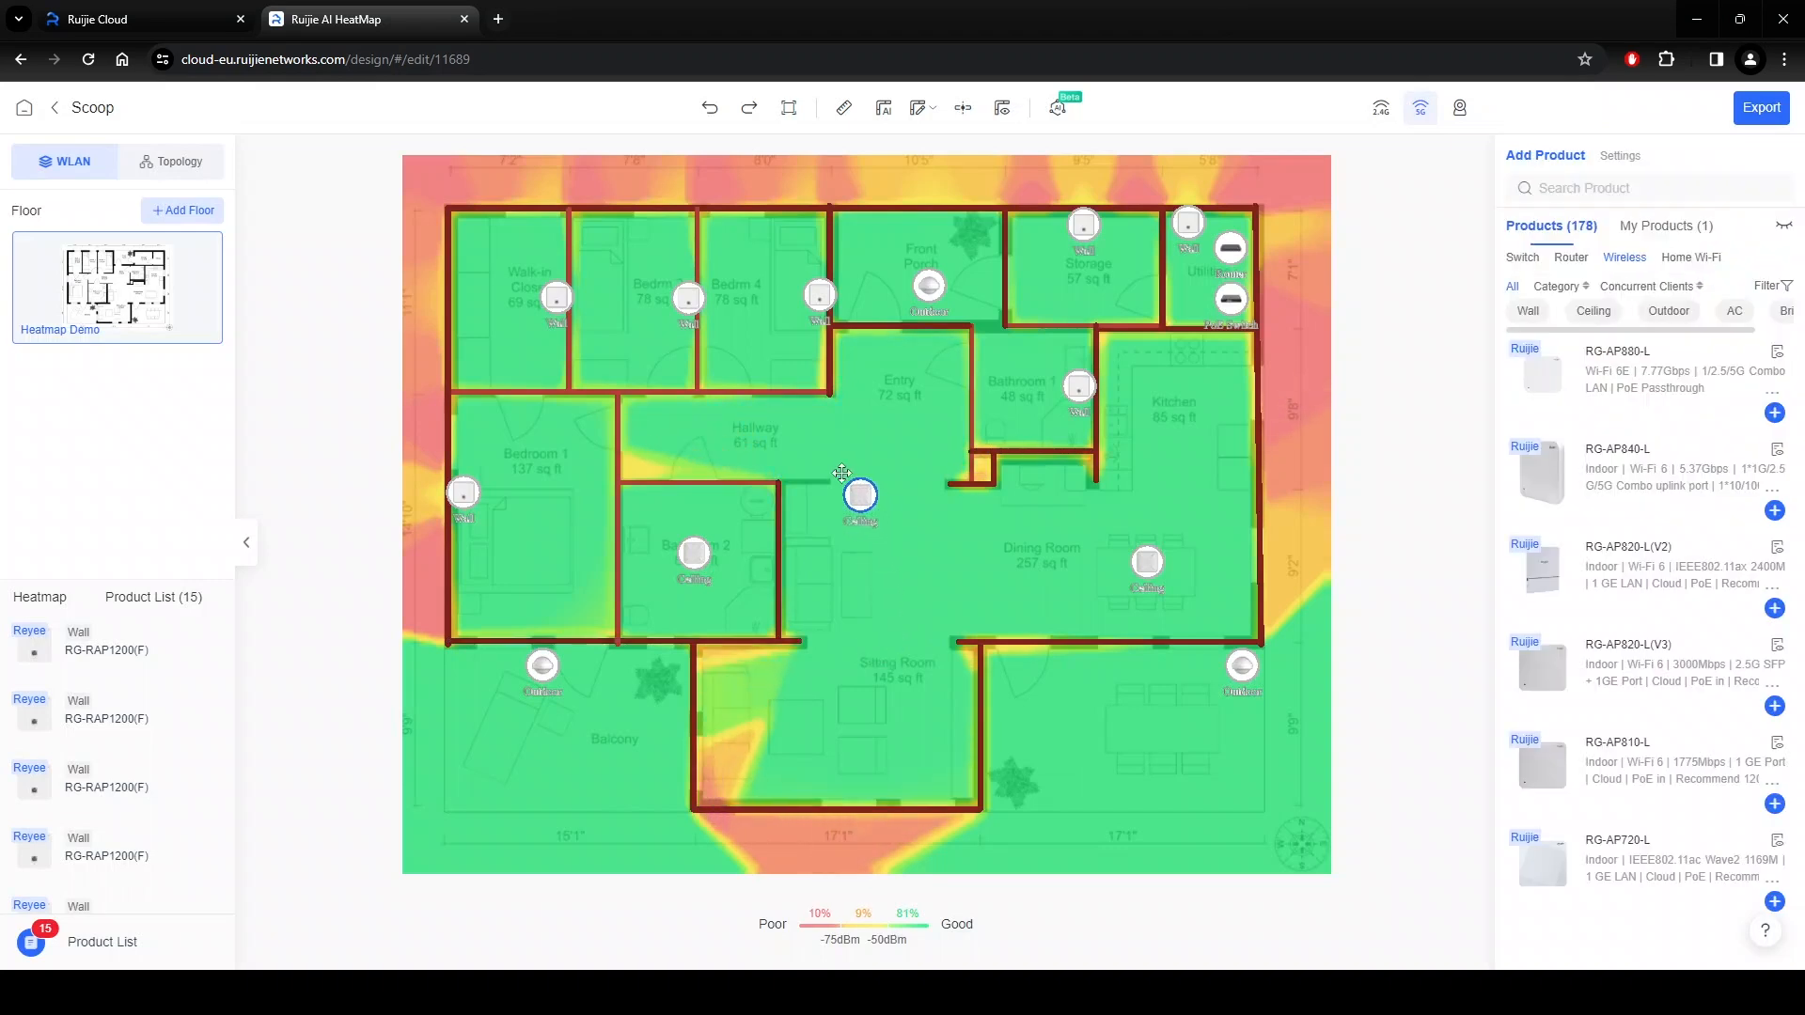
Drag access points between Hallway, Sitting Room, Entry and Dining Room, updating the coverage heatmap.
drag(859, 495, 715, 427)
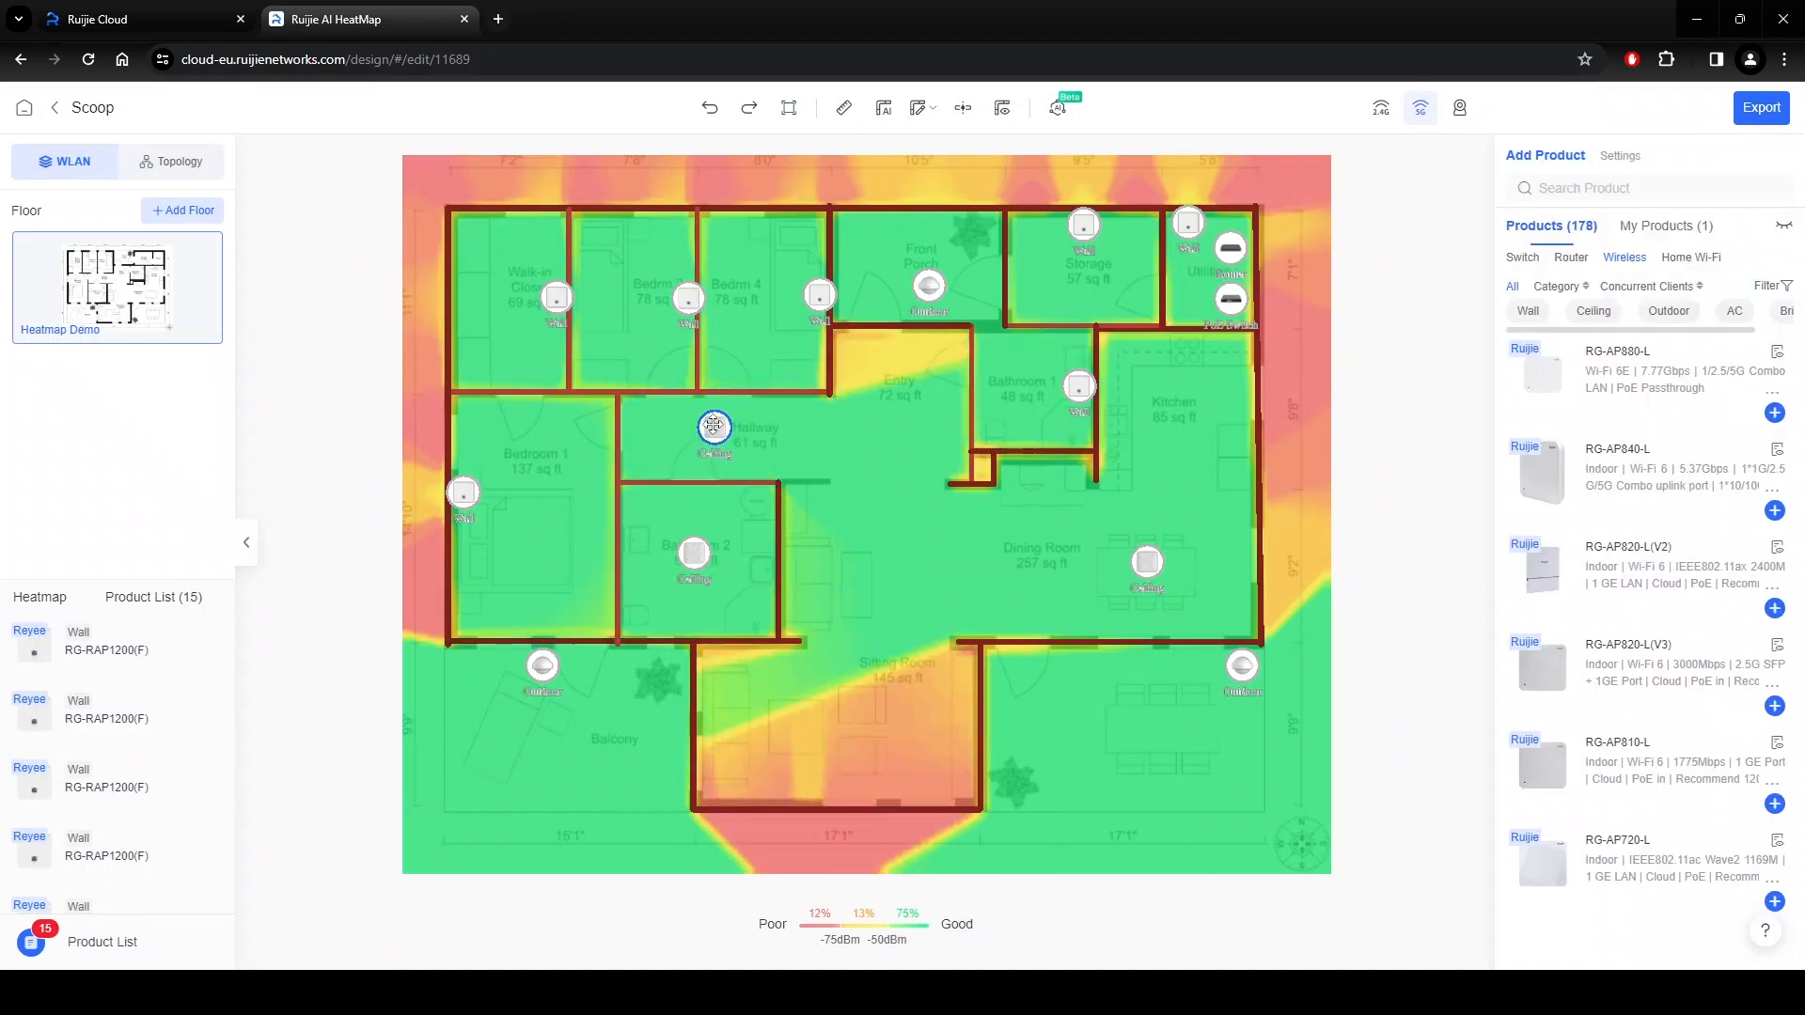
drag(714, 426, 870, 636)
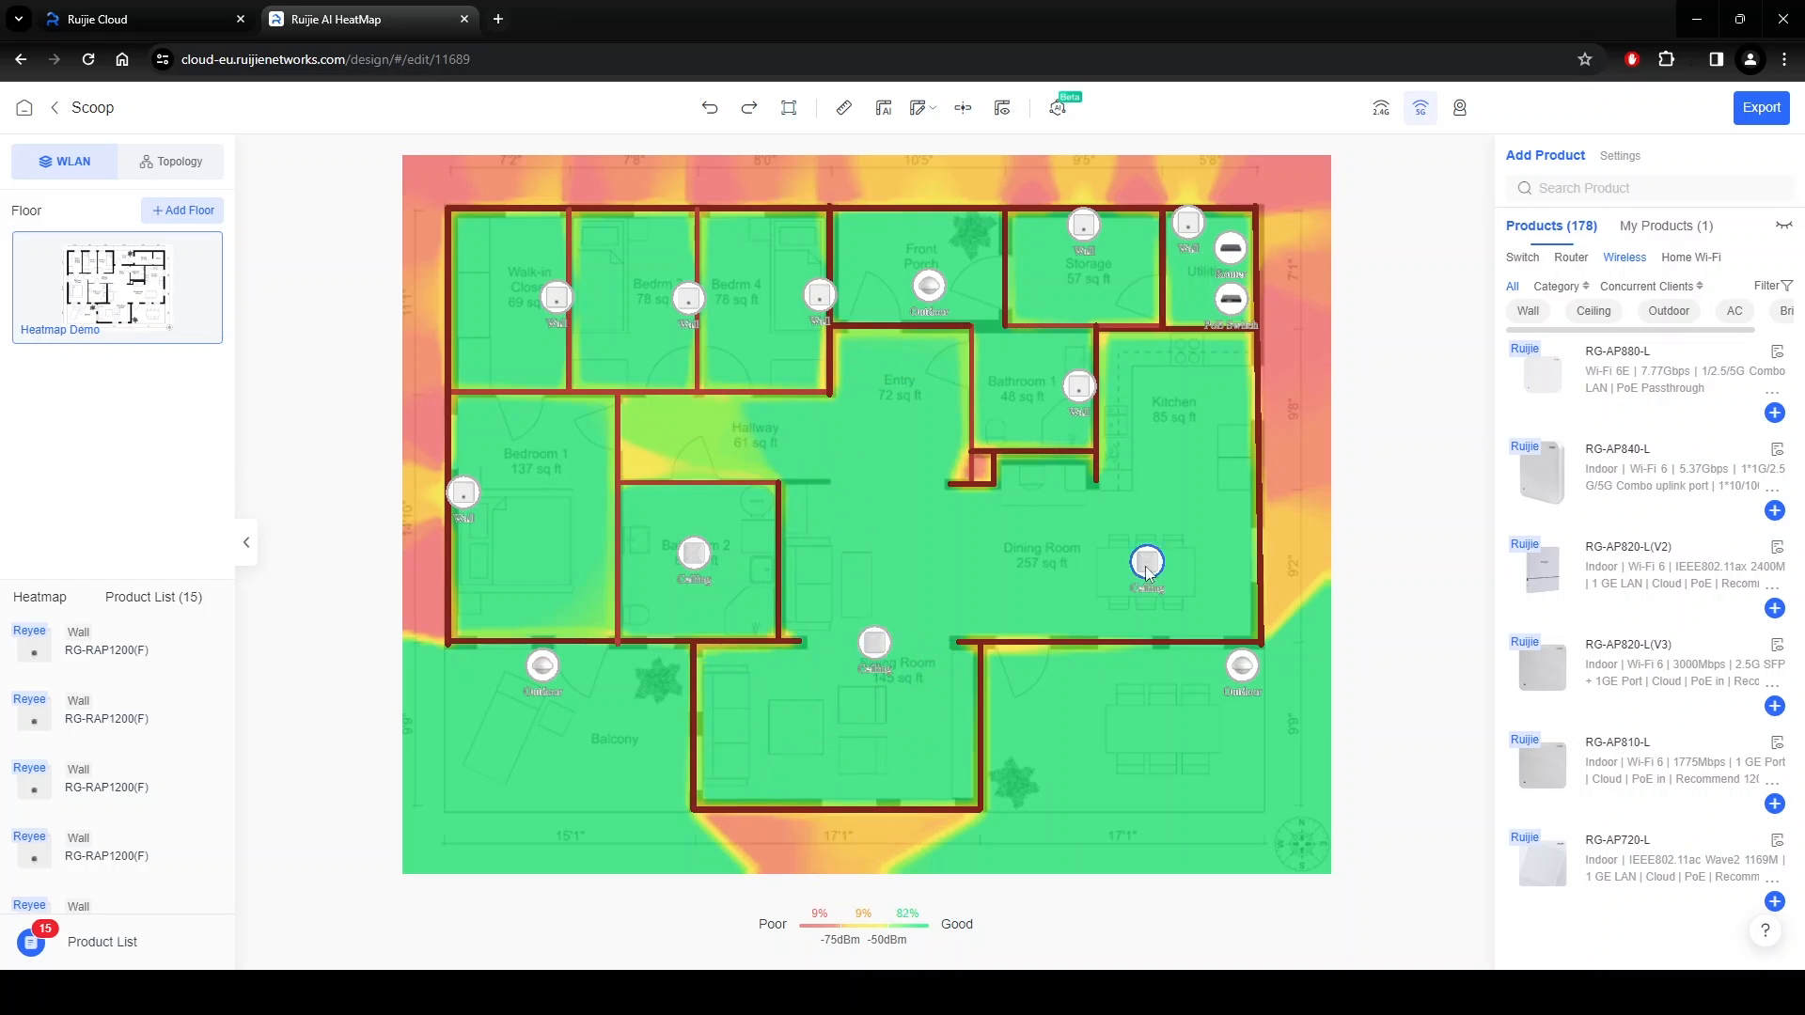
drag(1145, 564, 934, 438)
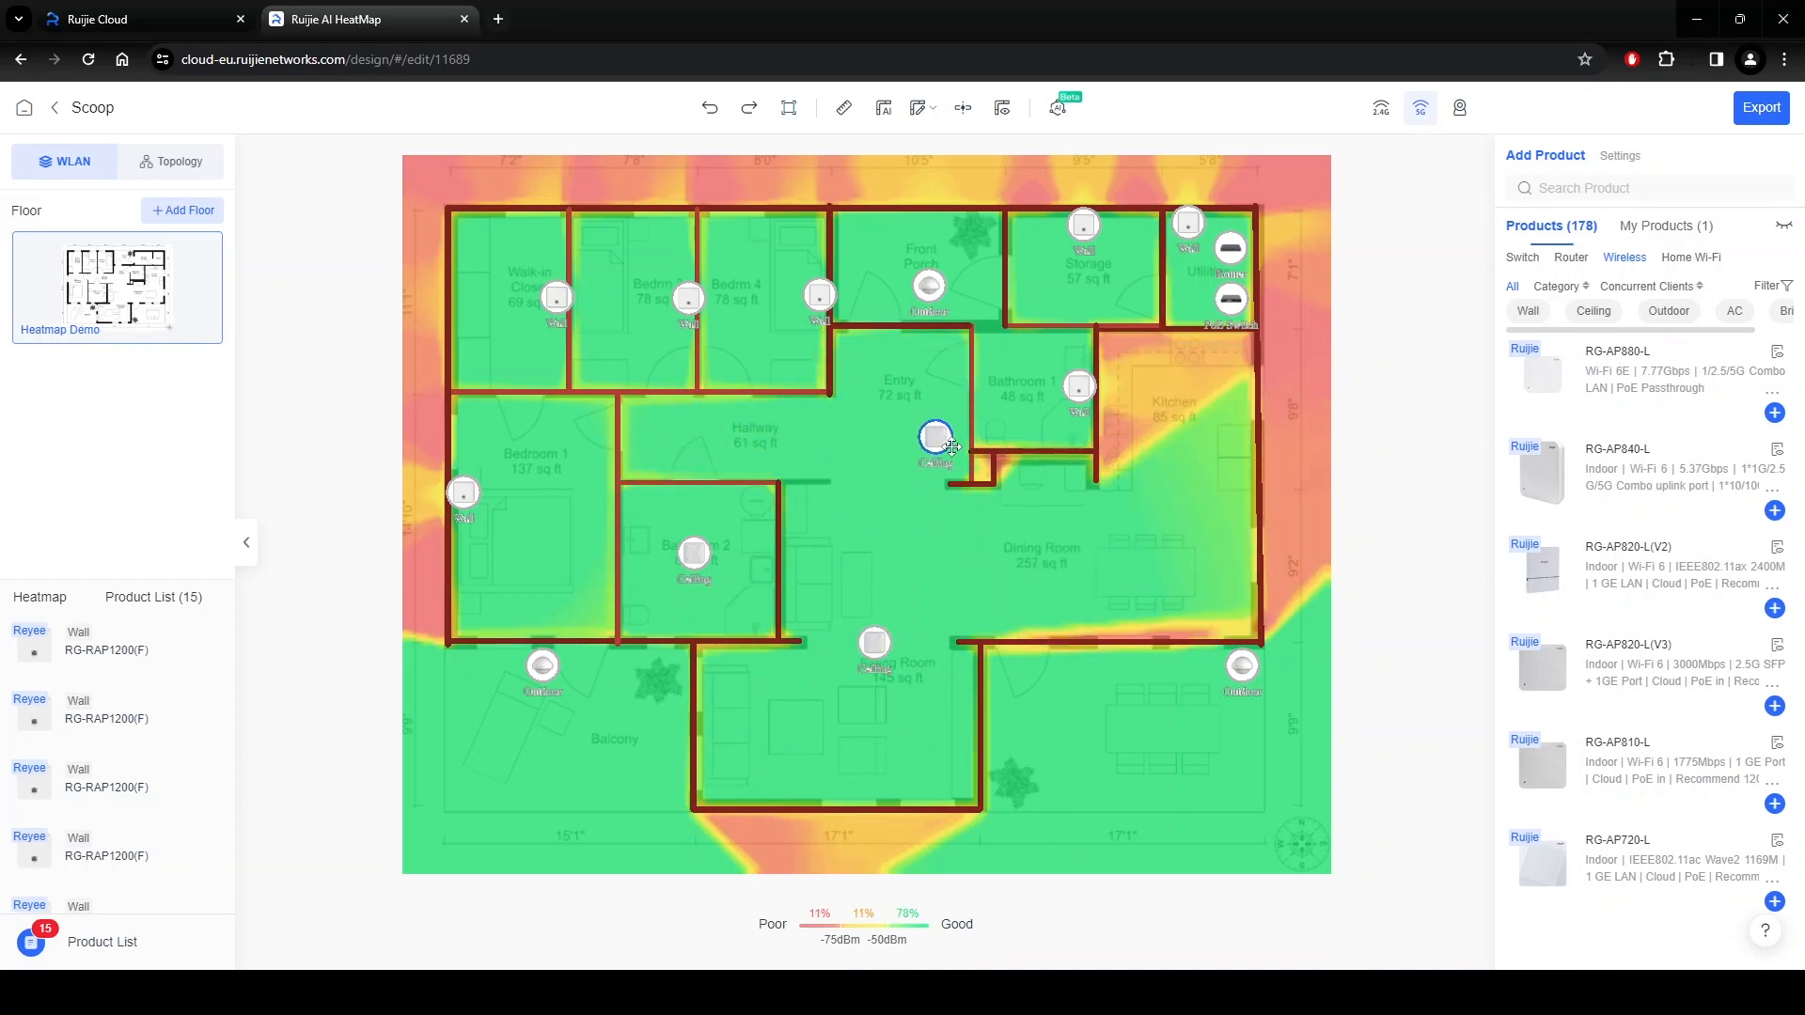
drag(934, 438, 1144, 540)
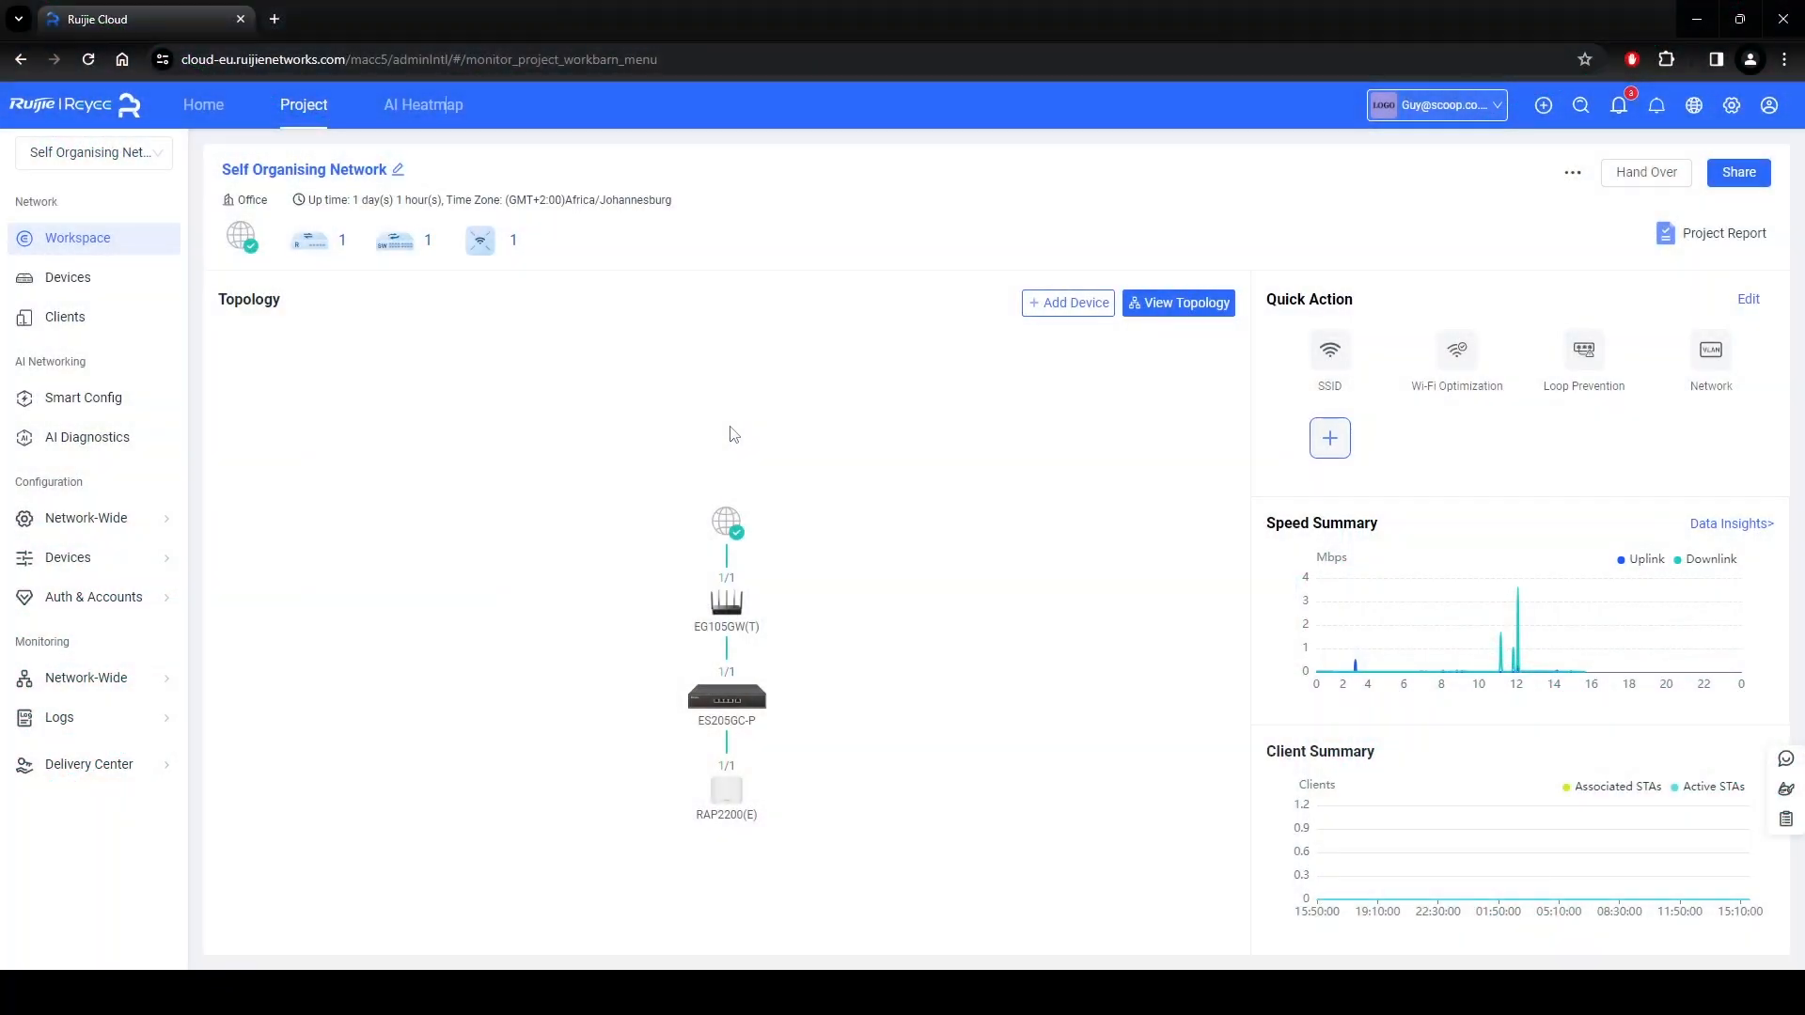
View the Smart Config recommendations, then the Optimization and Delivery task lists.
click(83, 396)
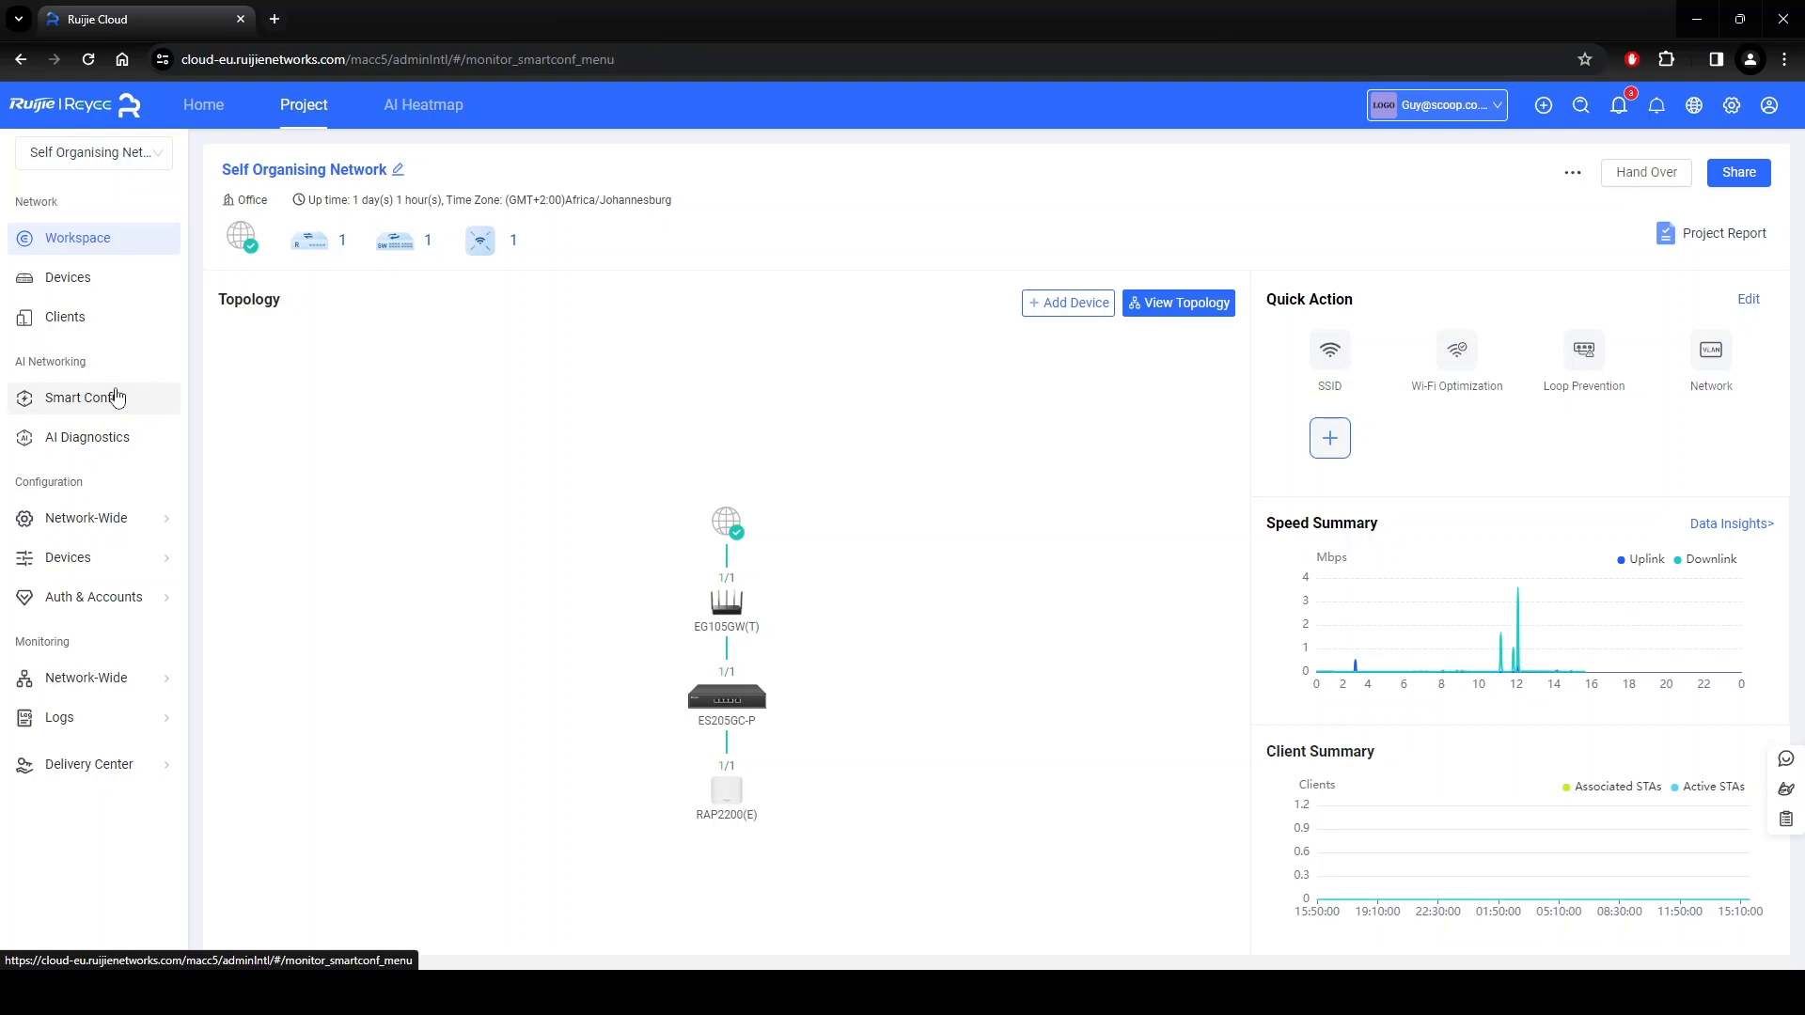
click(82, 396)
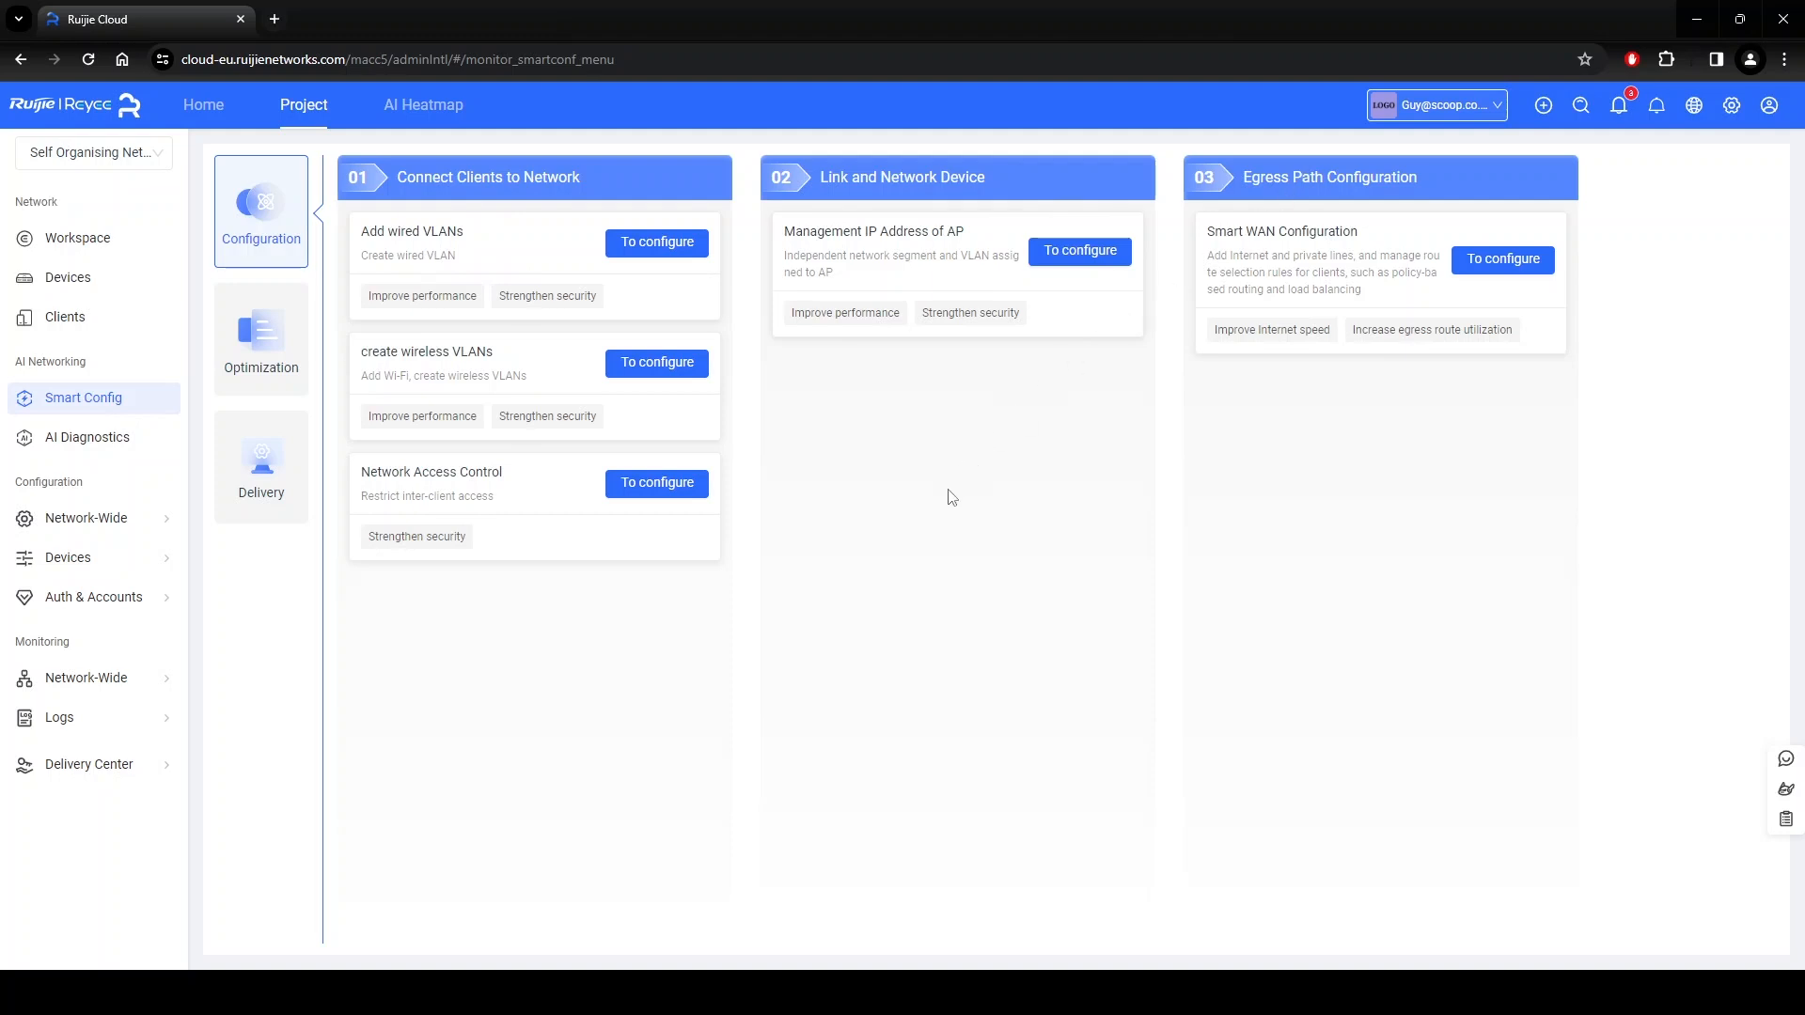
mouse_move(934, 501)
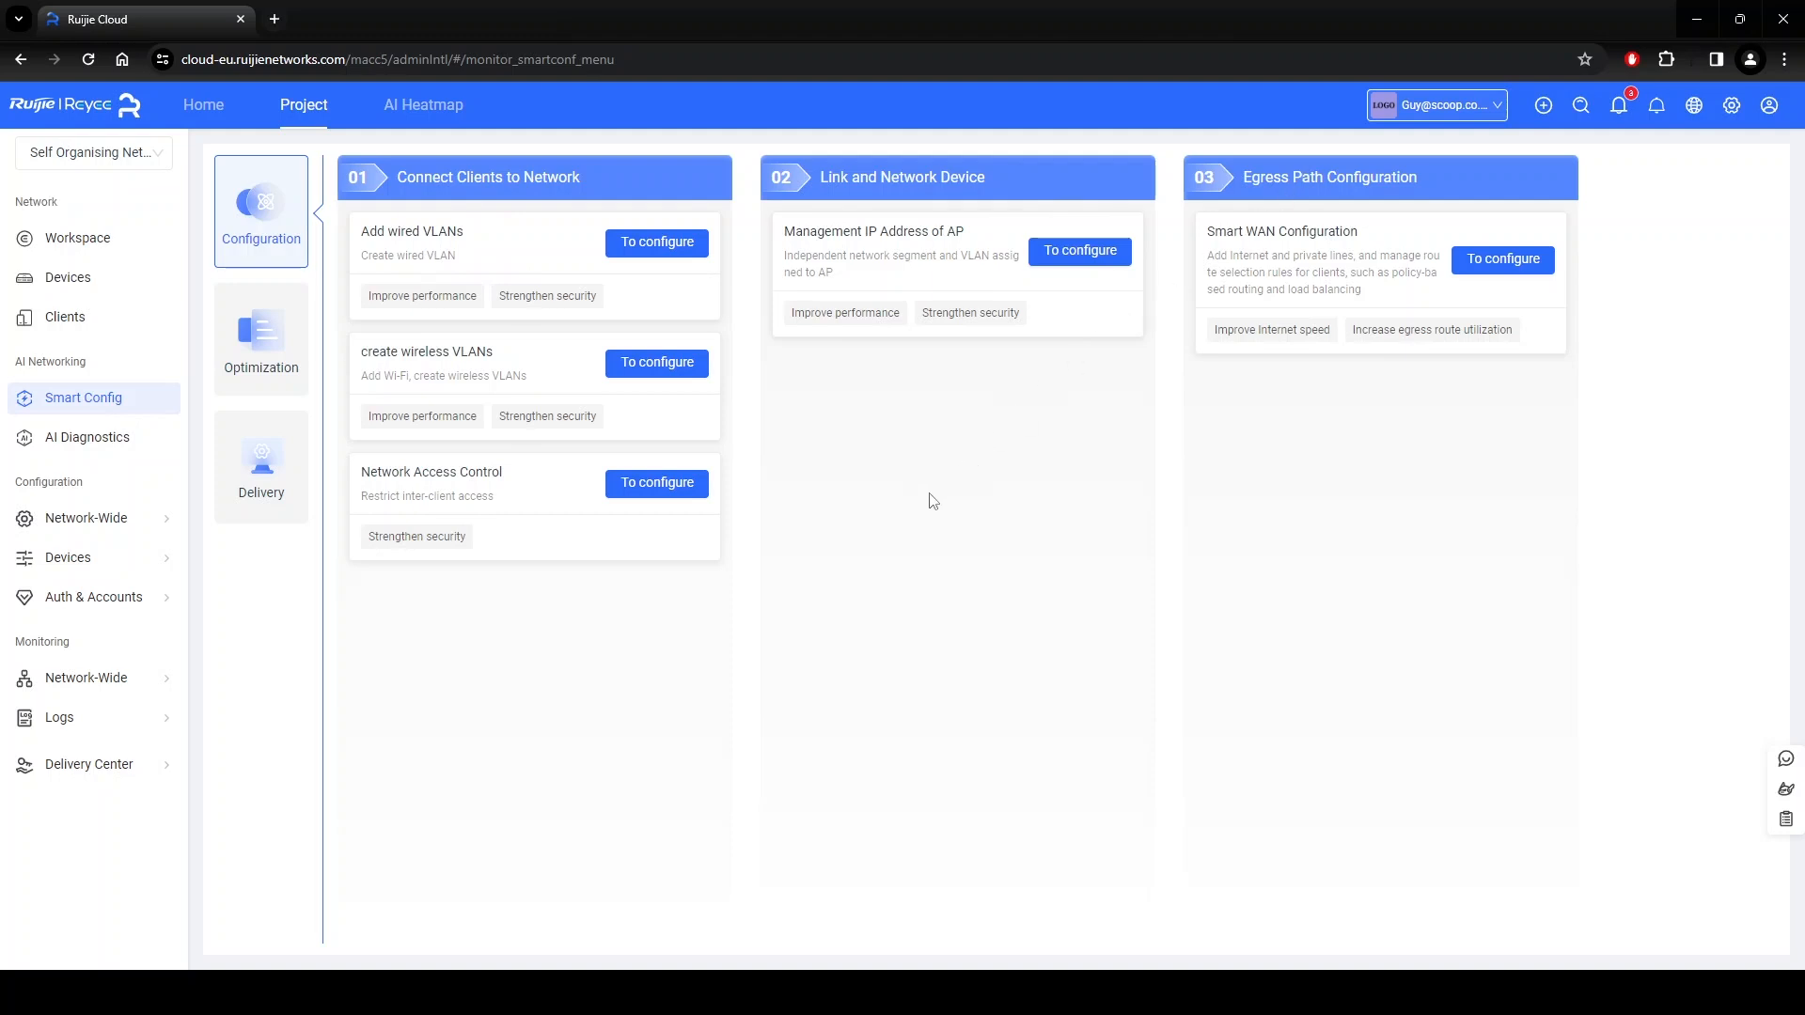
mouse_move(869, 504)
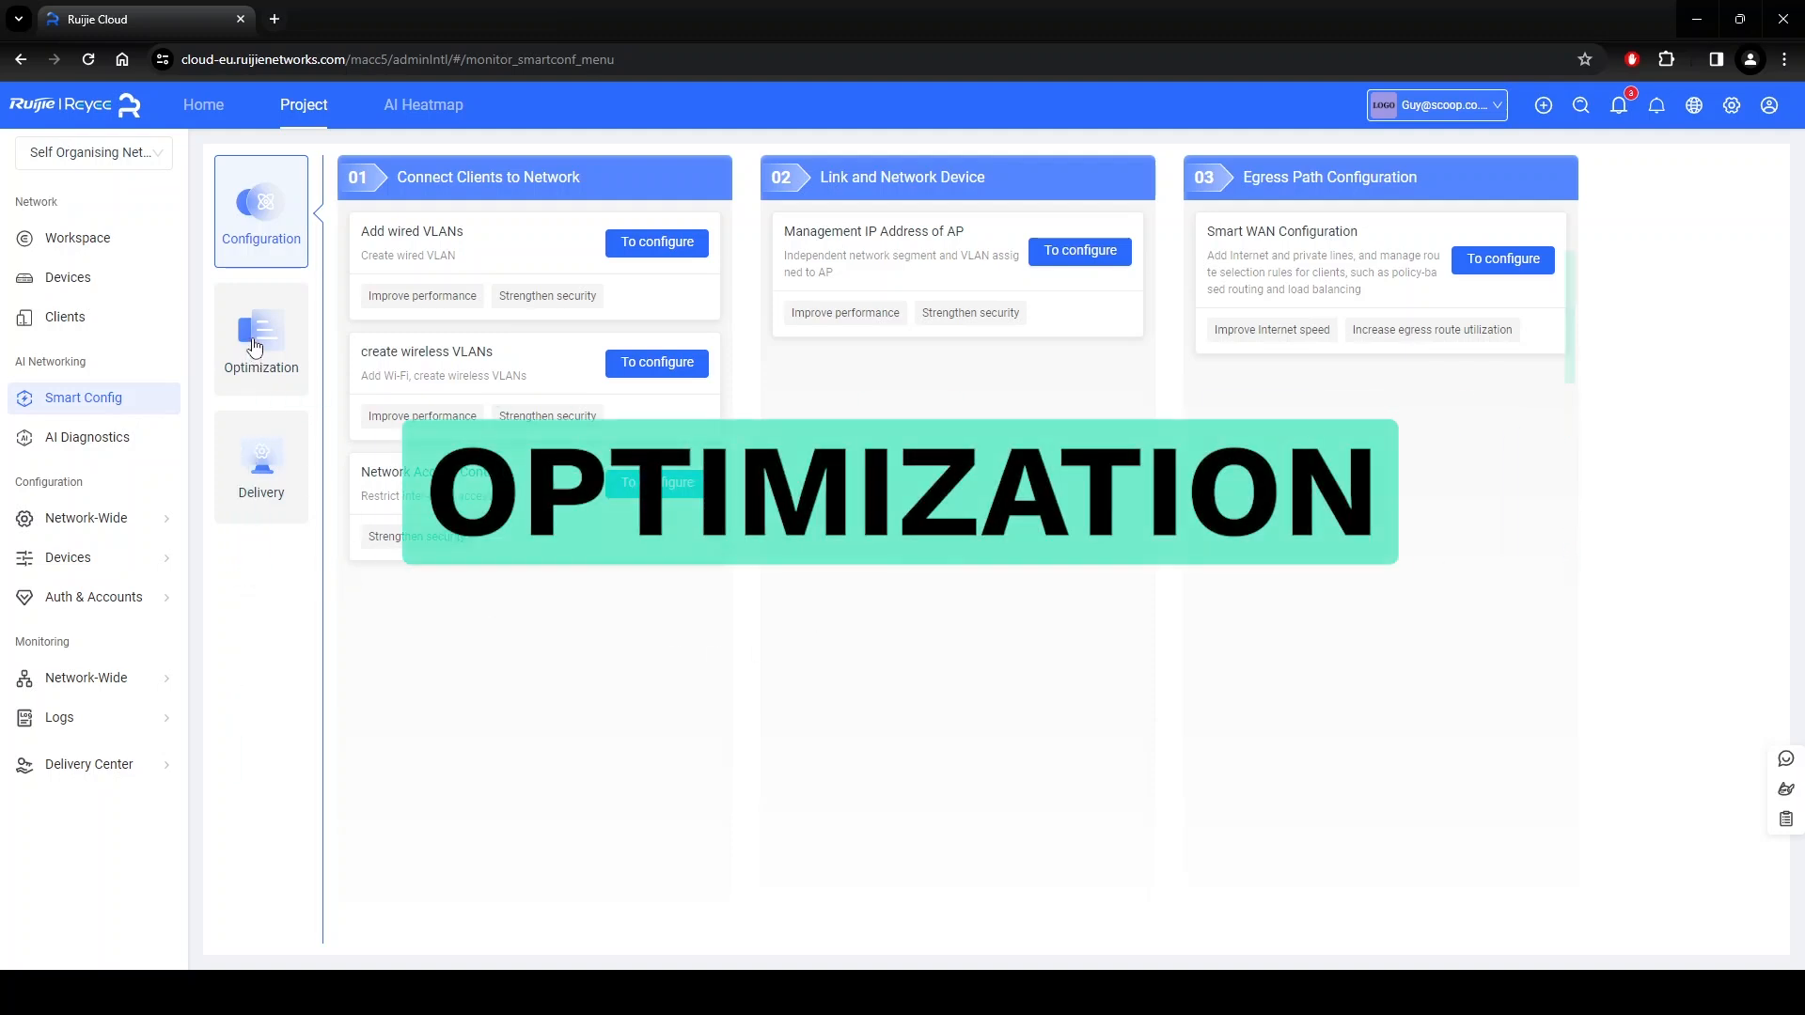
click(259, 336)
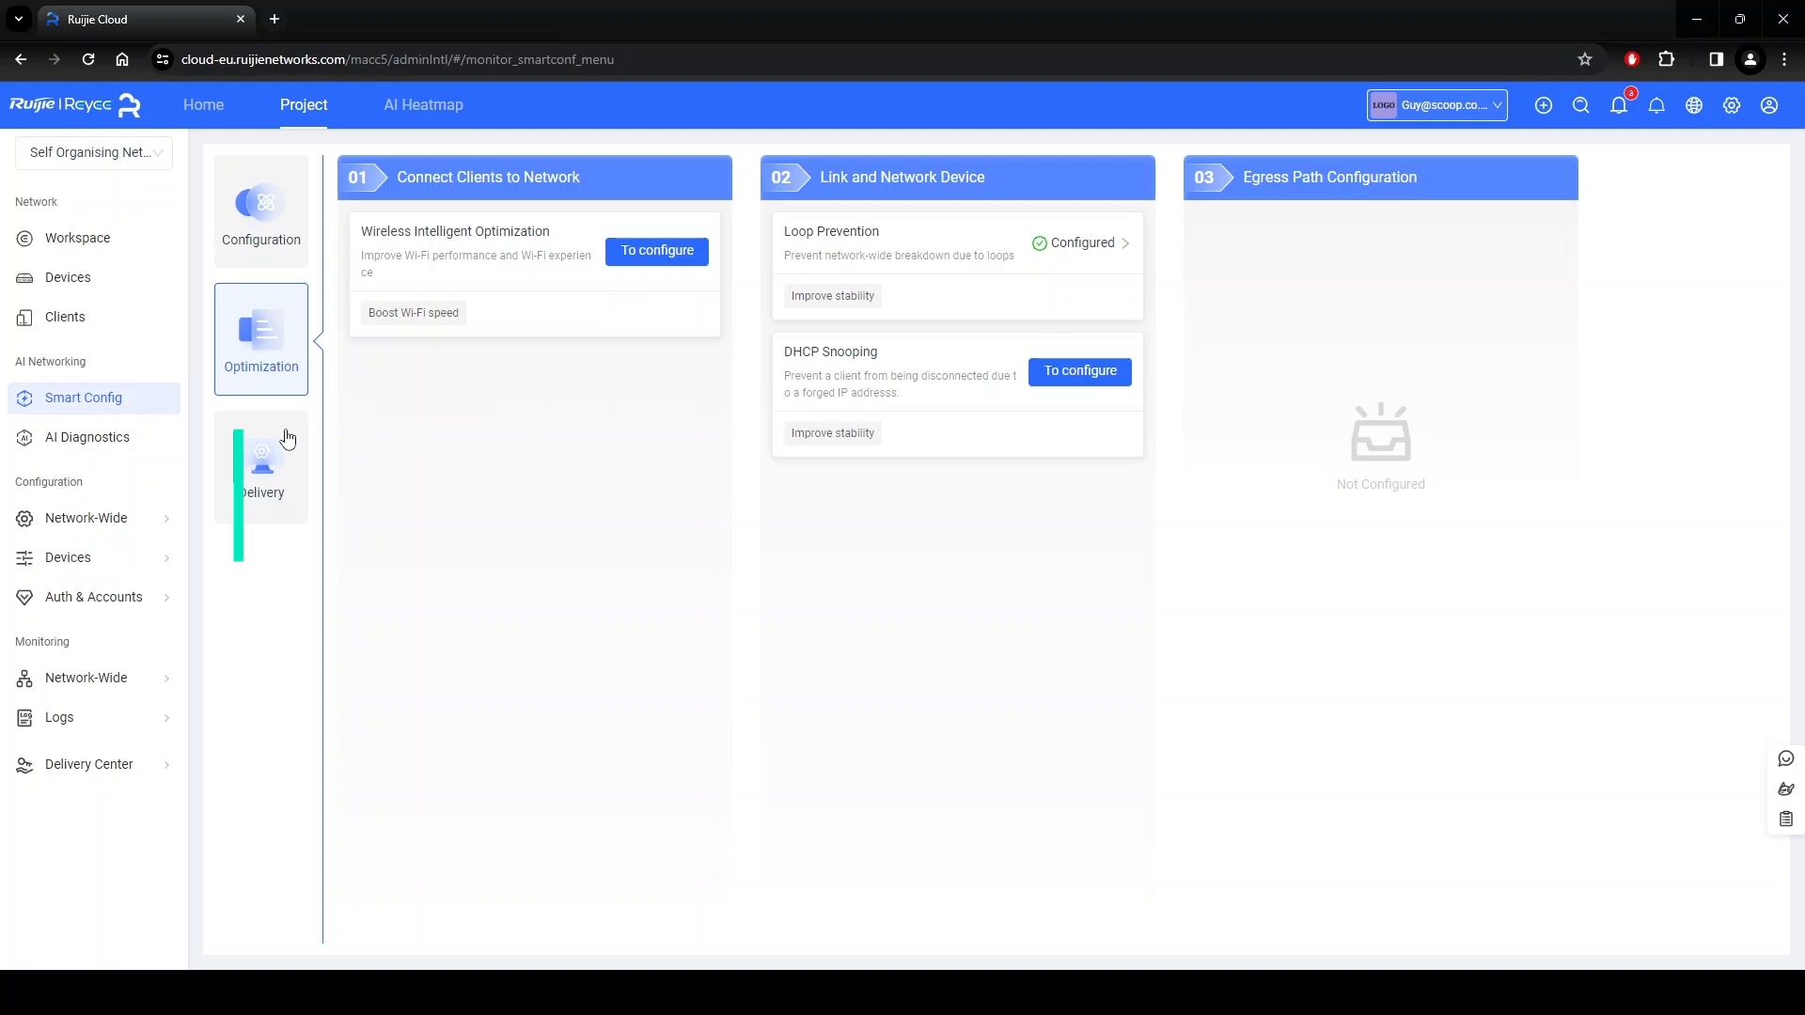
click(260, 466)
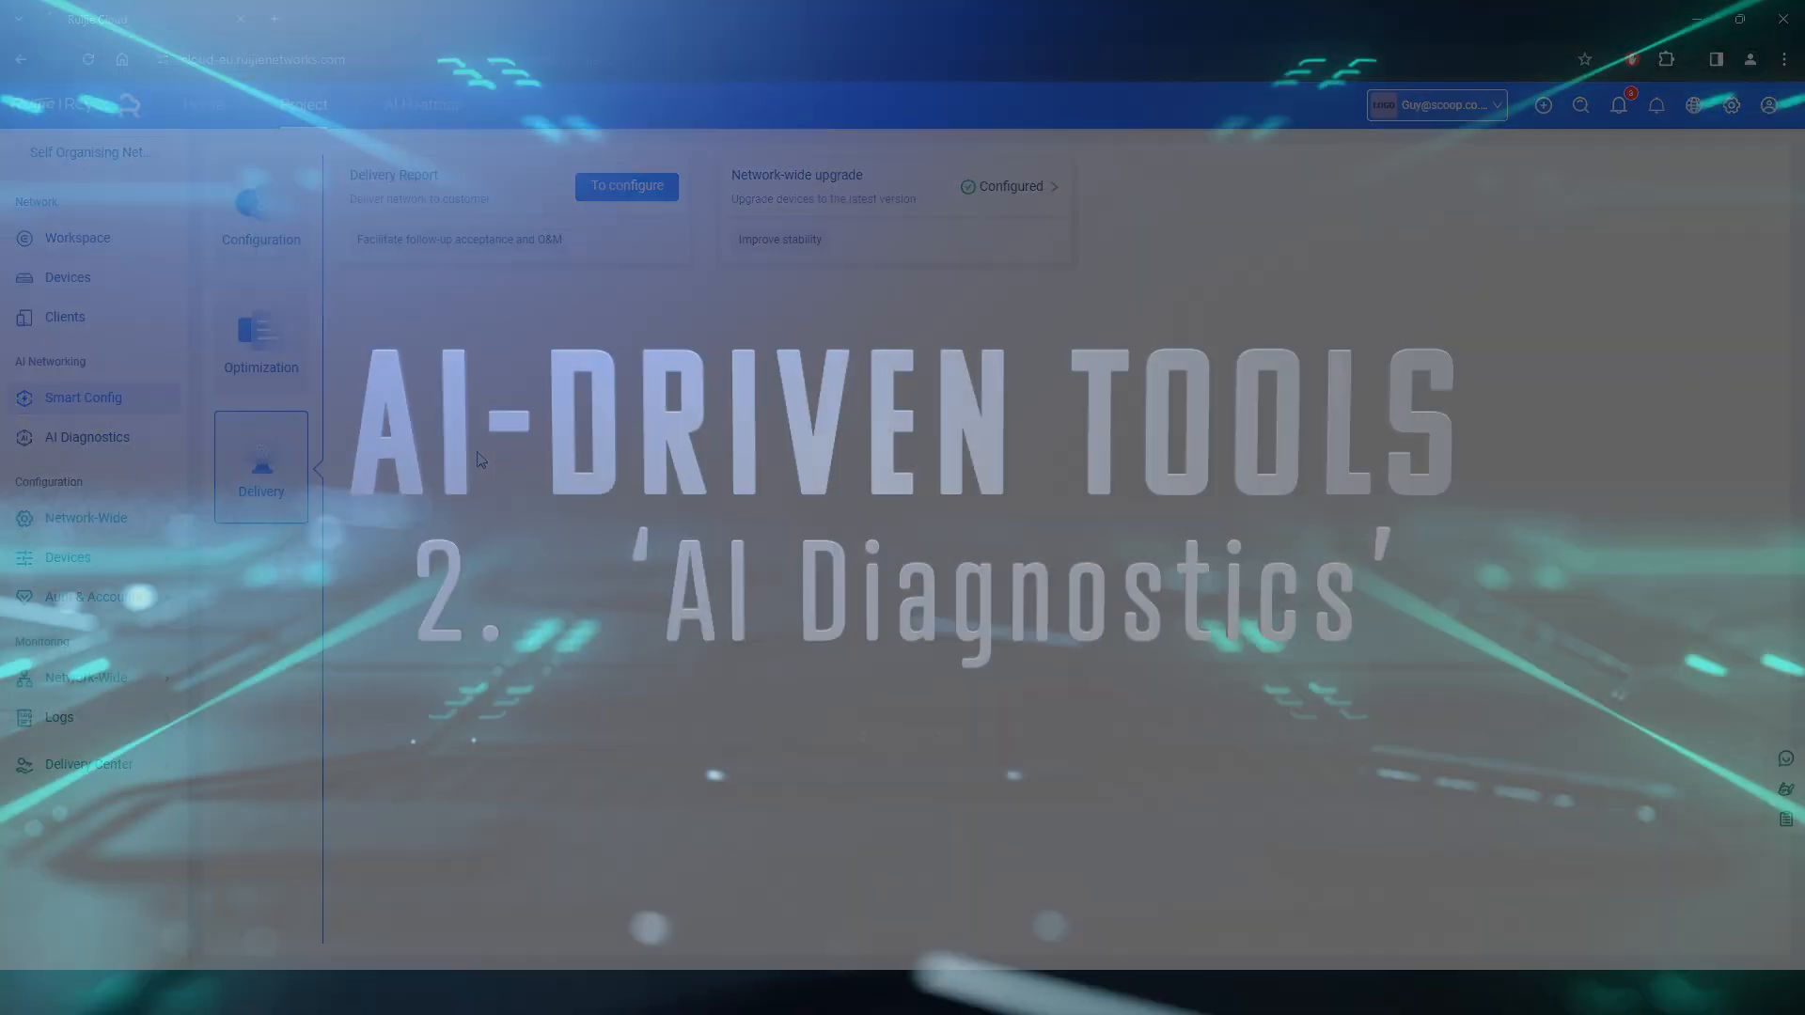
Run AI Diagnostics via Try Now and review the Frequent Reboot/Offline gateway issue details.
click(87, 436)
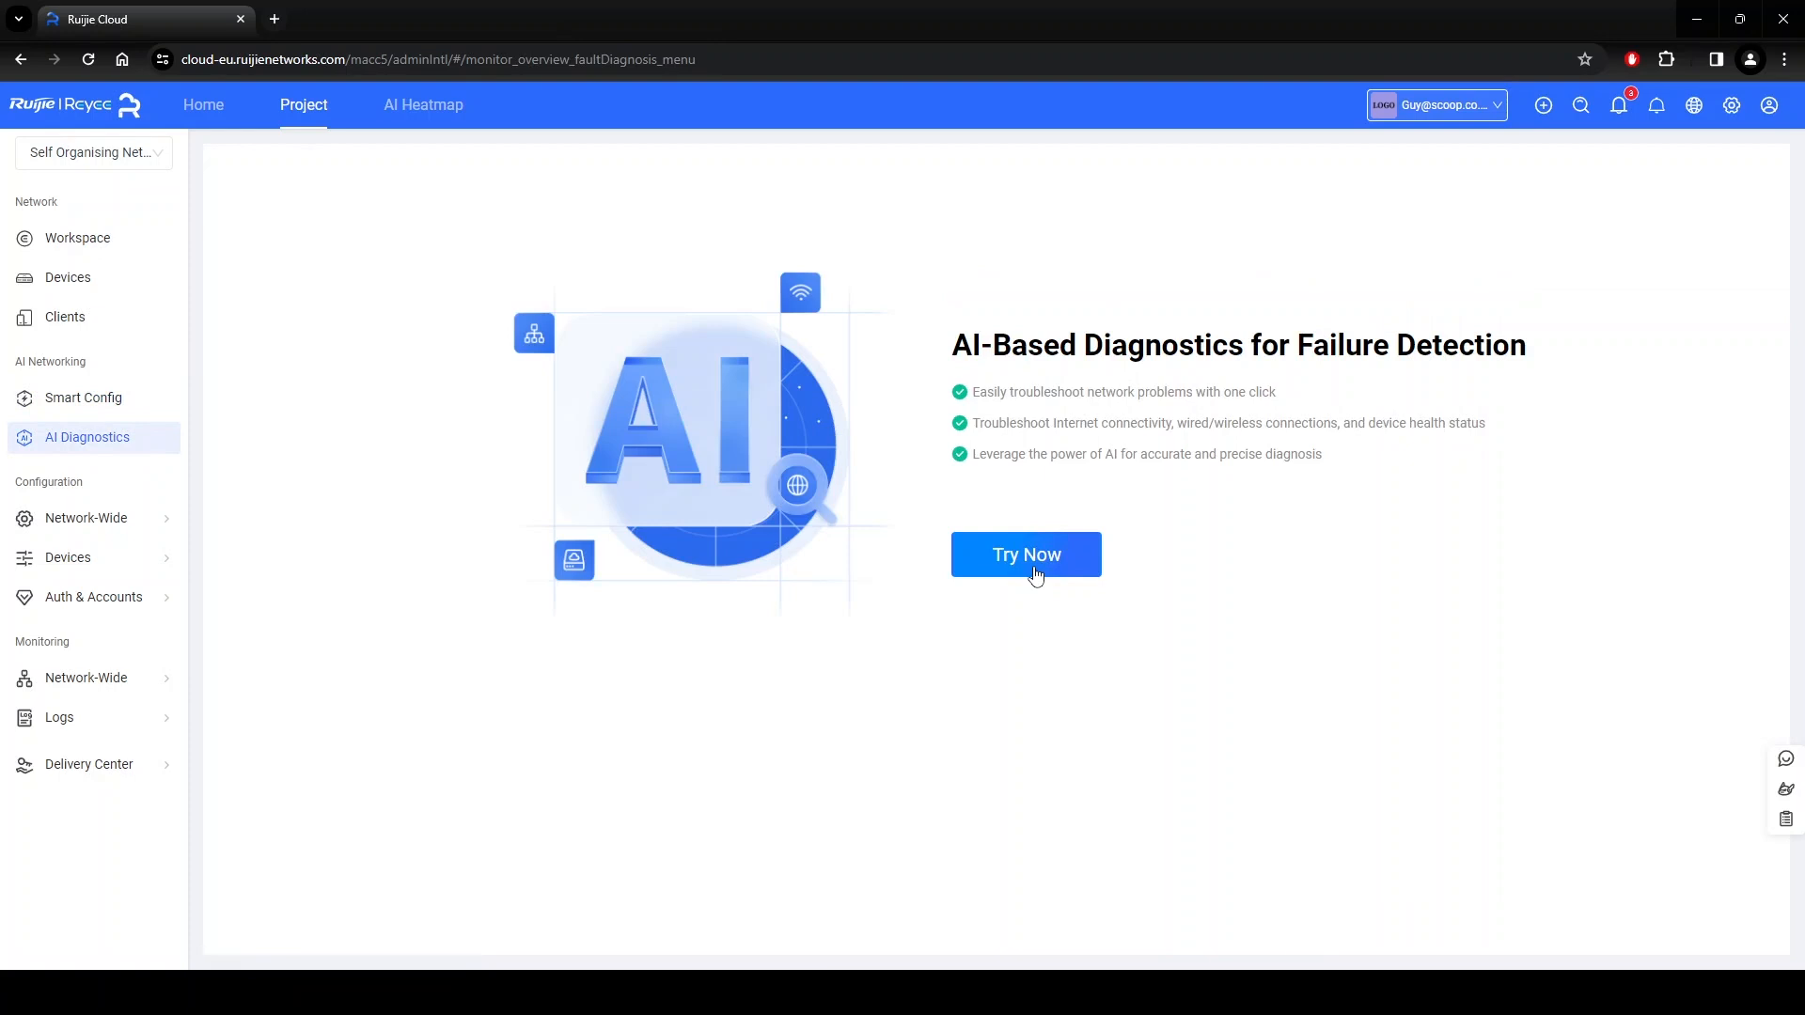
click(1025, 554)
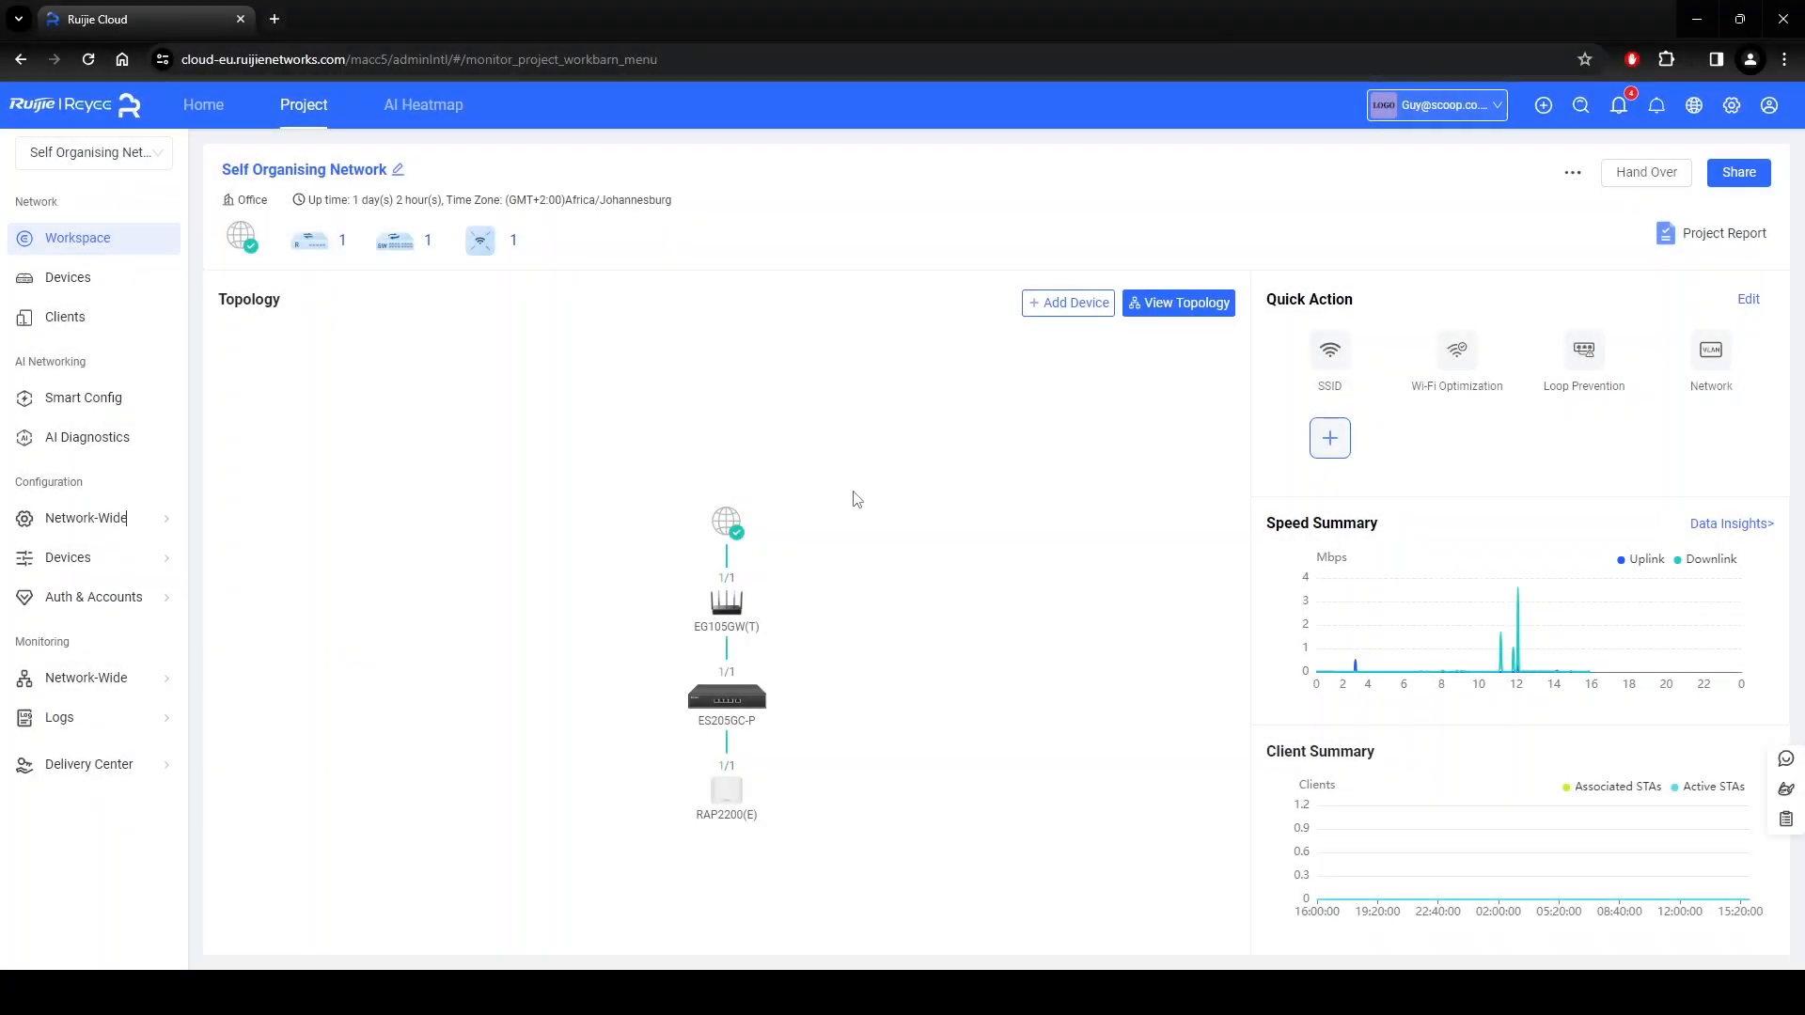
click(86, 438)
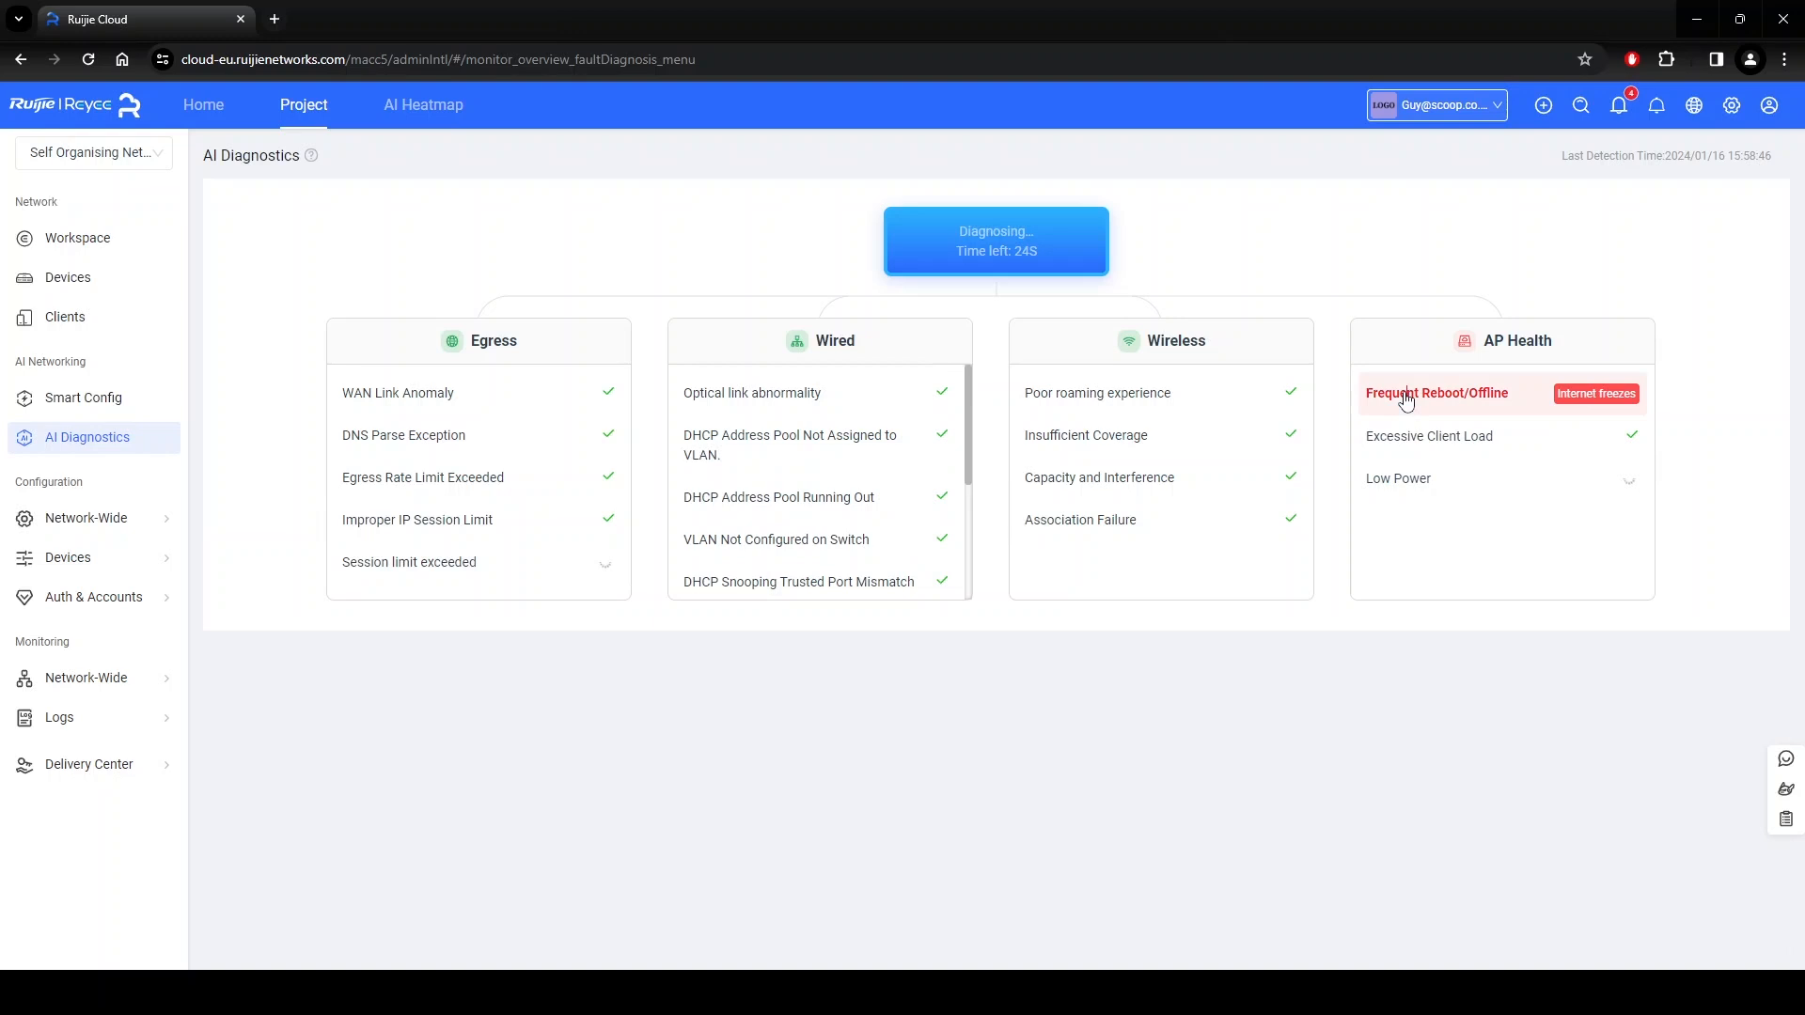
click(1436, 393)
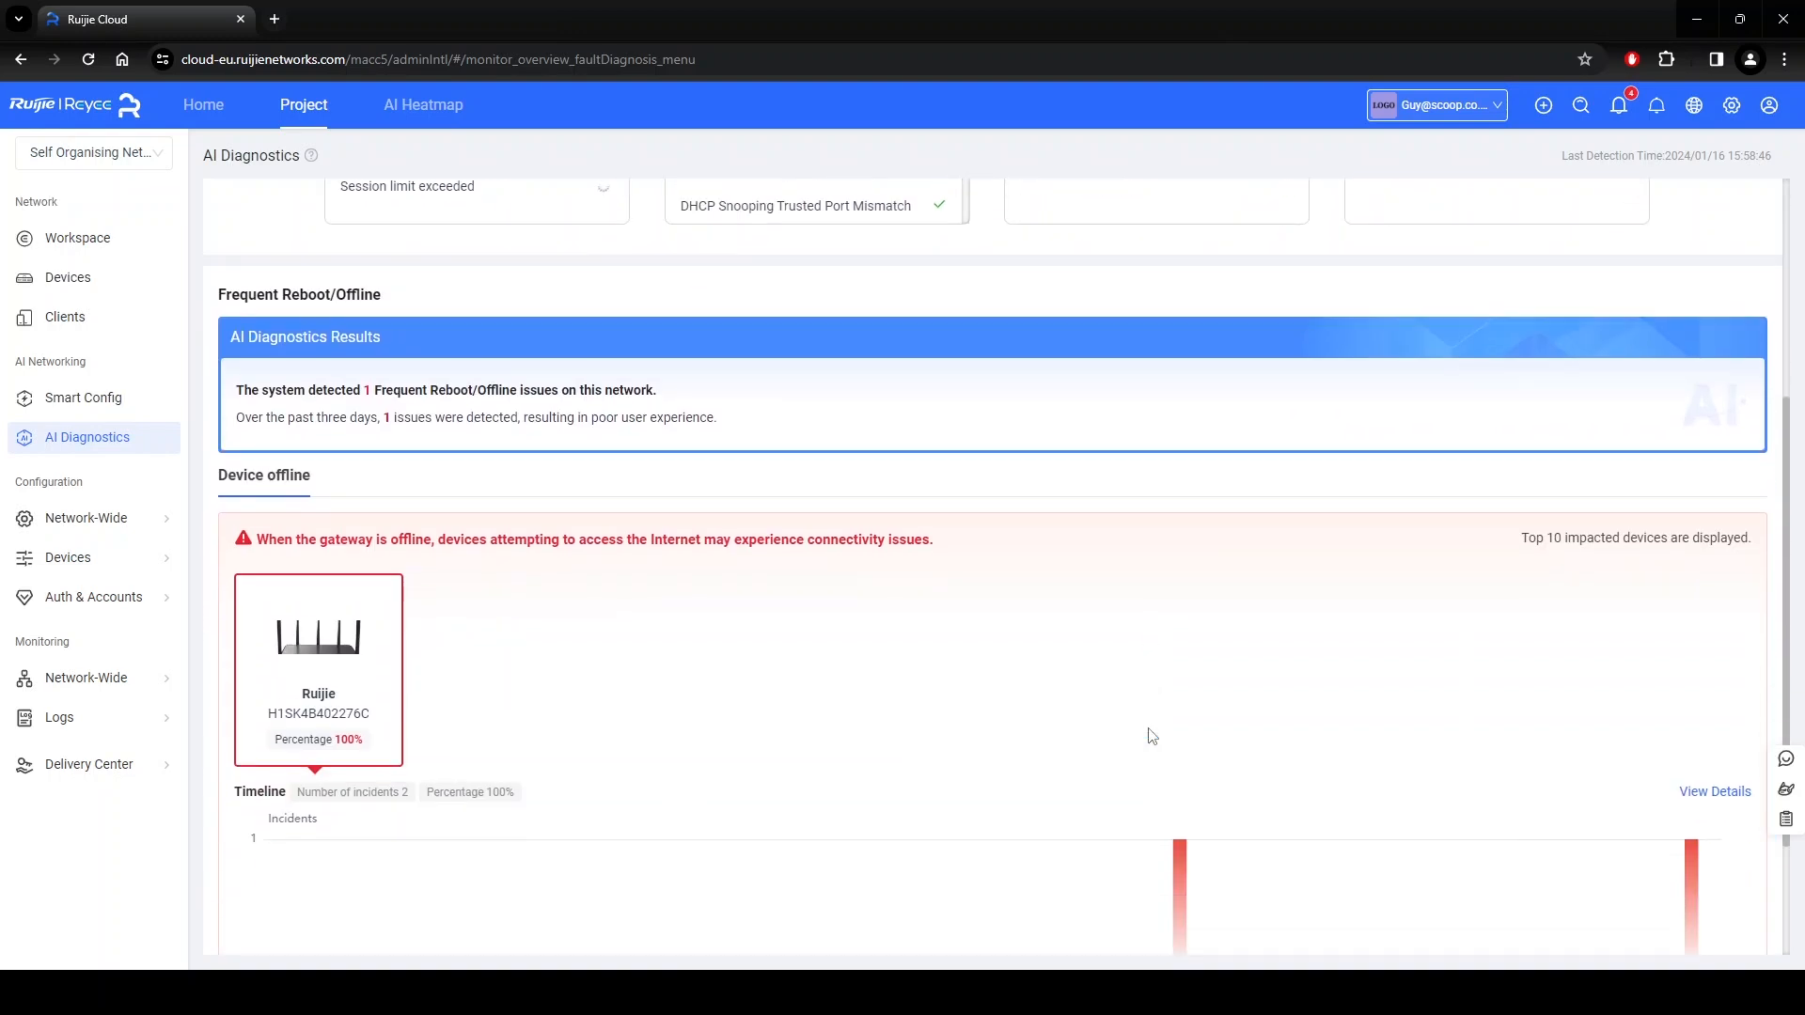
scroll(down, 3)
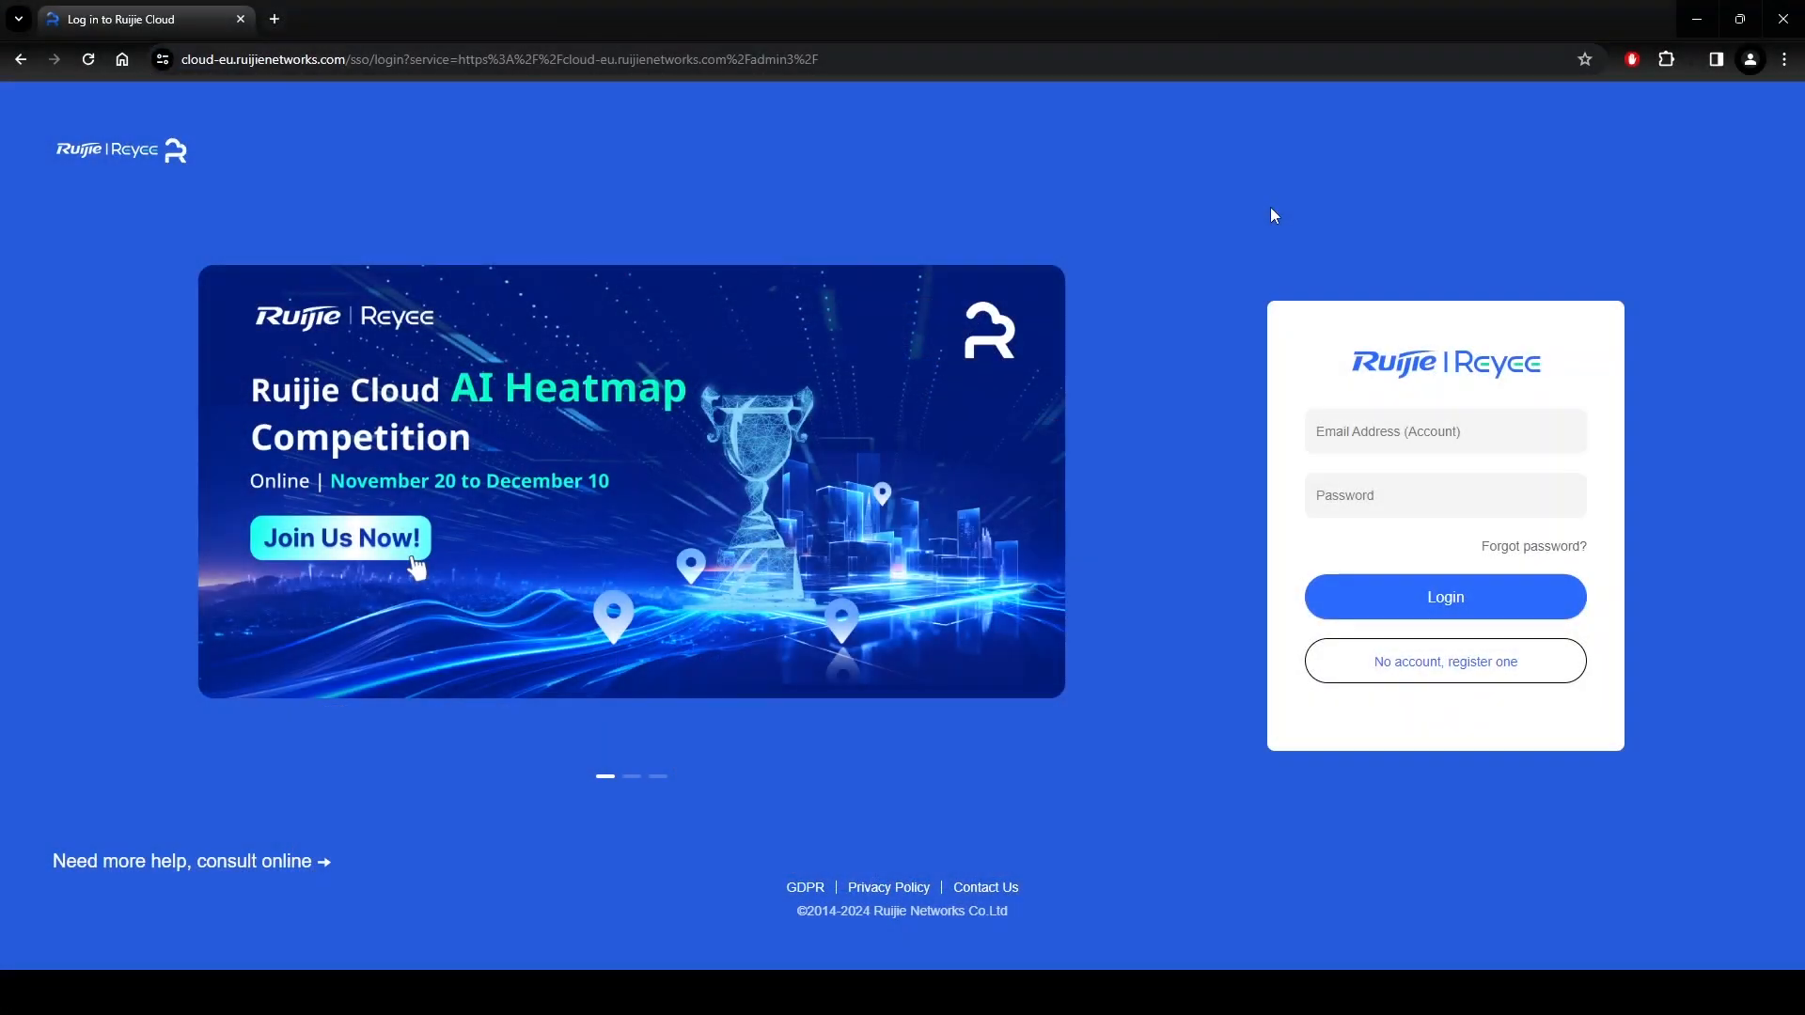
Sign in to the Ruijie Cloud account from the login page.
click(1444, 660)
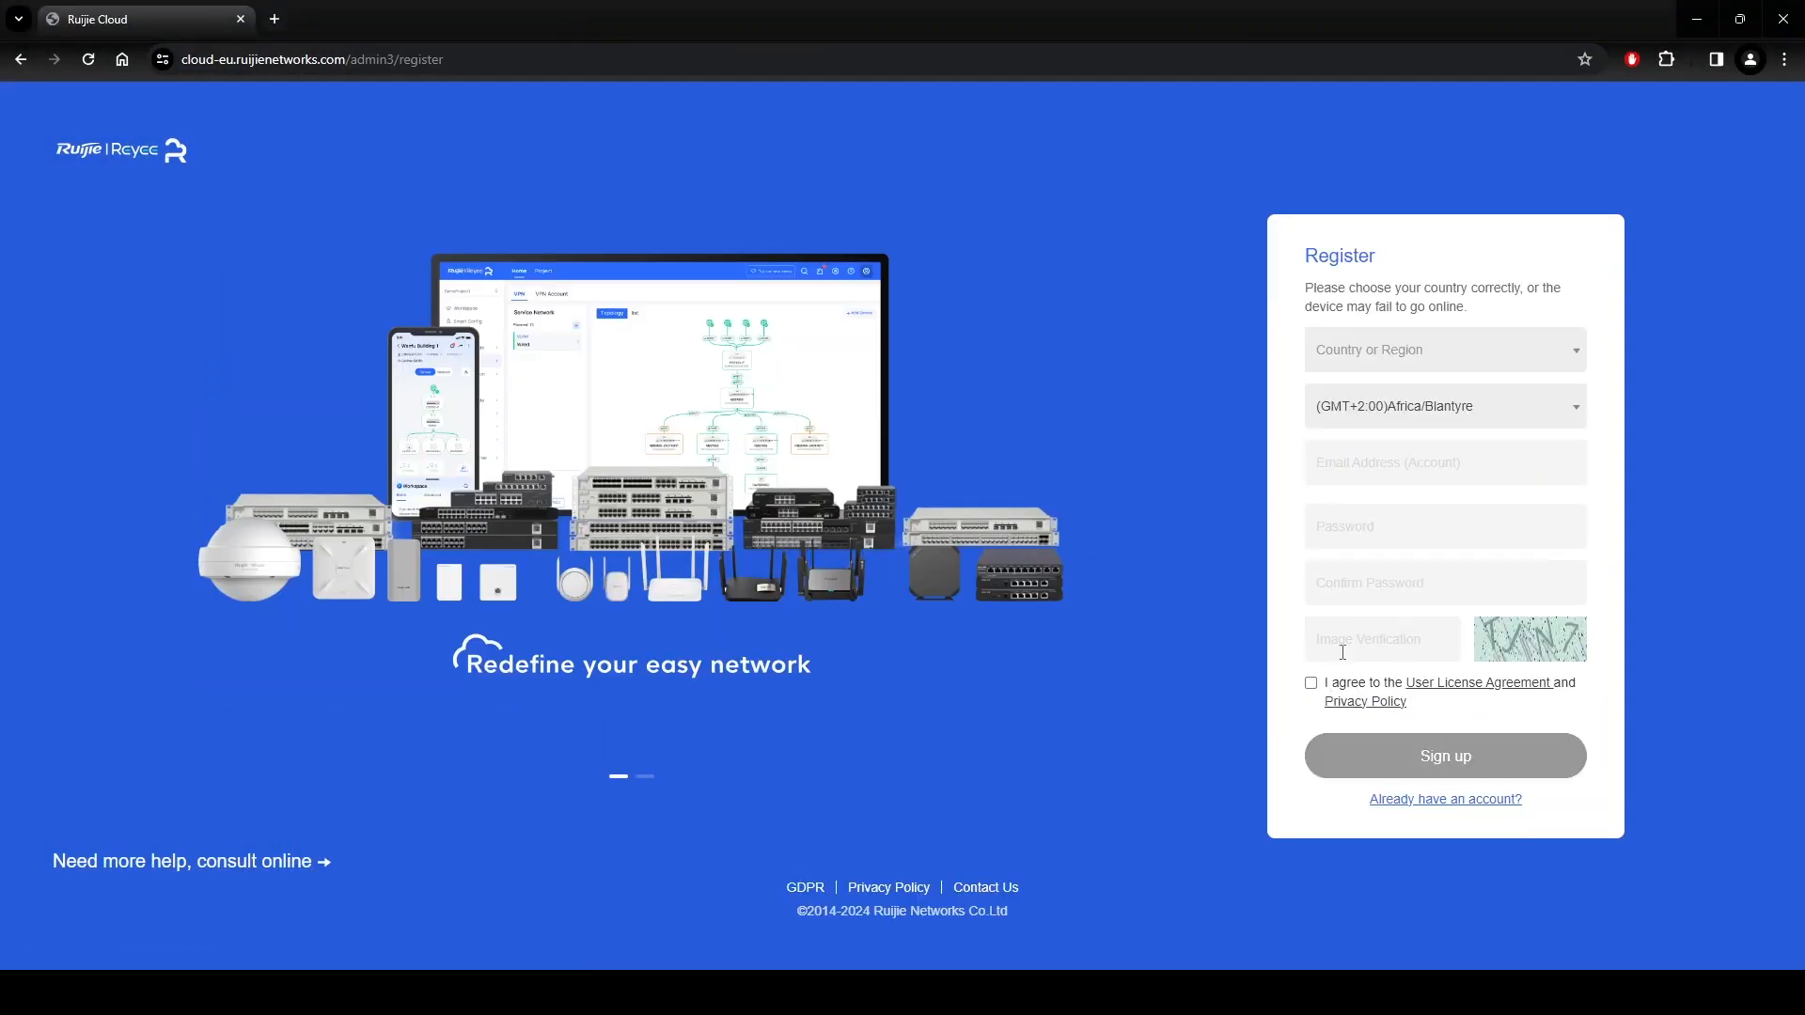
click(1443, 799)
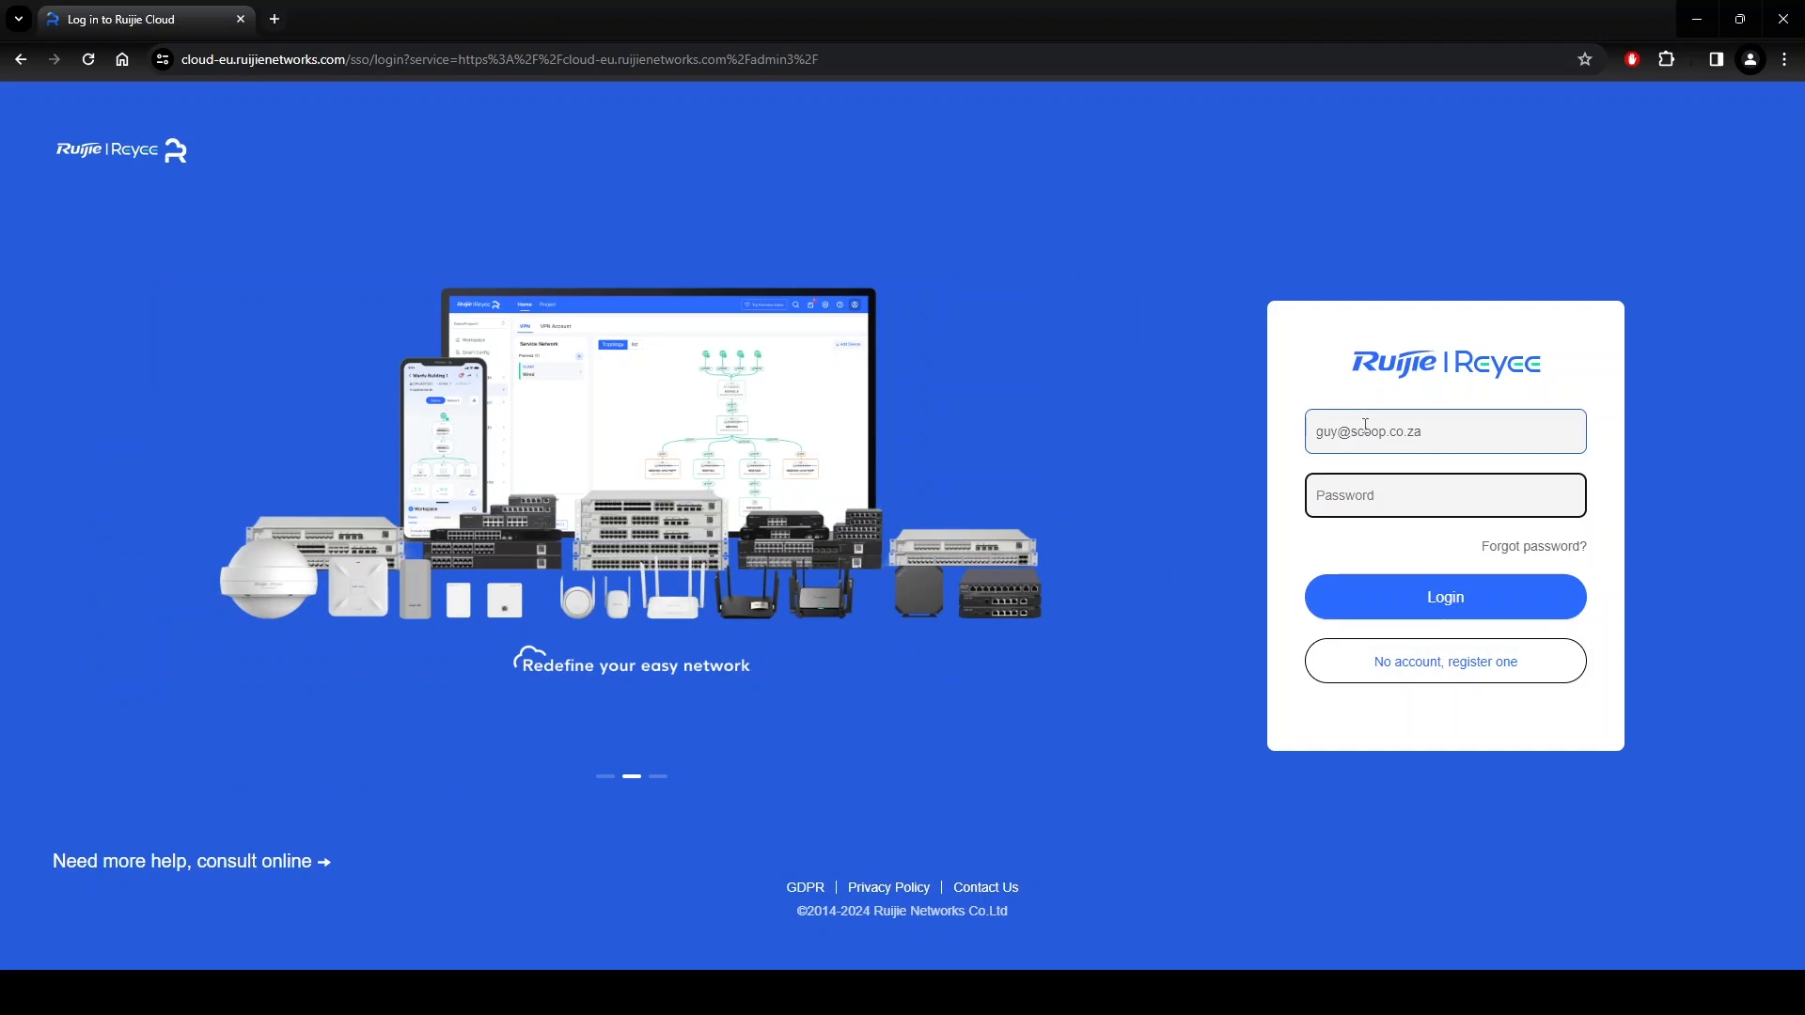
click(1444, 596)
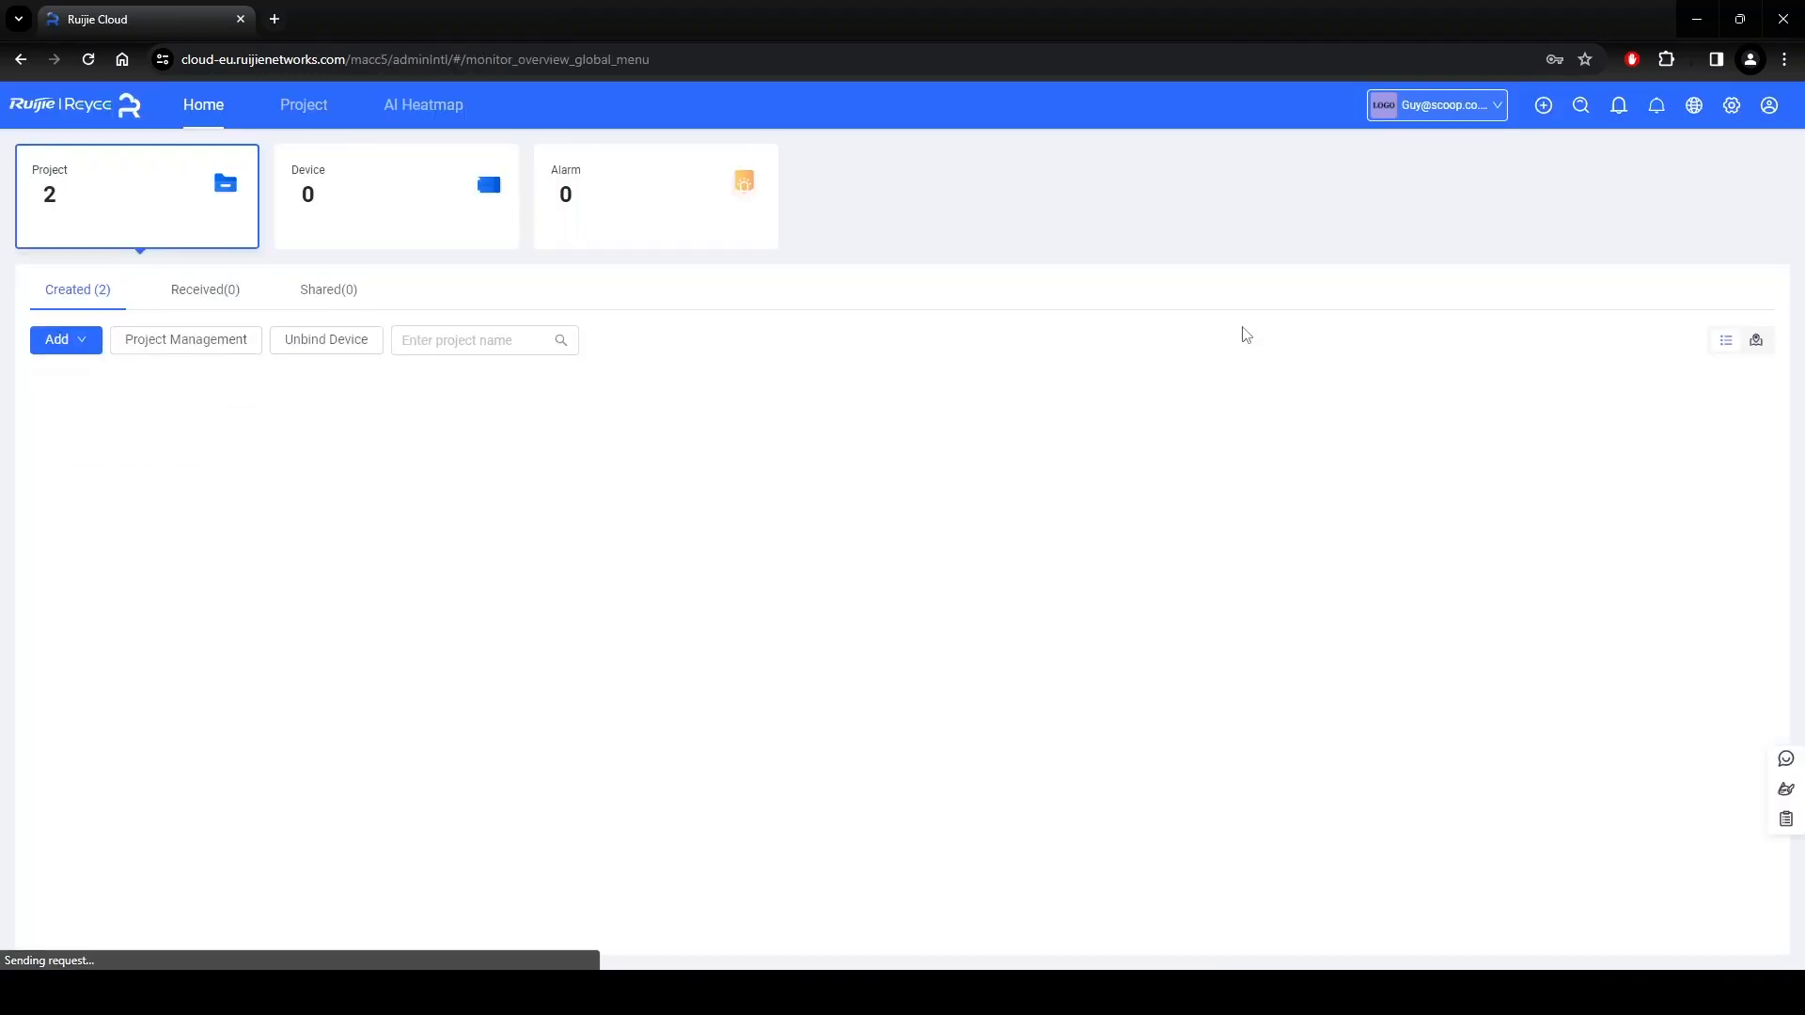
Start the demo project trial and enter the DemoProject3 workspace.
click(1542, 105)
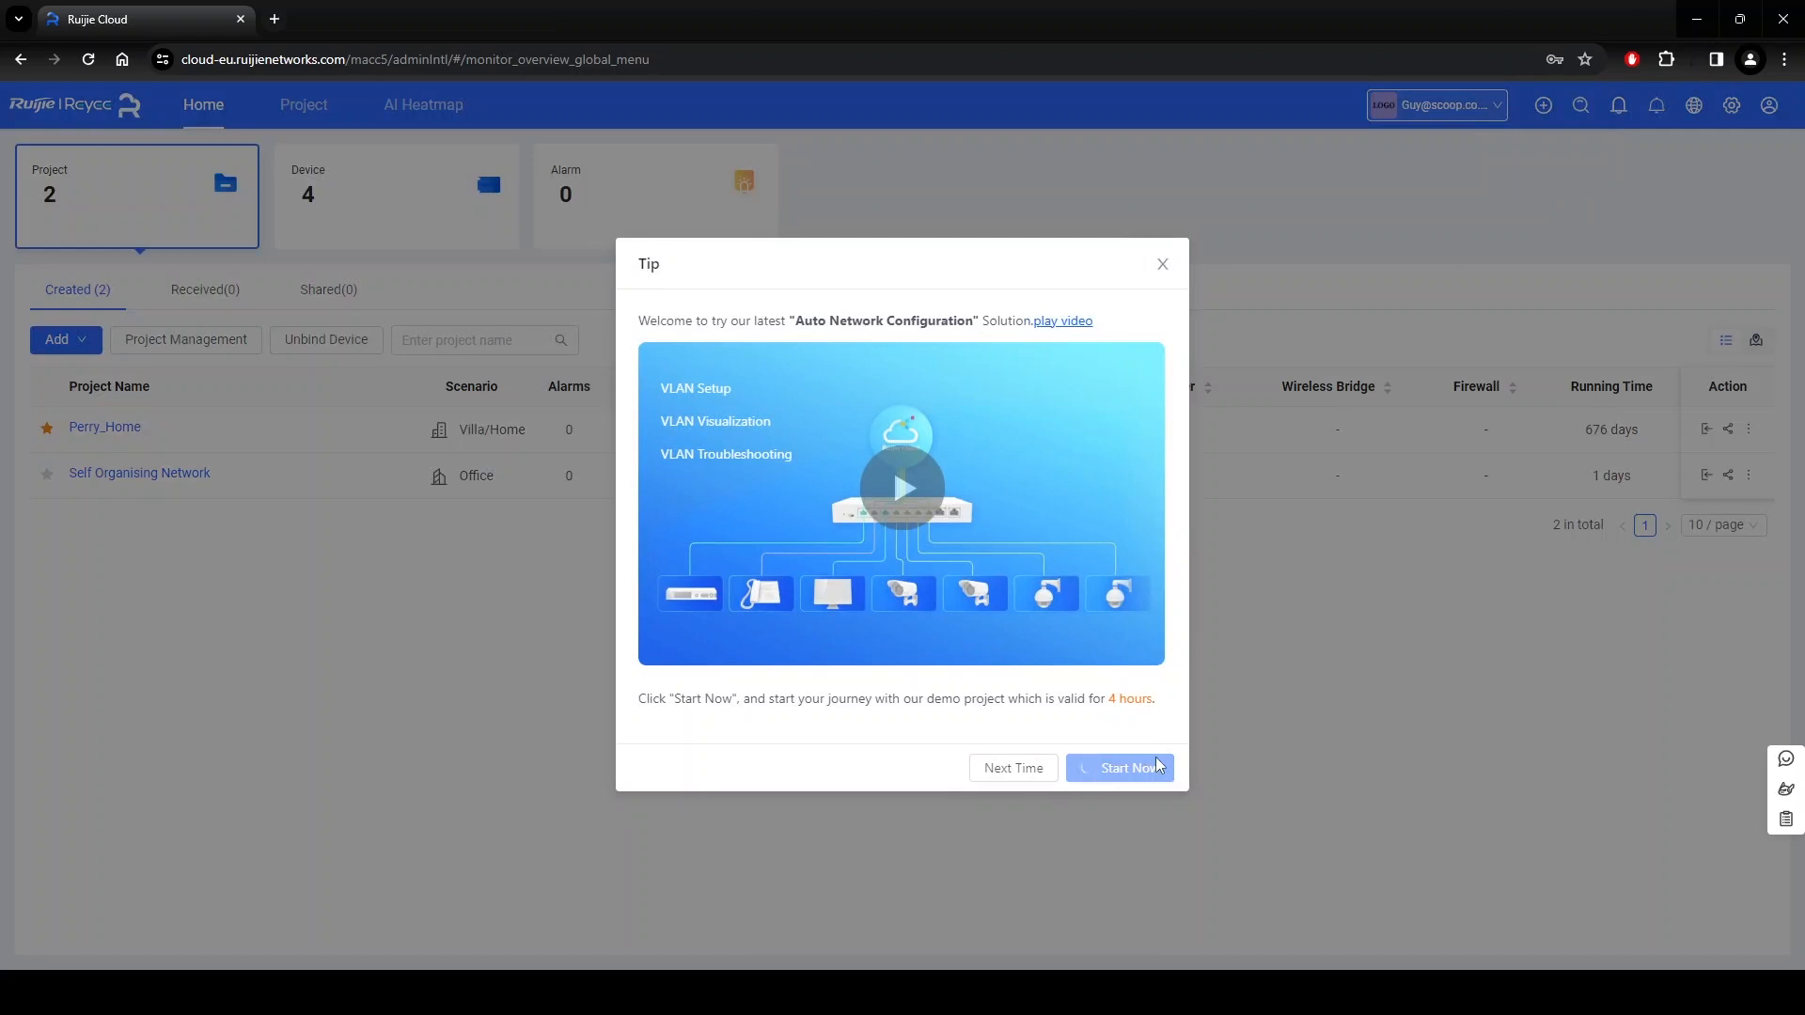
click(1128, 768)
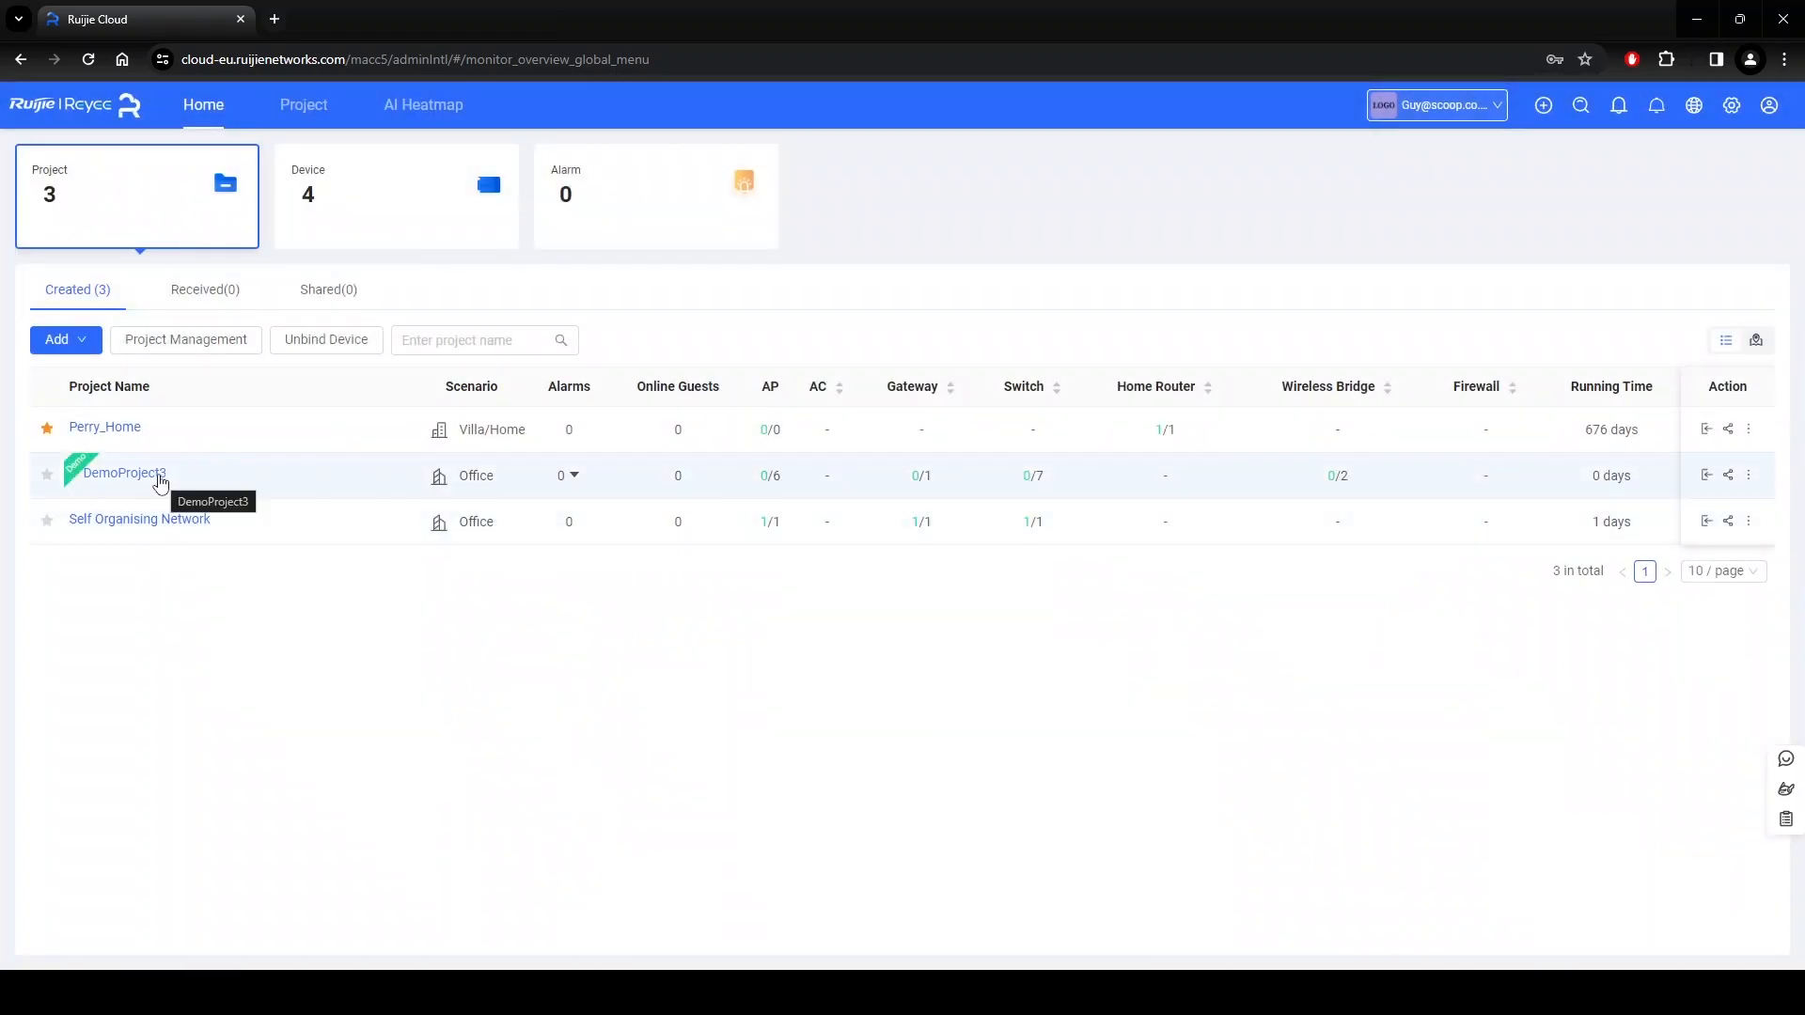
click(120, 474)
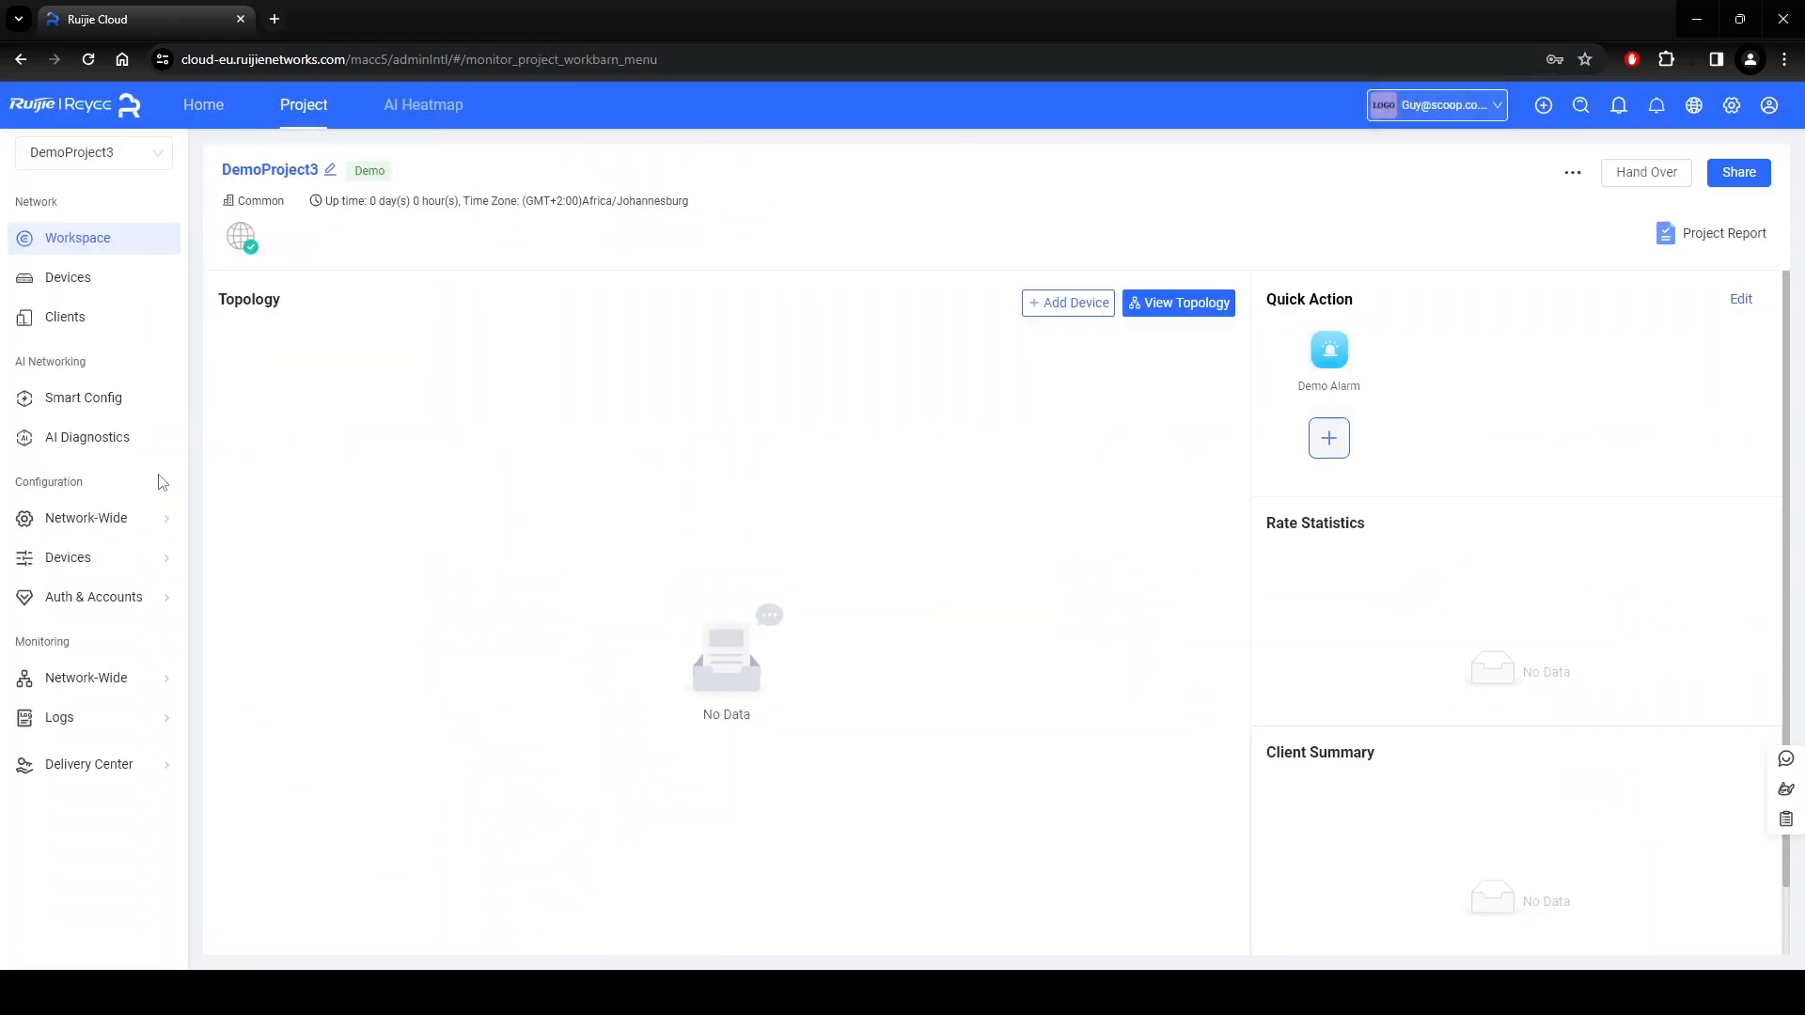